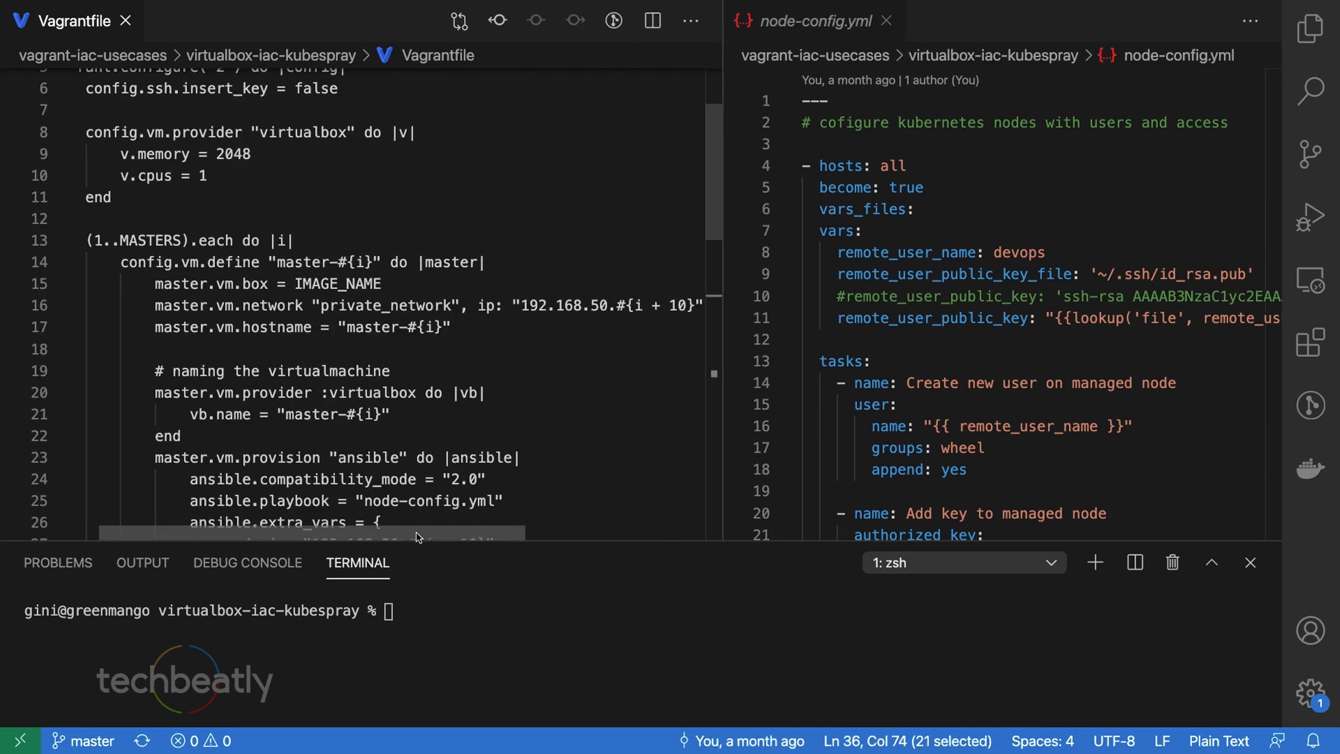
Run 'vagrant up' in the virtualbox-iac-kubespray folder to boot and provision the VMs.
{"action": "scroll", "scroll_direction": "down", "scroll_amount": 3}
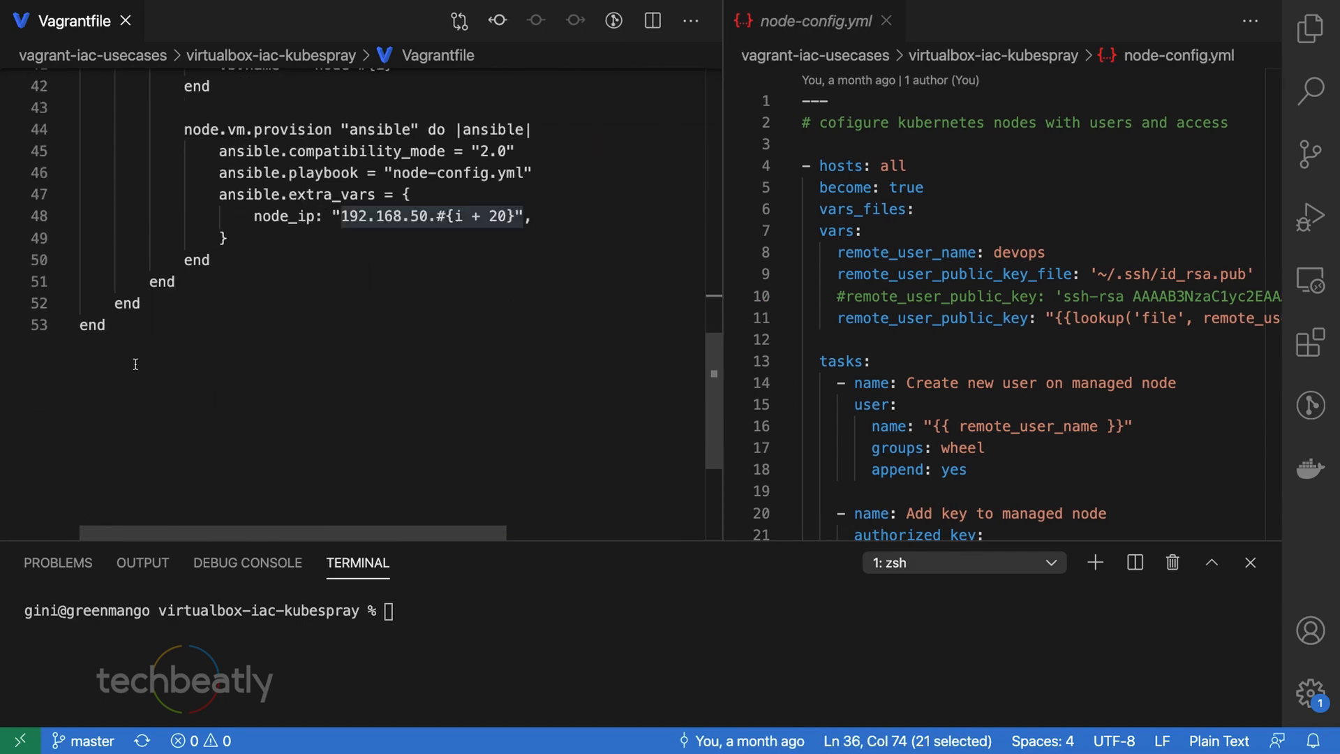
{"action": "type", "text": "vagrant up"}
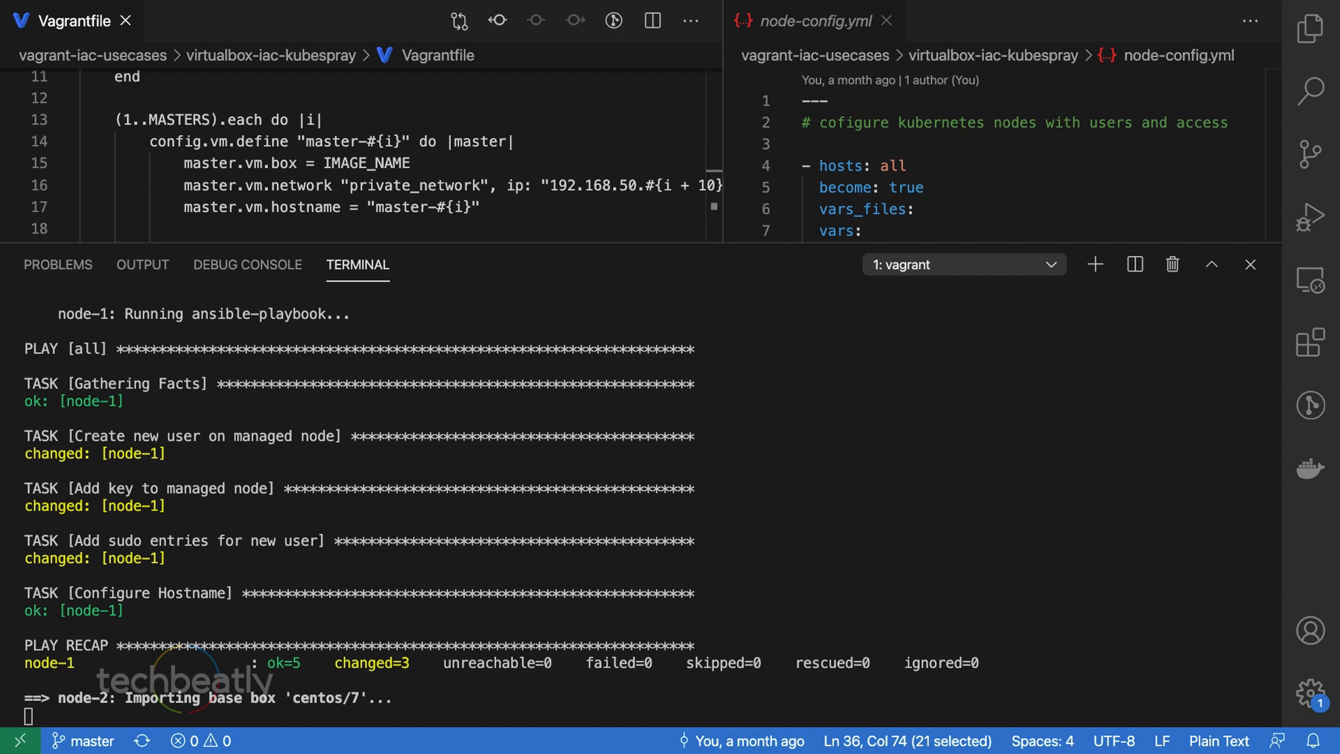
Follow the vagrant up output until node-2's playbook recap finishes without failures.
{"action": "scroll", "scroll_direction": "down", "scroll_amount": 3}
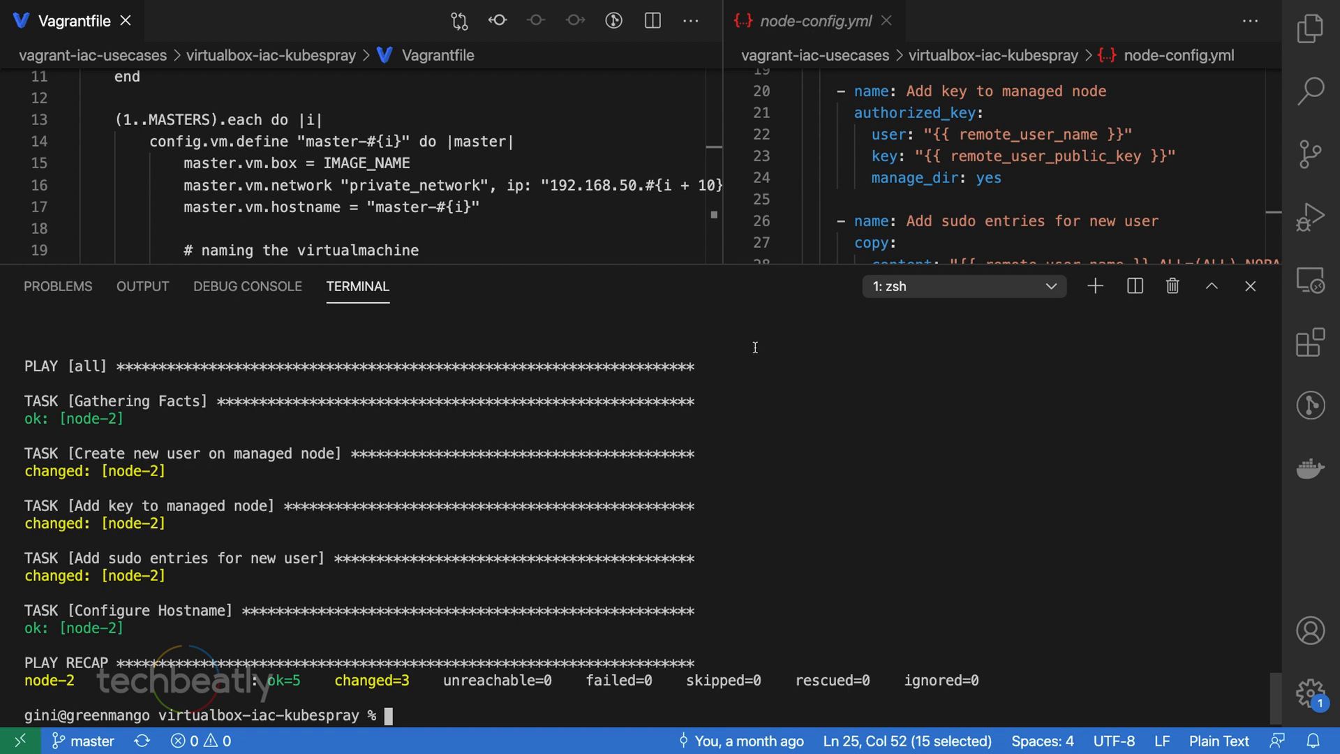
{"action": "type", "text": "vagrant"}
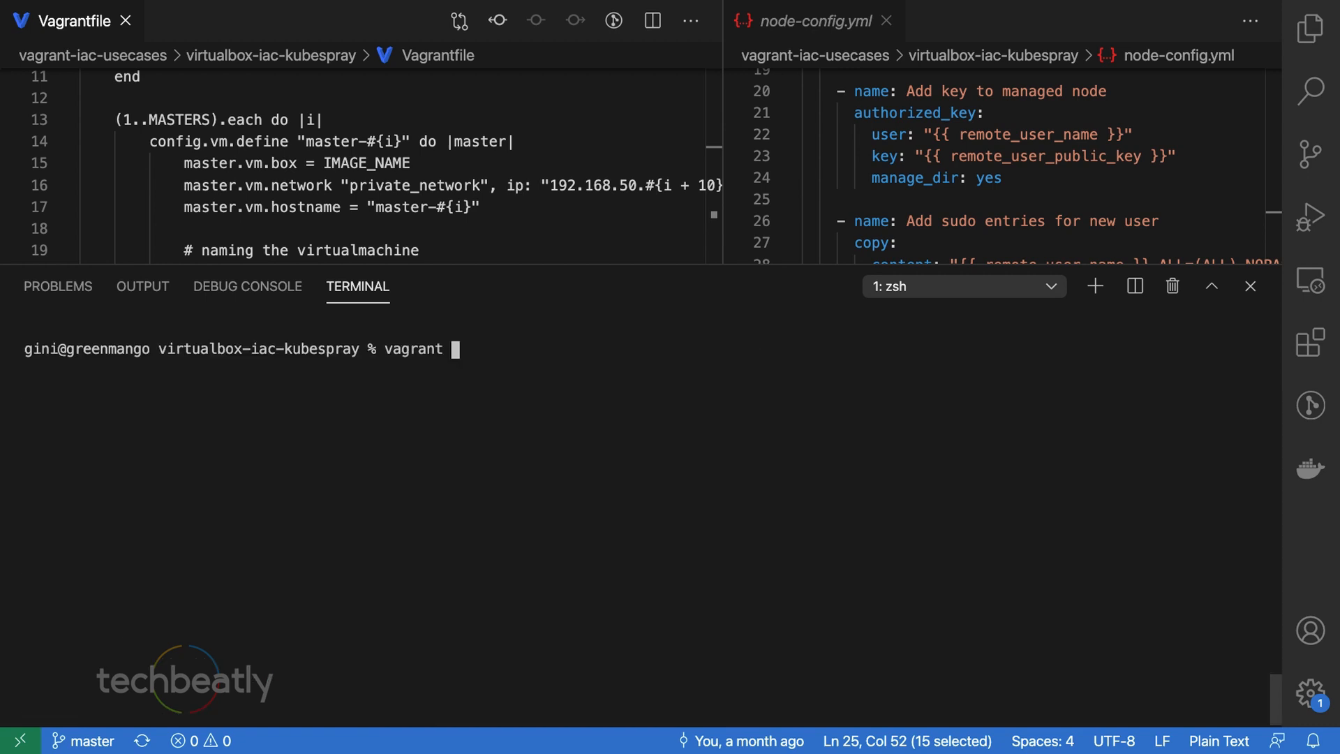
{"action": "type", "text": "for i in"}
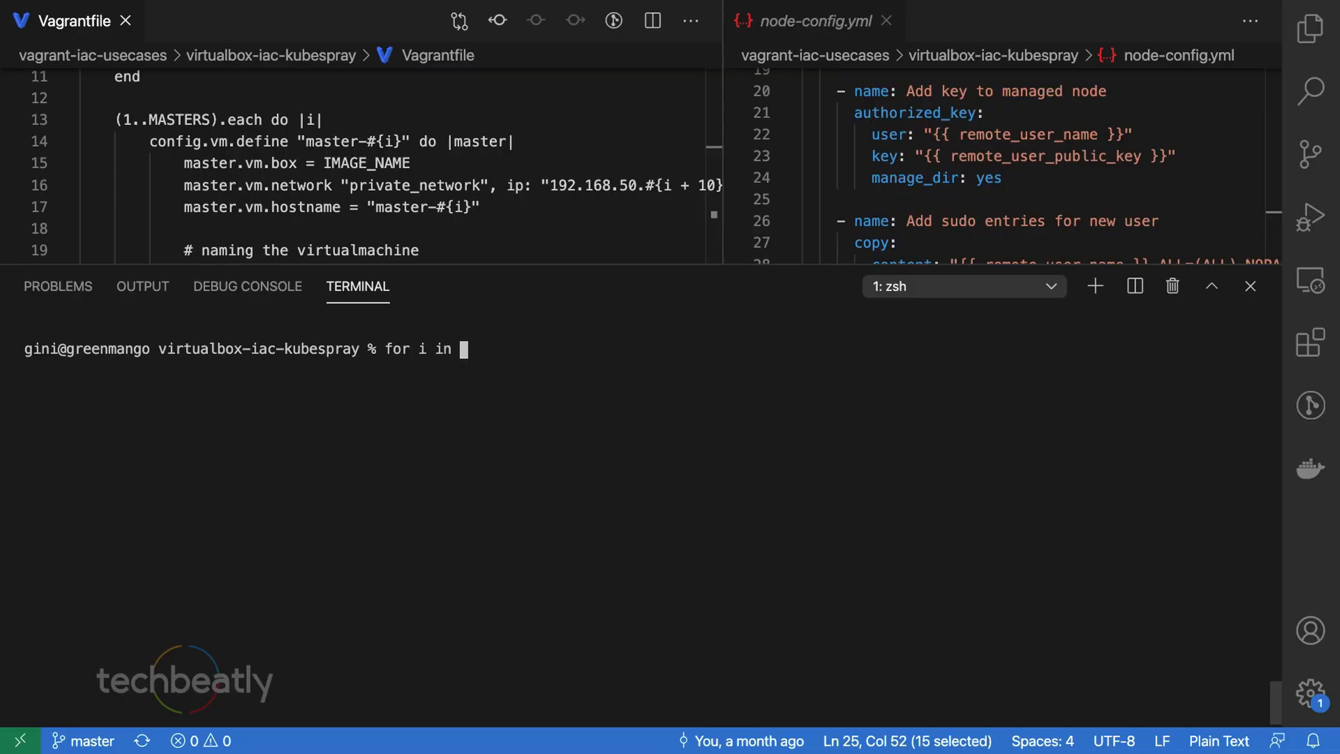
{"action": "type", "text": "11 21 22"}
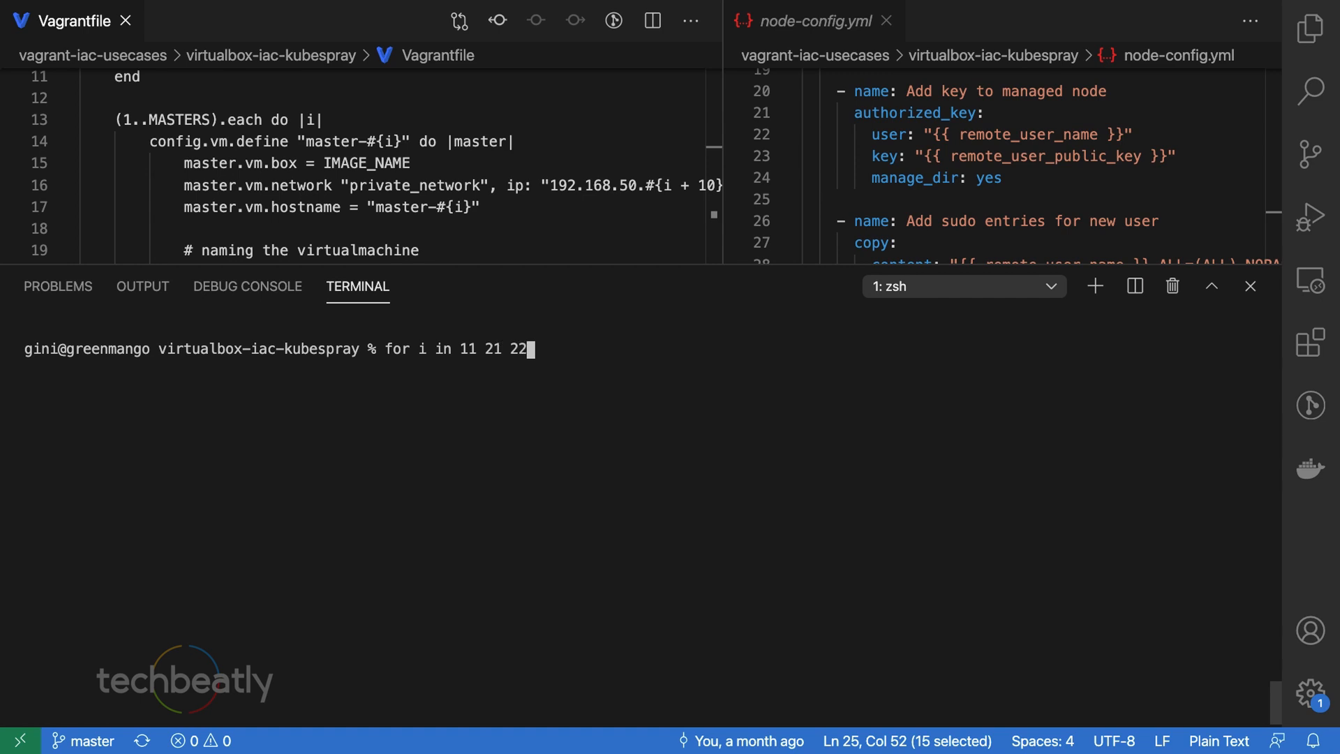
{"action": "type", "text": ";do ssh devops"}
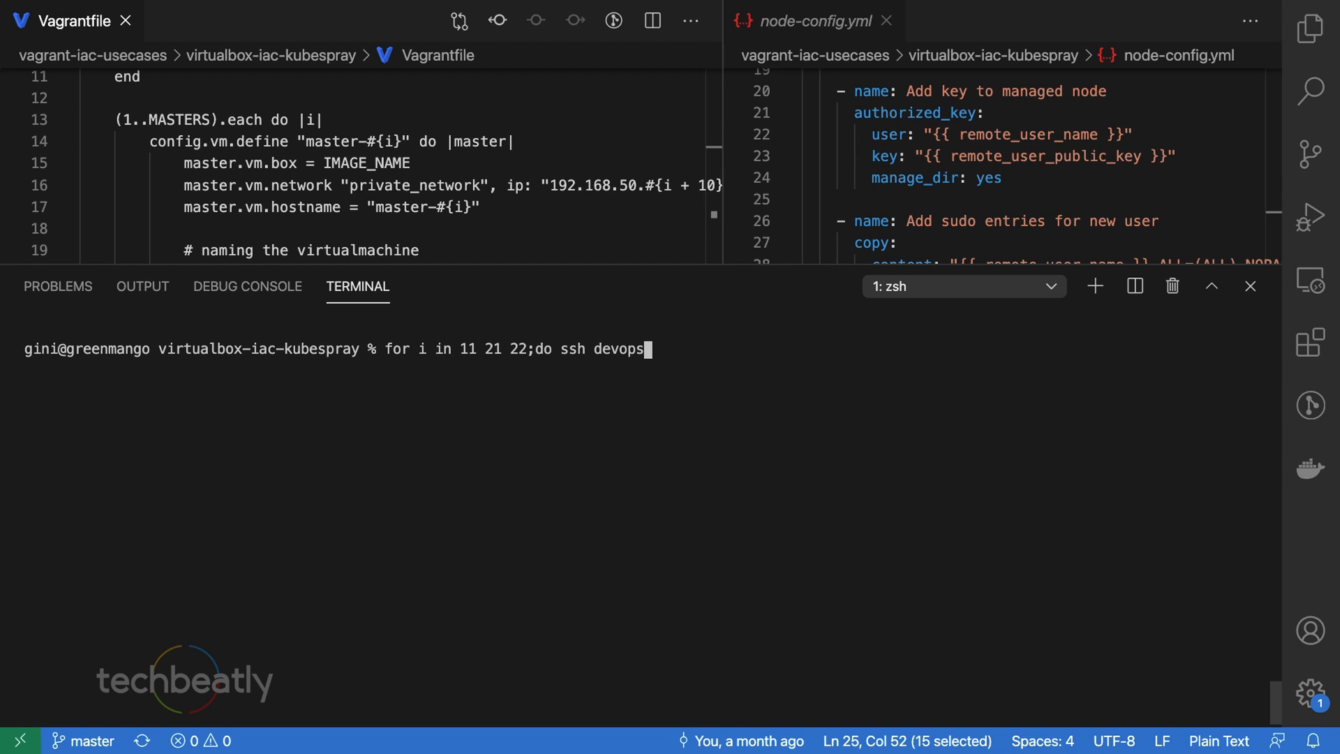
{"action": "type", "text": "@192.168."}
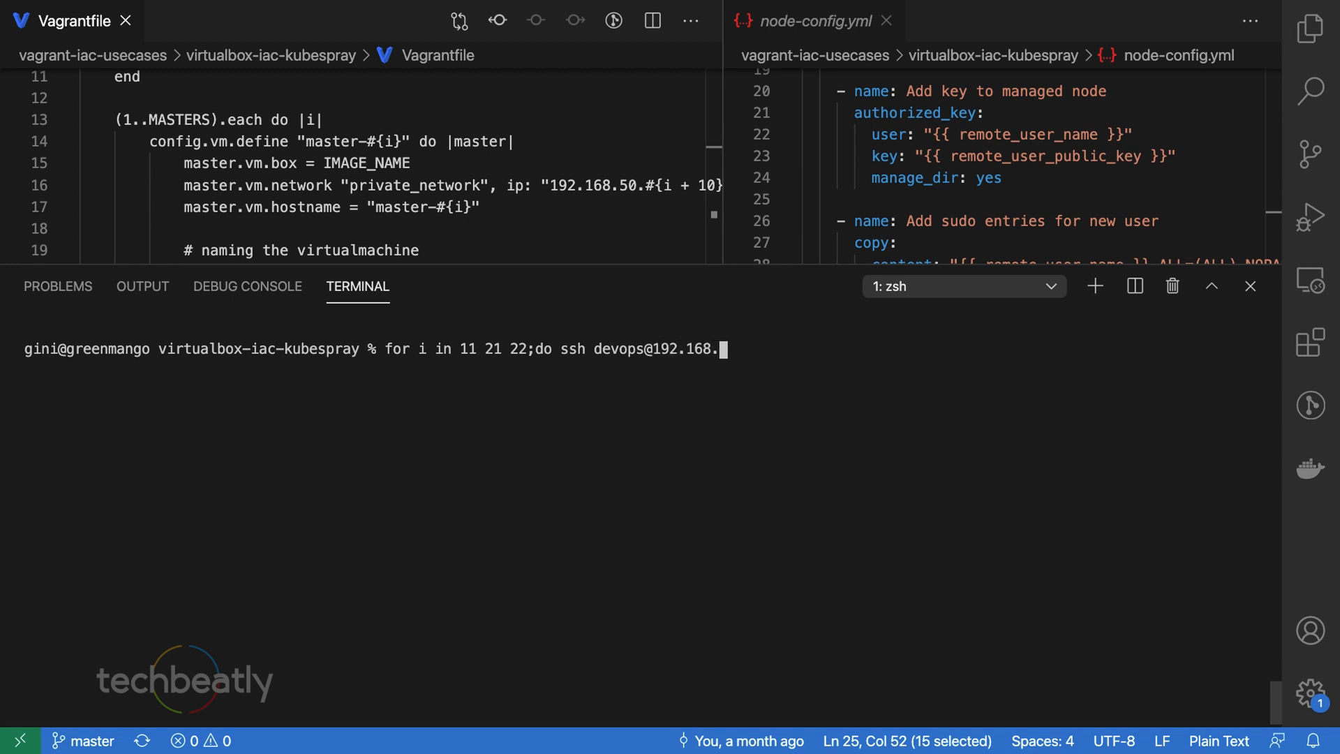
{"action": "type", "text": "50."}
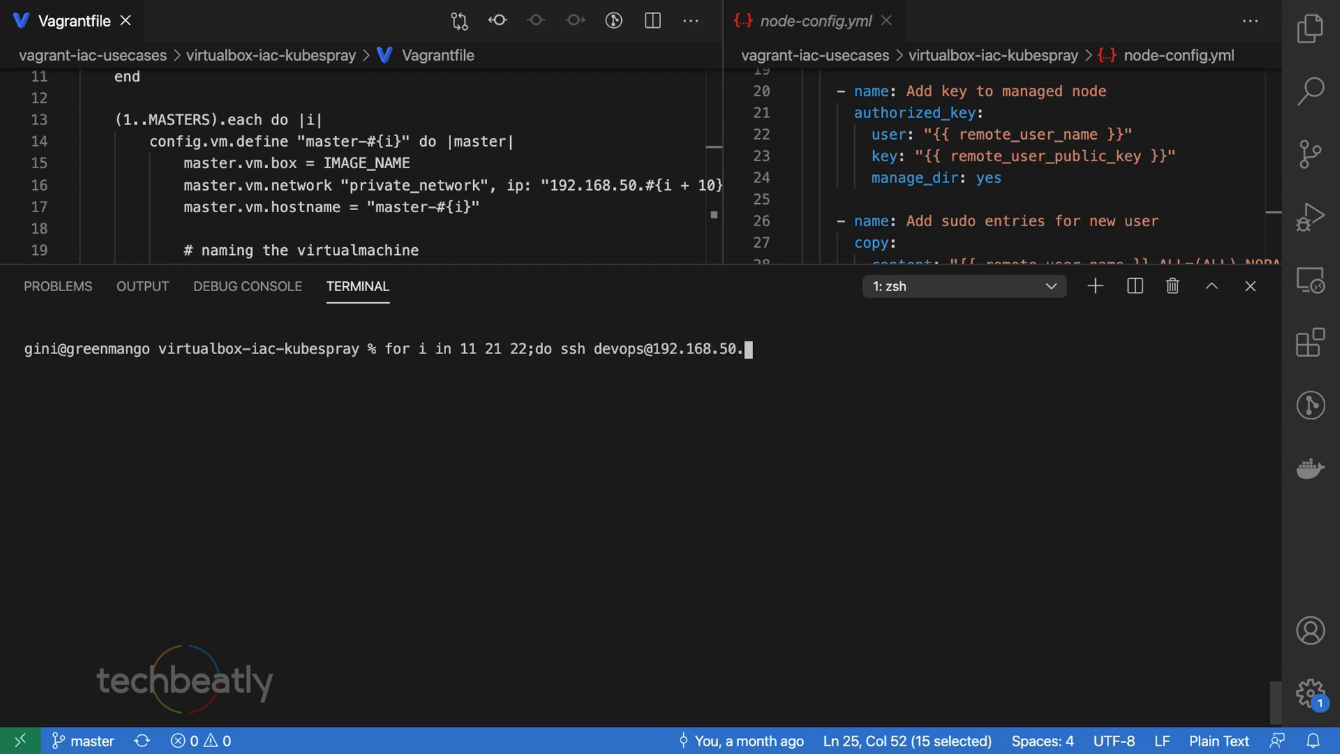
{"action": "type", "text": "$i"}
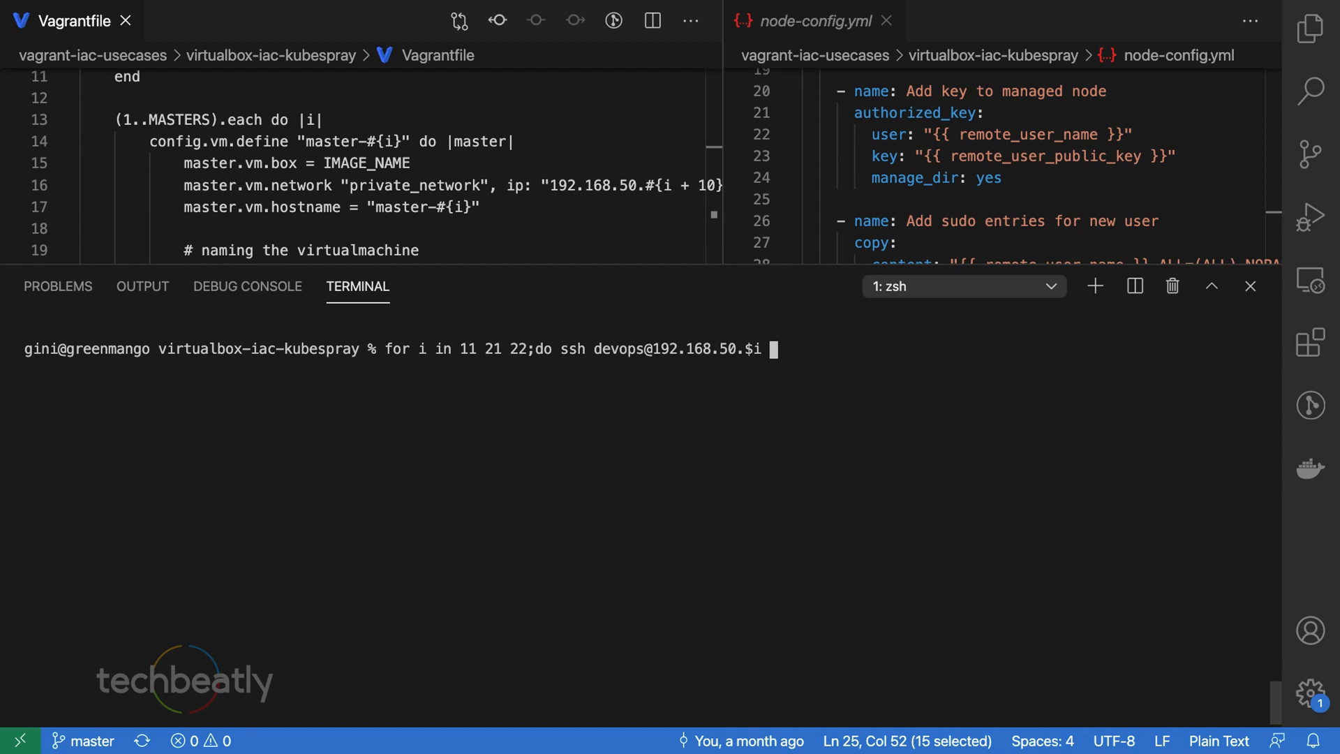
{"action": "type", "text": "hostname;done"}
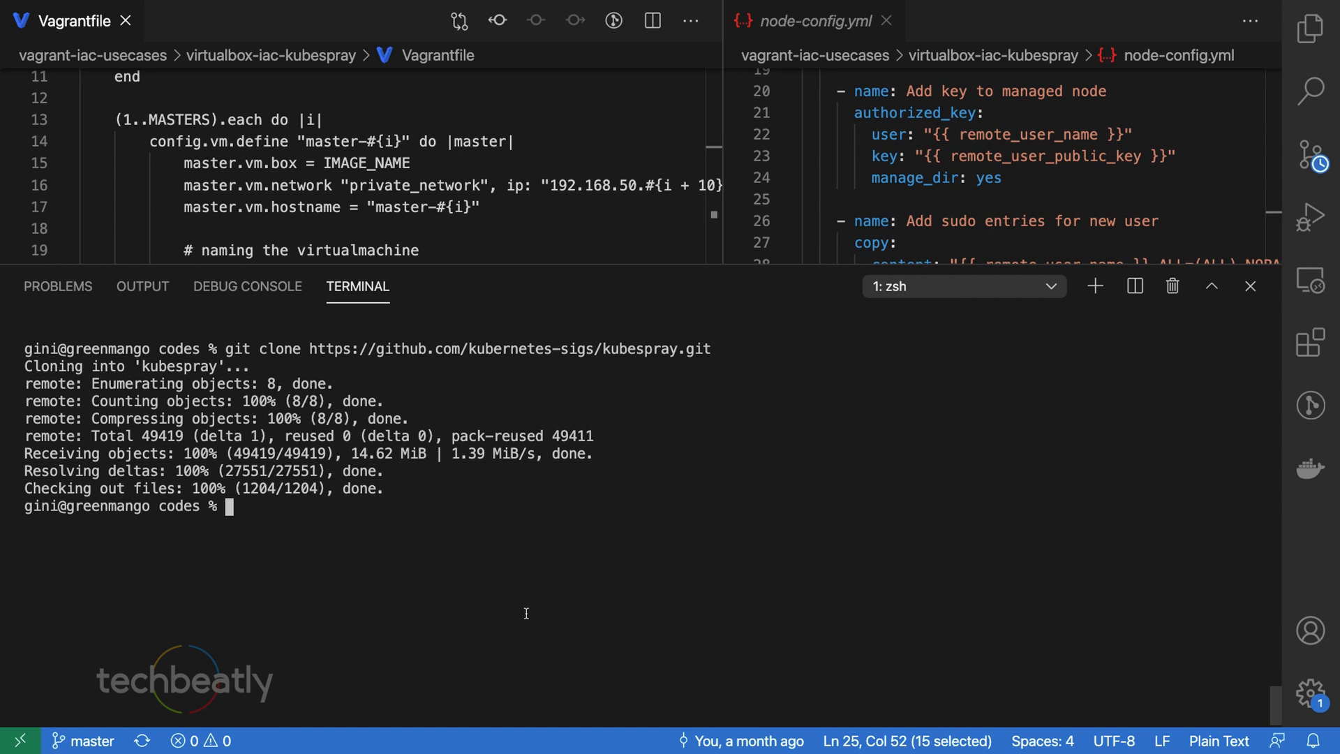
Clear the terminal and run 'pip install -r requirements.txt' inside the kubespray folder.
{"action": "type", "text": "clear"}
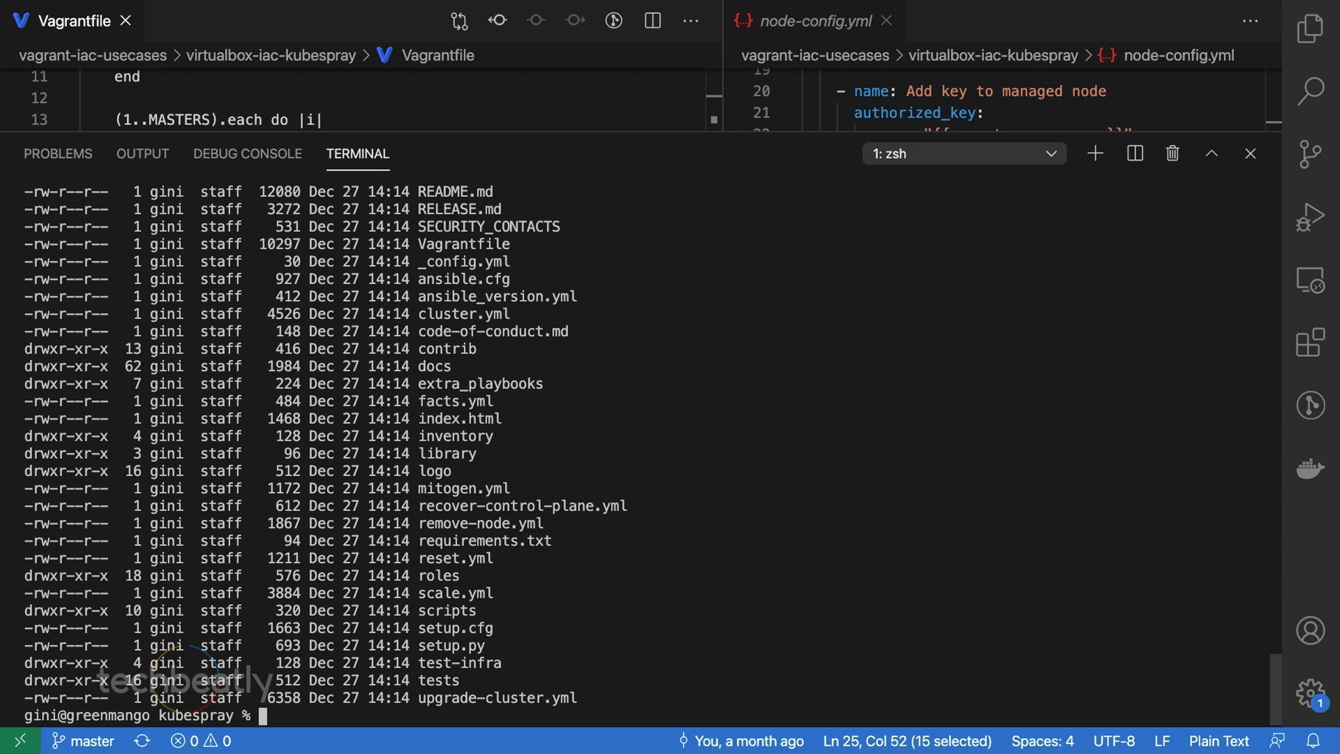
{"action": "type", "text": "pip i"}
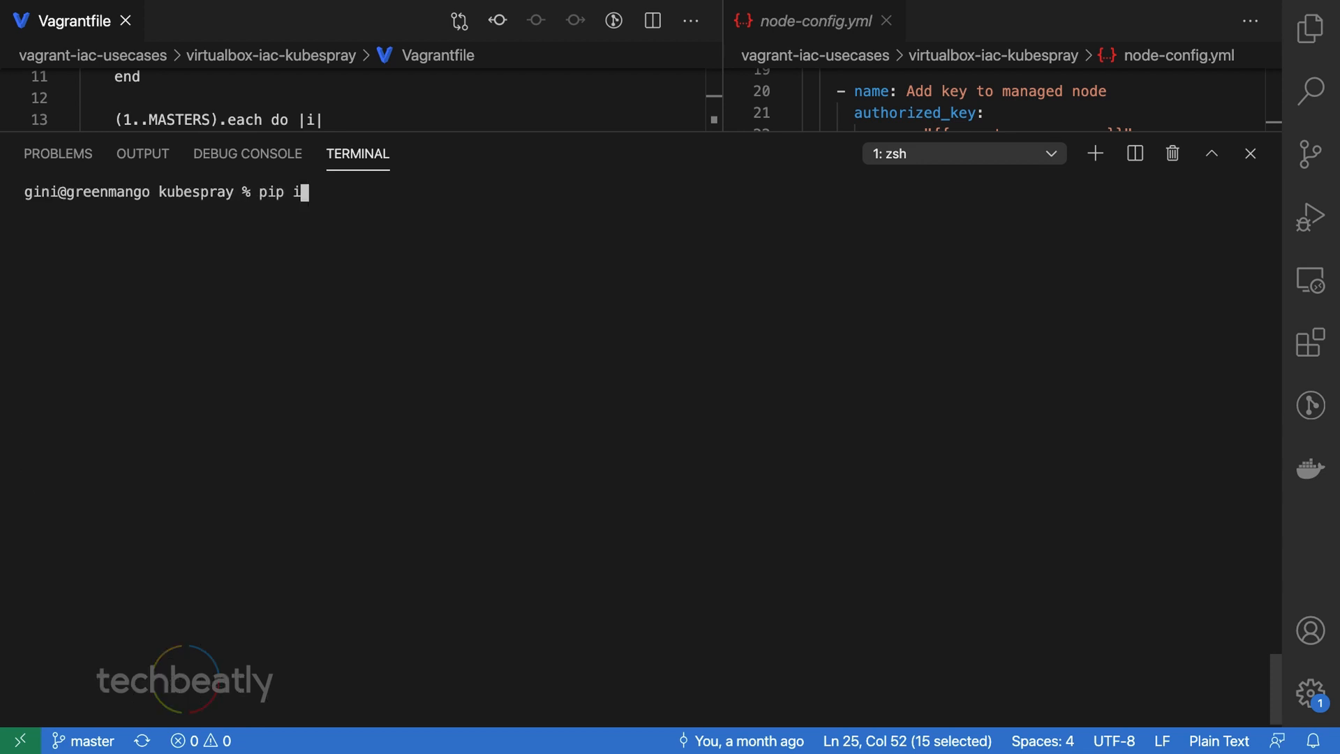
{"action": "type", "text": "nstall -r req"}
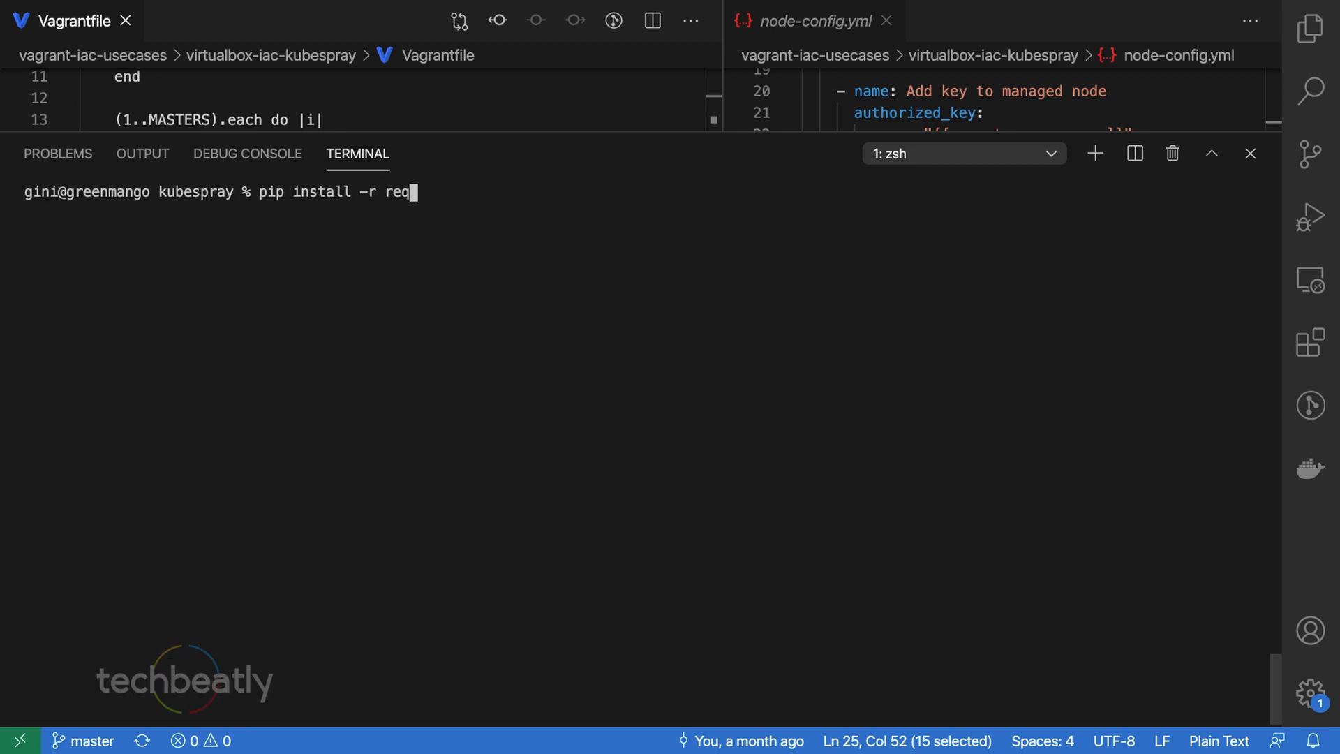
{"action": "type", "text": "uirements.txt"}
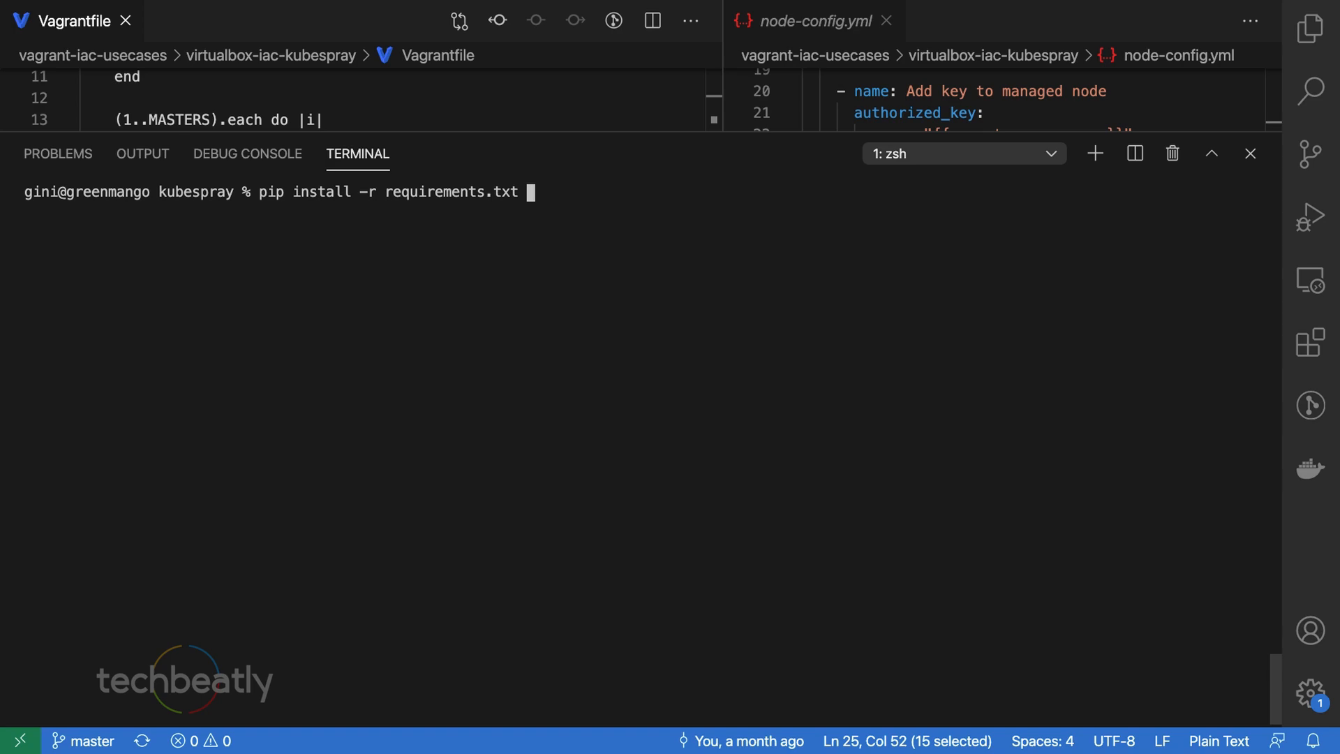
{"action": "key", "text": "enter"}
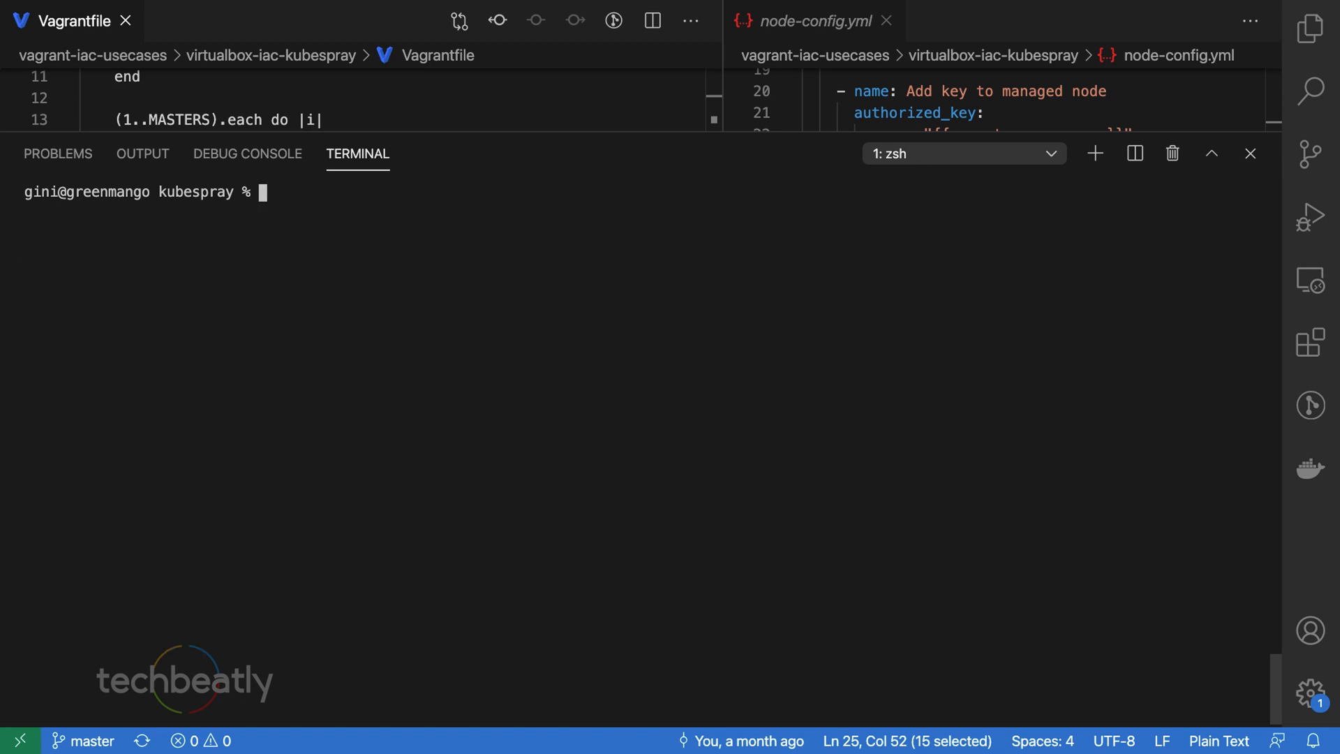
{"action": "type", "text": "cp -rfp inventory/sample"}
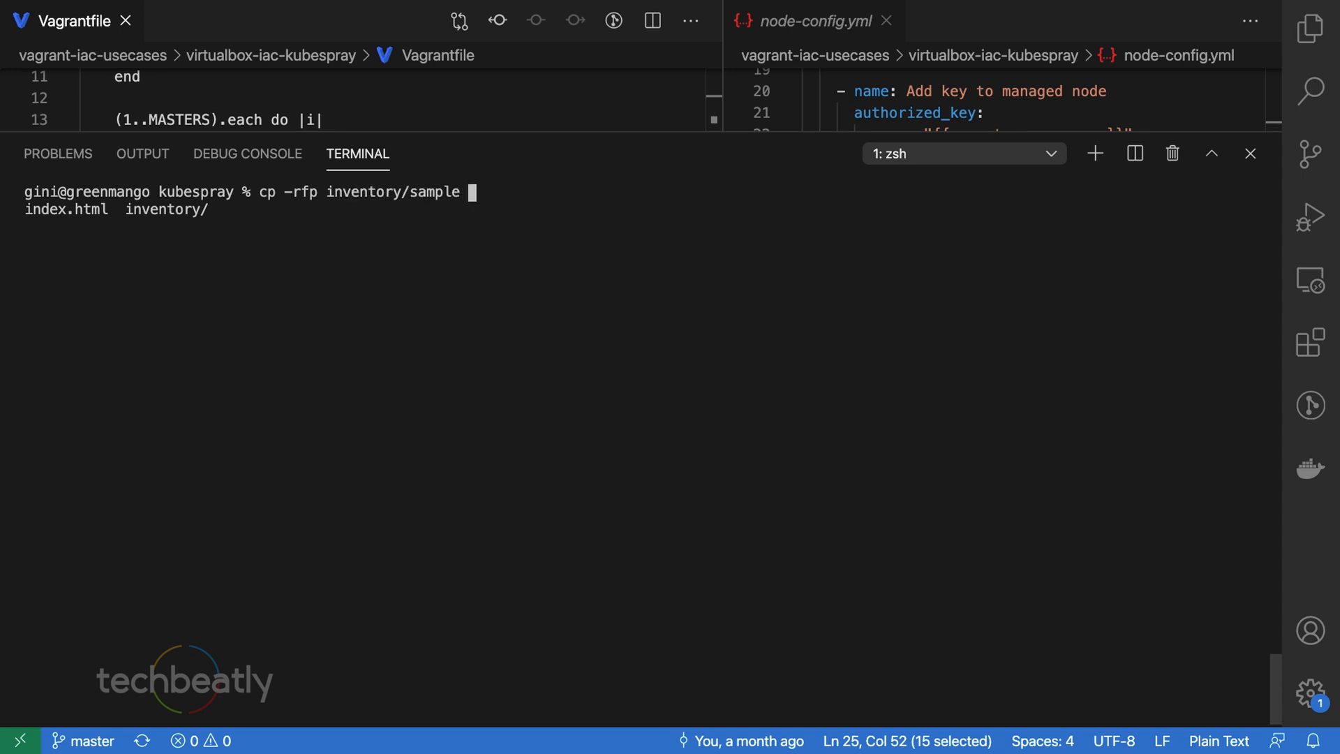
Copy the sample inventory to inventory/mycluster and list its contents with ls -l.
{"action": "type", "text": "inventory/my"}
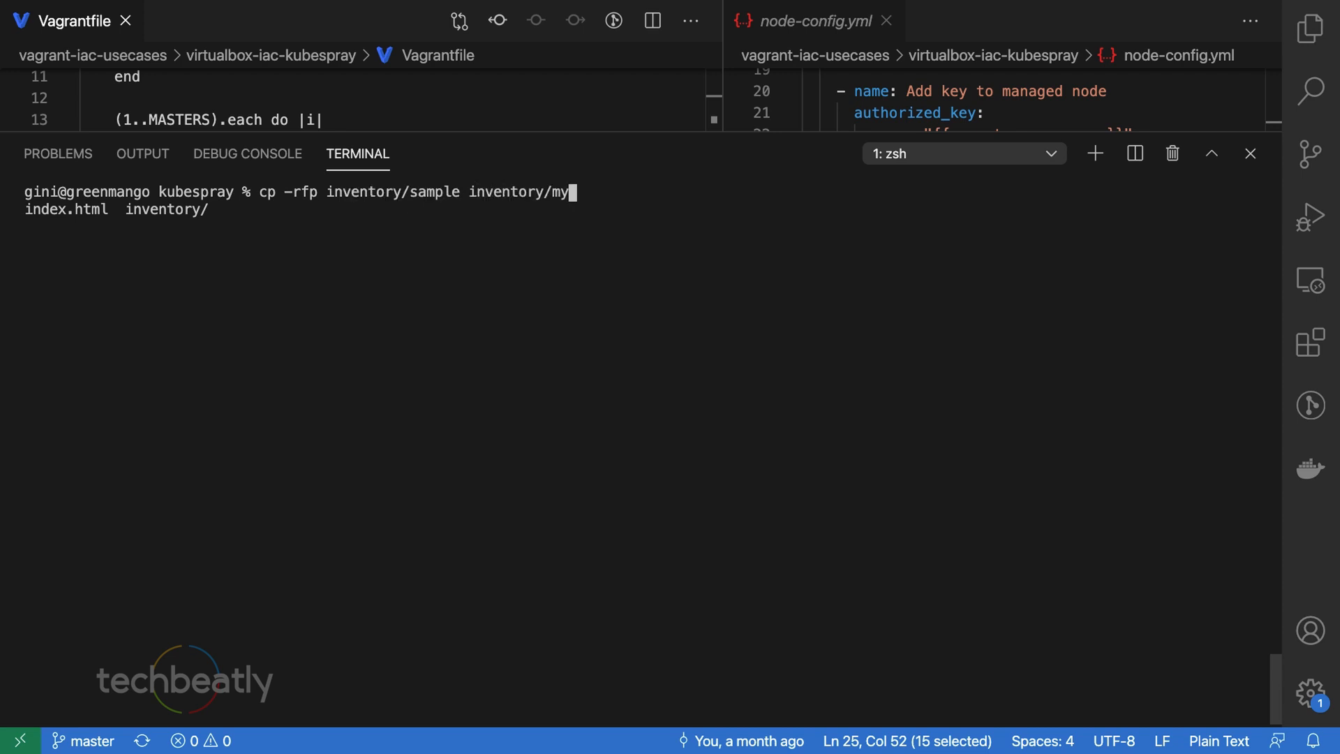
{"action": "type", "text": "cluster"}
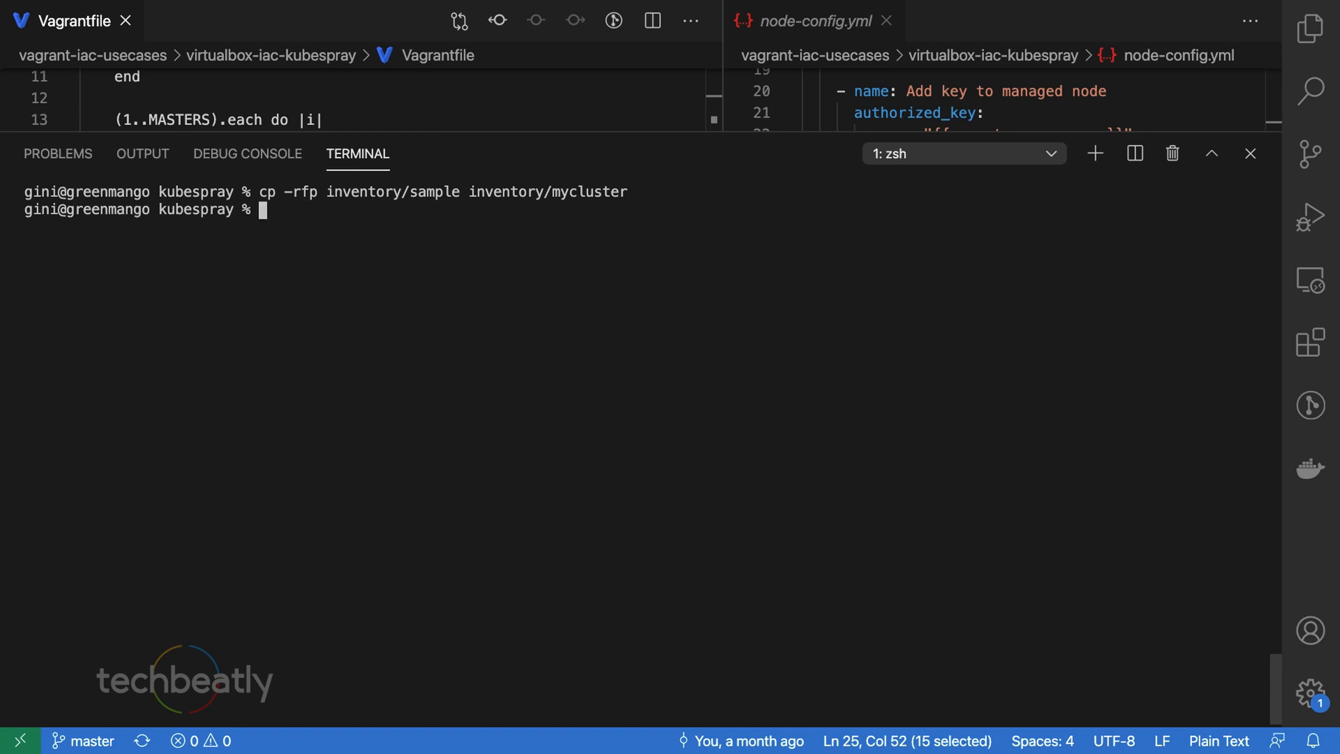
{"action": "type", "text": "ls -l"}
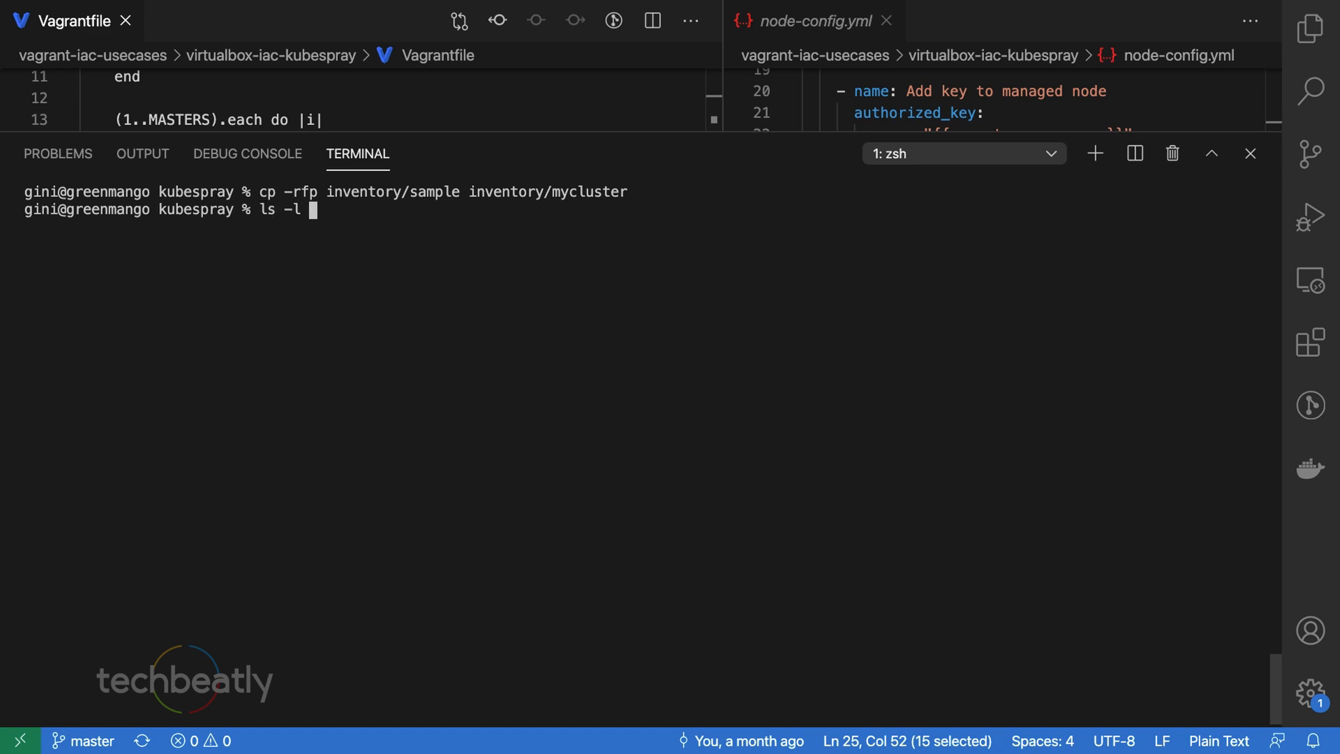
{"action": "type", "text": "inventory/mycl"}
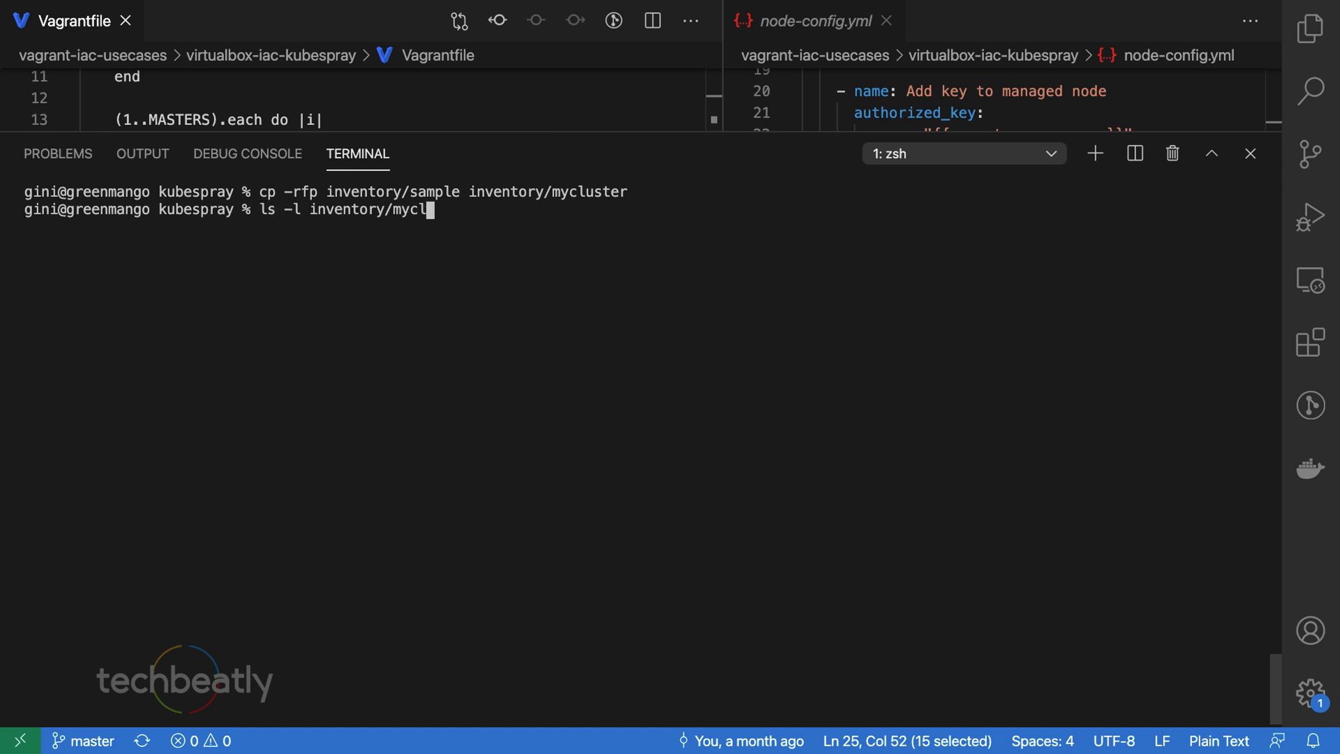
{"action": "type", "text": "uster/"}
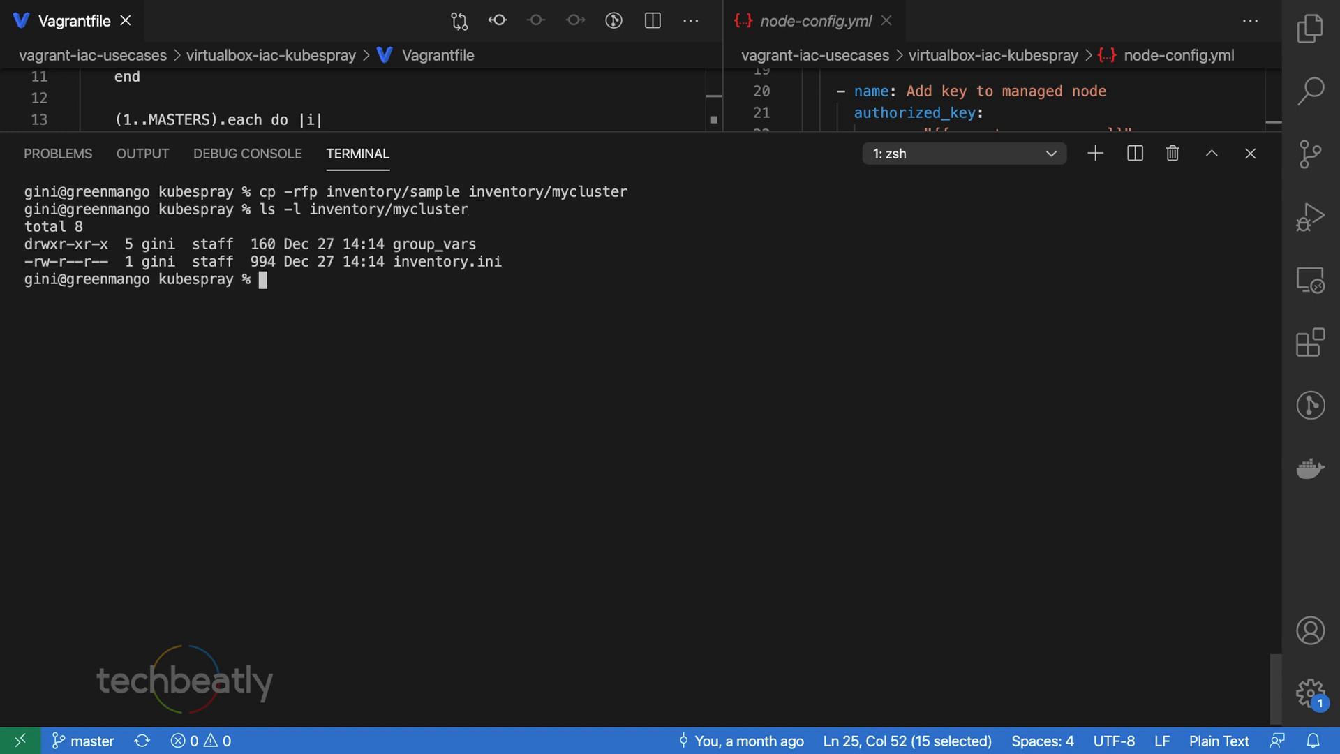
Declare the shell array IPS=(192.168.50.11 192.168.50.21 192.168.50.22).
{"action": "type", "text": "declare"}
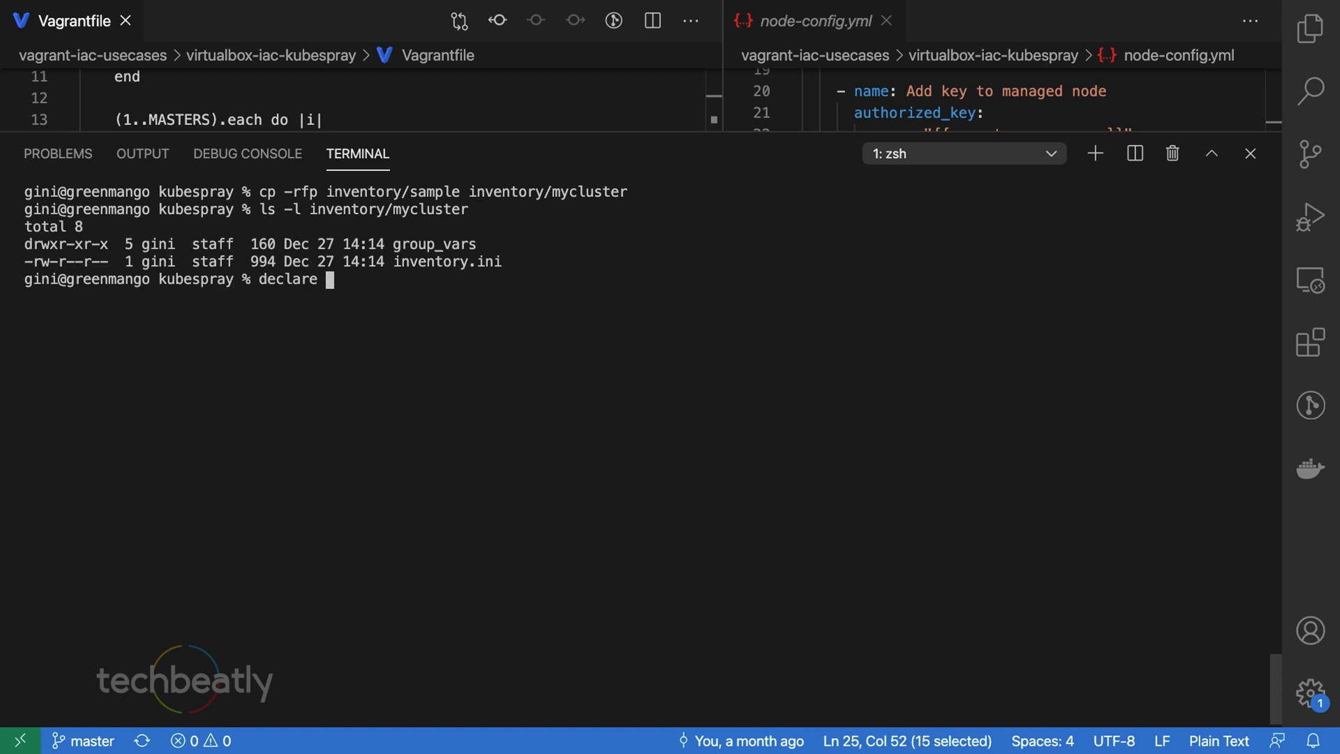
{"action": "type", "text": "-a IPS="}
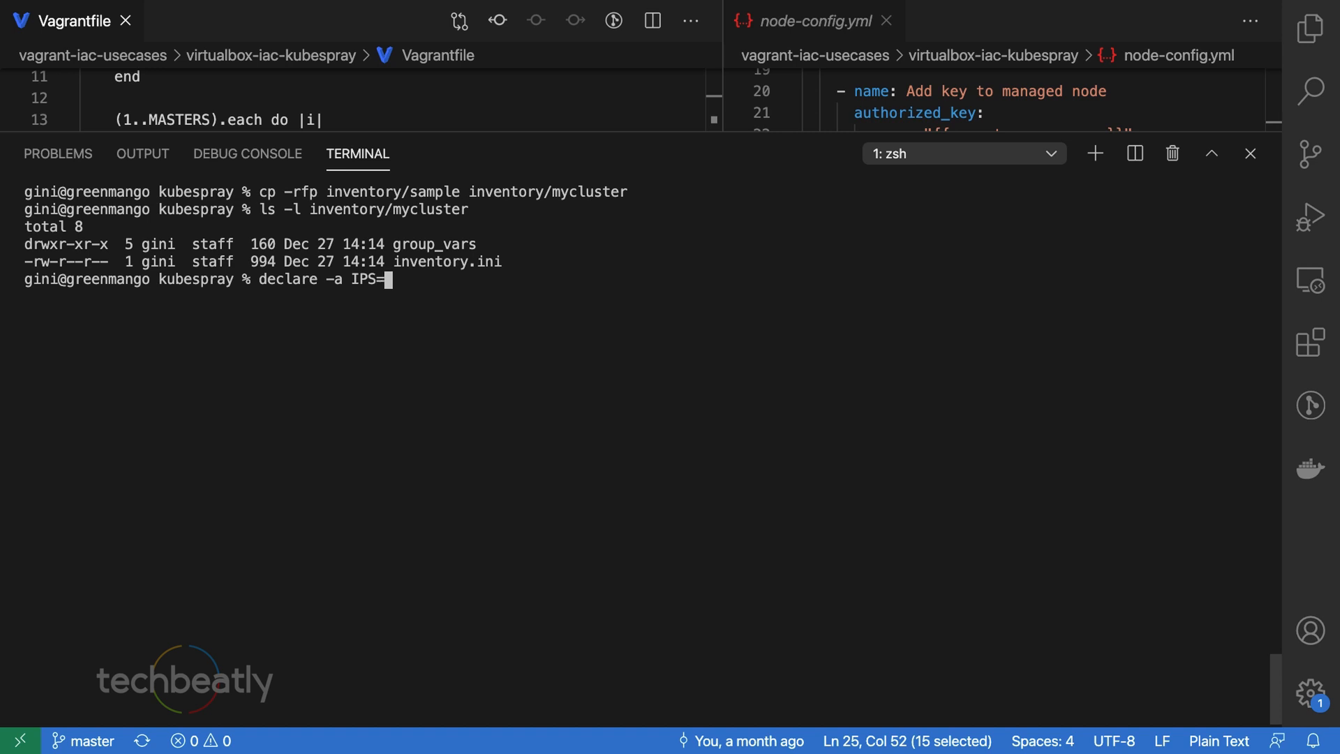
{"action": "type", "text": "(192.168"}
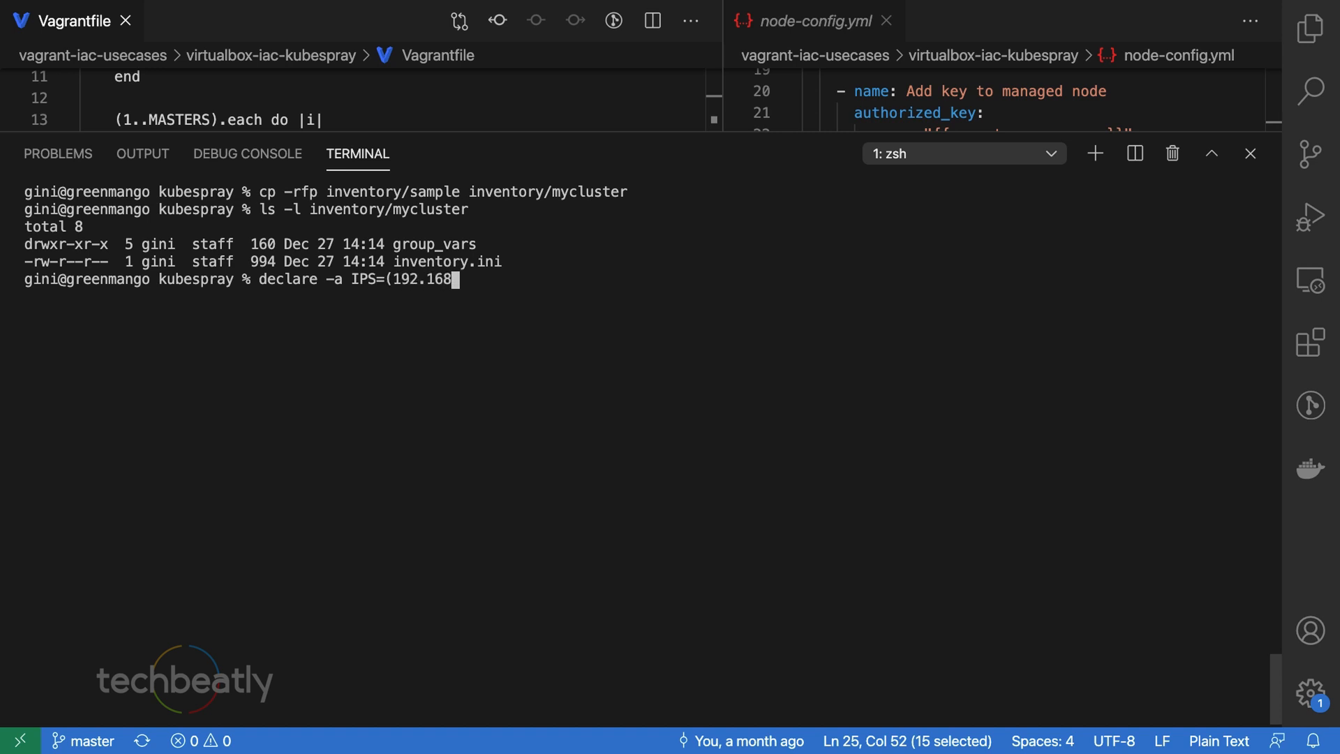
{"action": "type", "text": ".50.11"}
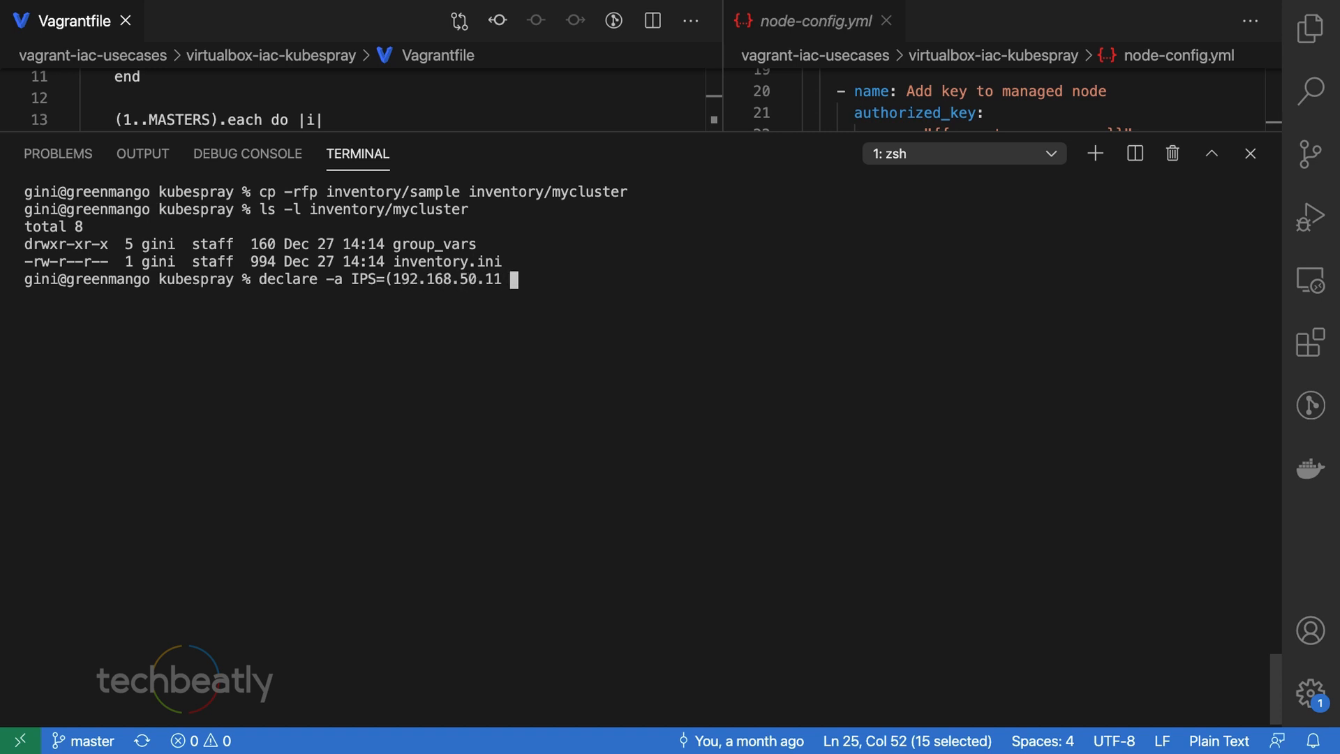
{"action": "type", "text": "192.168.50.21 192.16"}
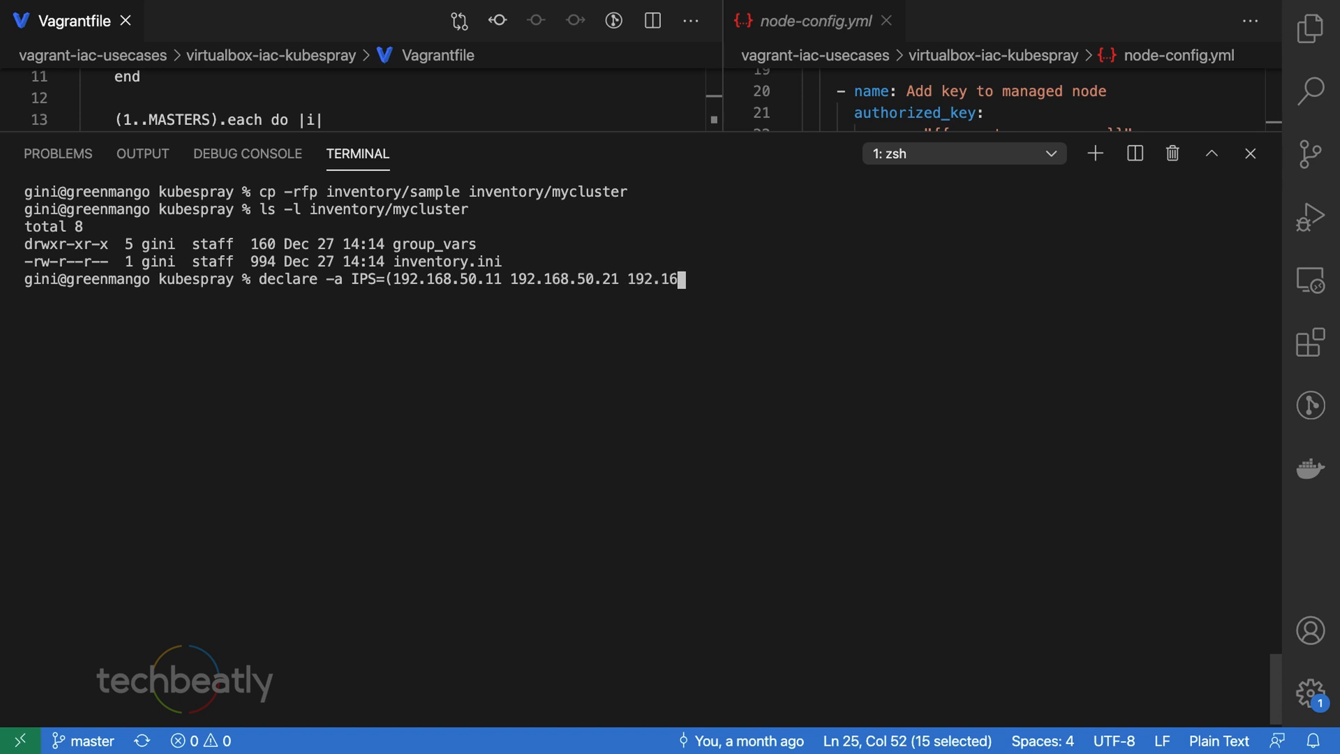
{"action": "type", "text": "8.50.22"}
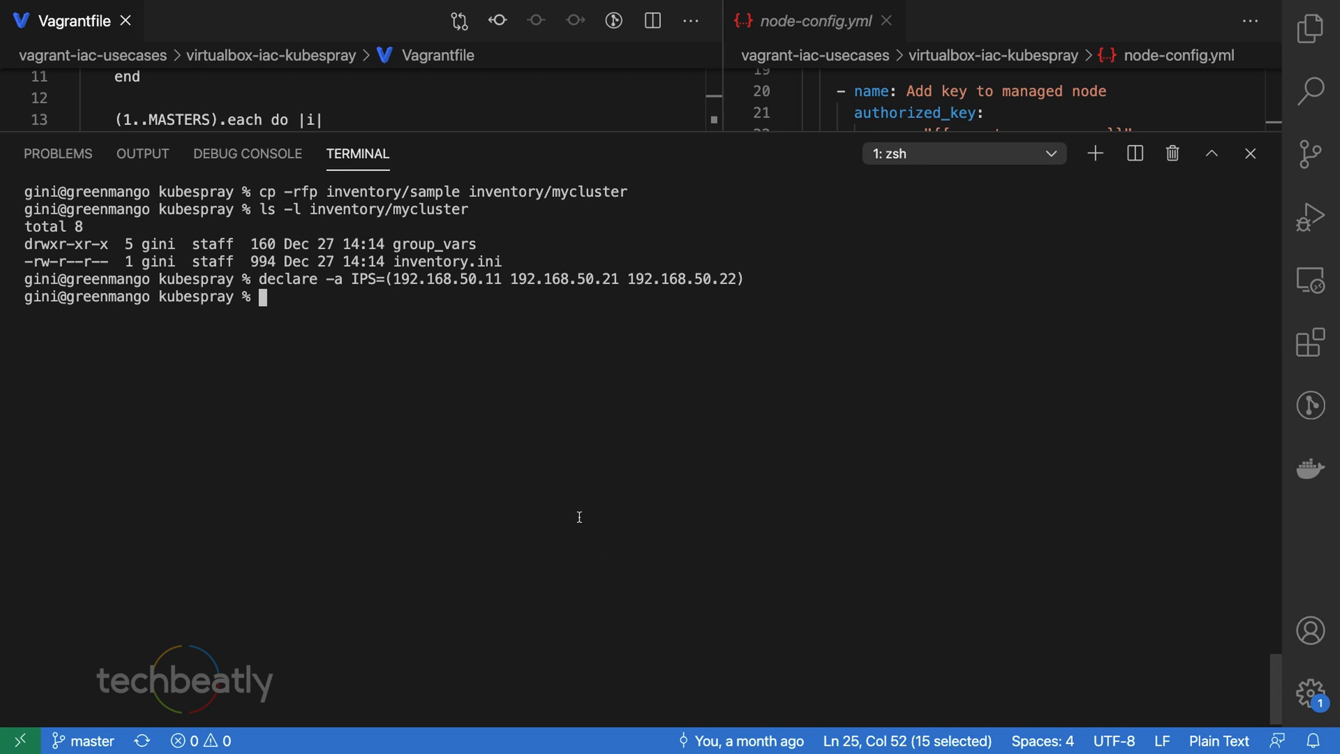
Run CONFIG_FILE=inventory/mycluster/hosts.yaml python3 contrib/inventory_builder/inventory.py ${IPS[@]} to generate the inventory.
{"action": "type", "text": "CONFIG_FILE"}
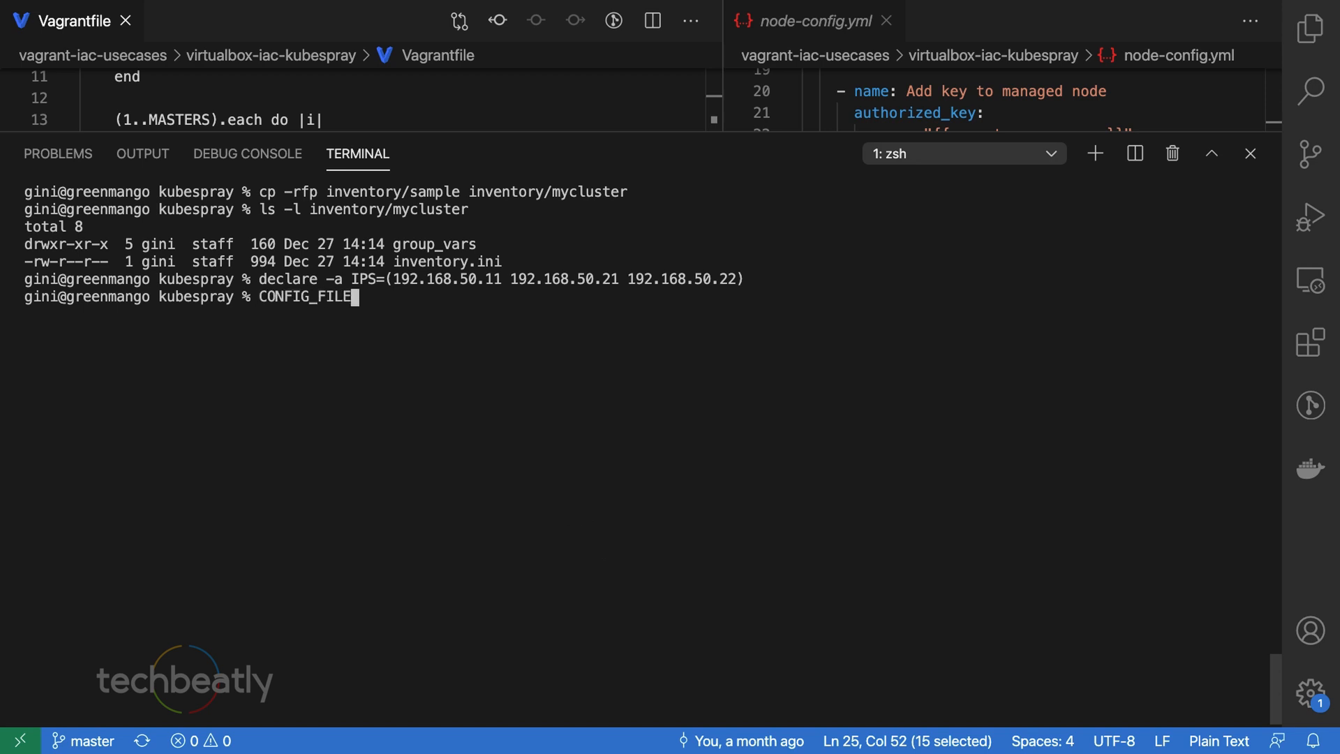
{"action": "type", "text": "=inventory/"}
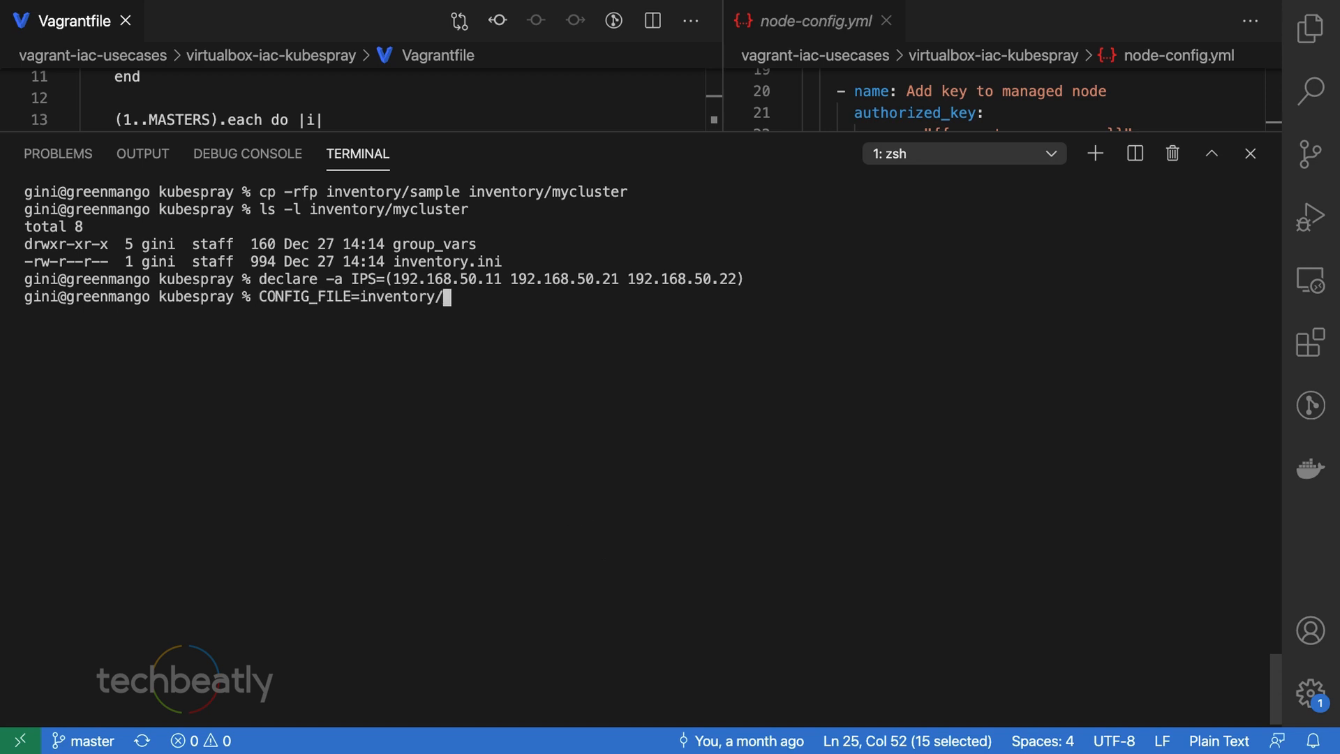
{"action": "type", "text": "mycluster/hosts"}
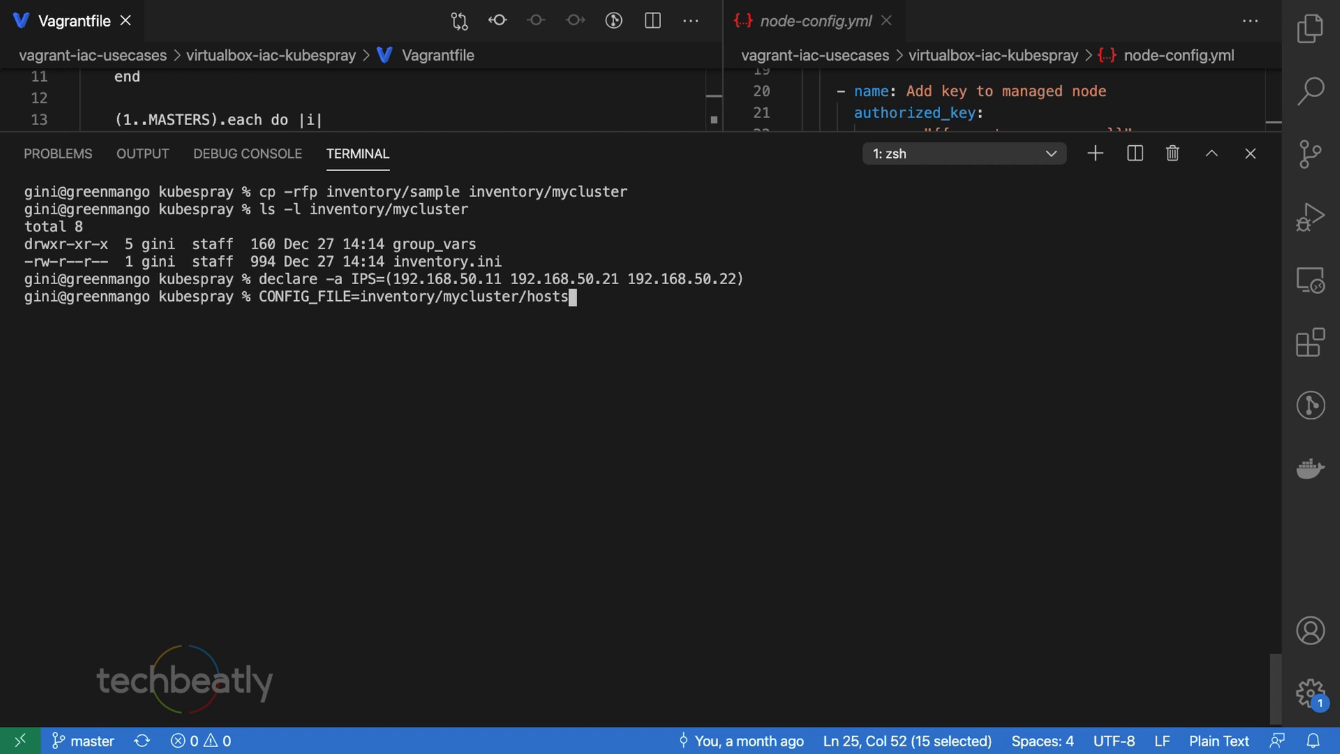
{"action": "type", "text": ".yaml"}
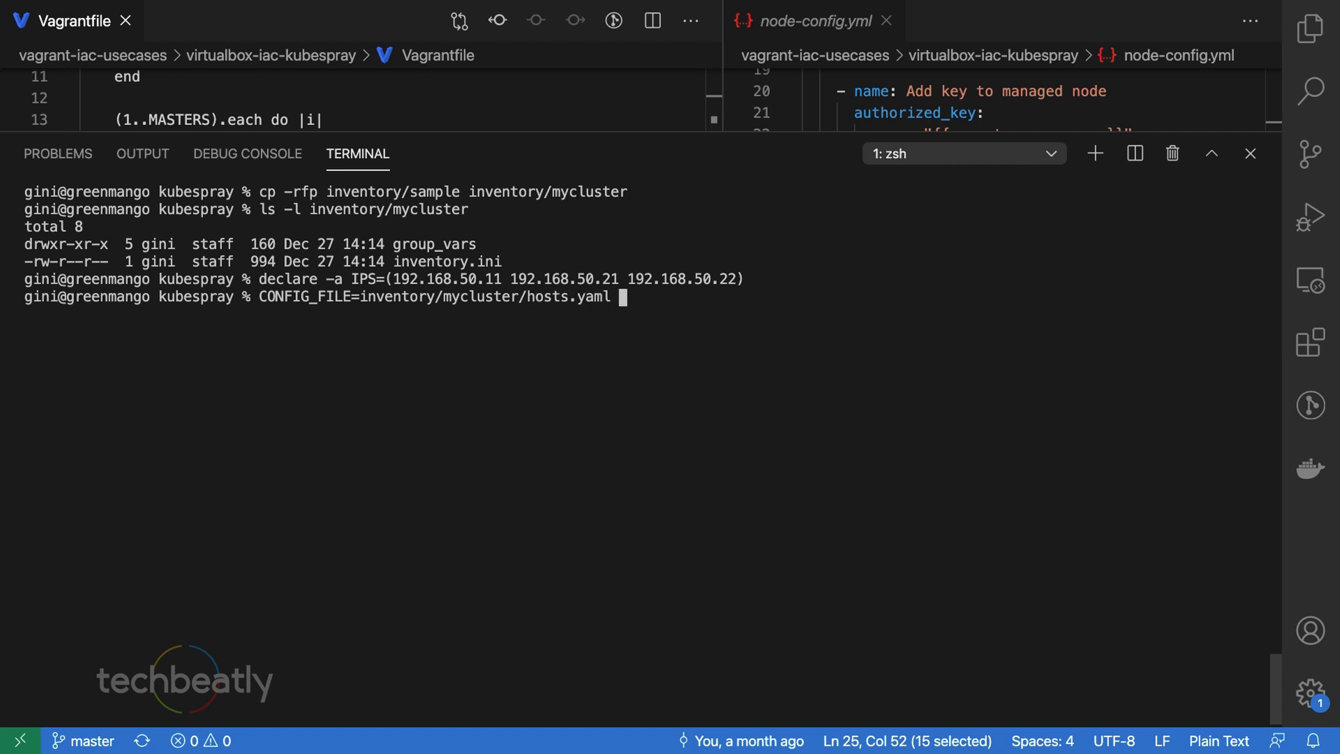
{"action": "type", "text": "python"}
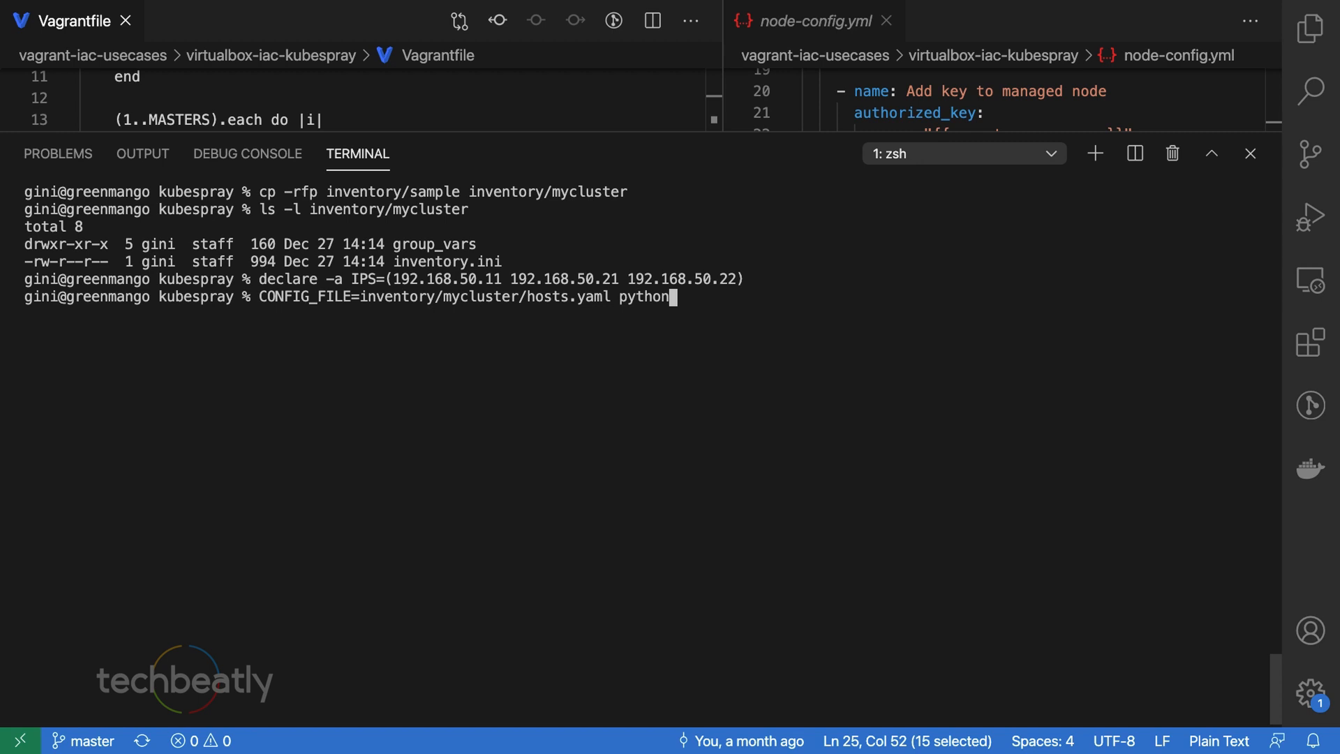
{"action": "type", "text": "3 contrib/inventory_builder/"}
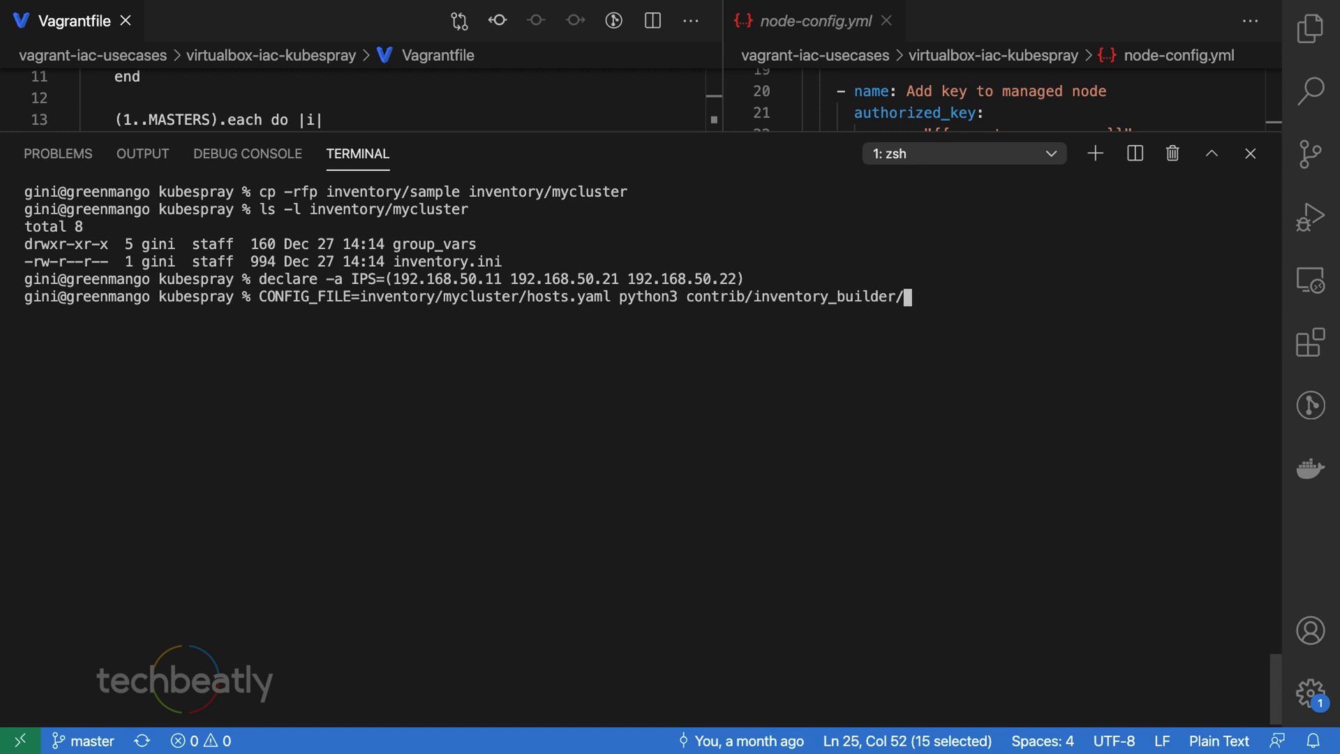
{"action": "type", "text": "inventory.py"}
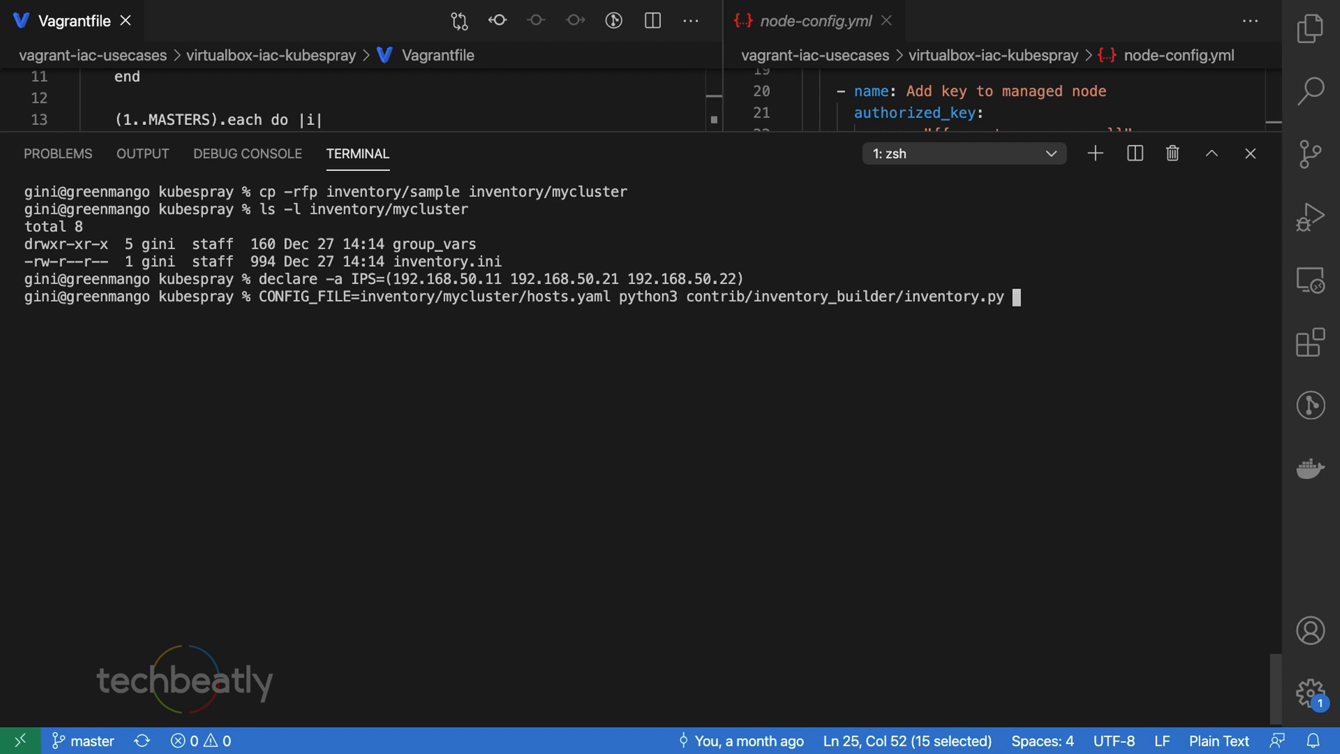
{"action": "type", "text": "${"}
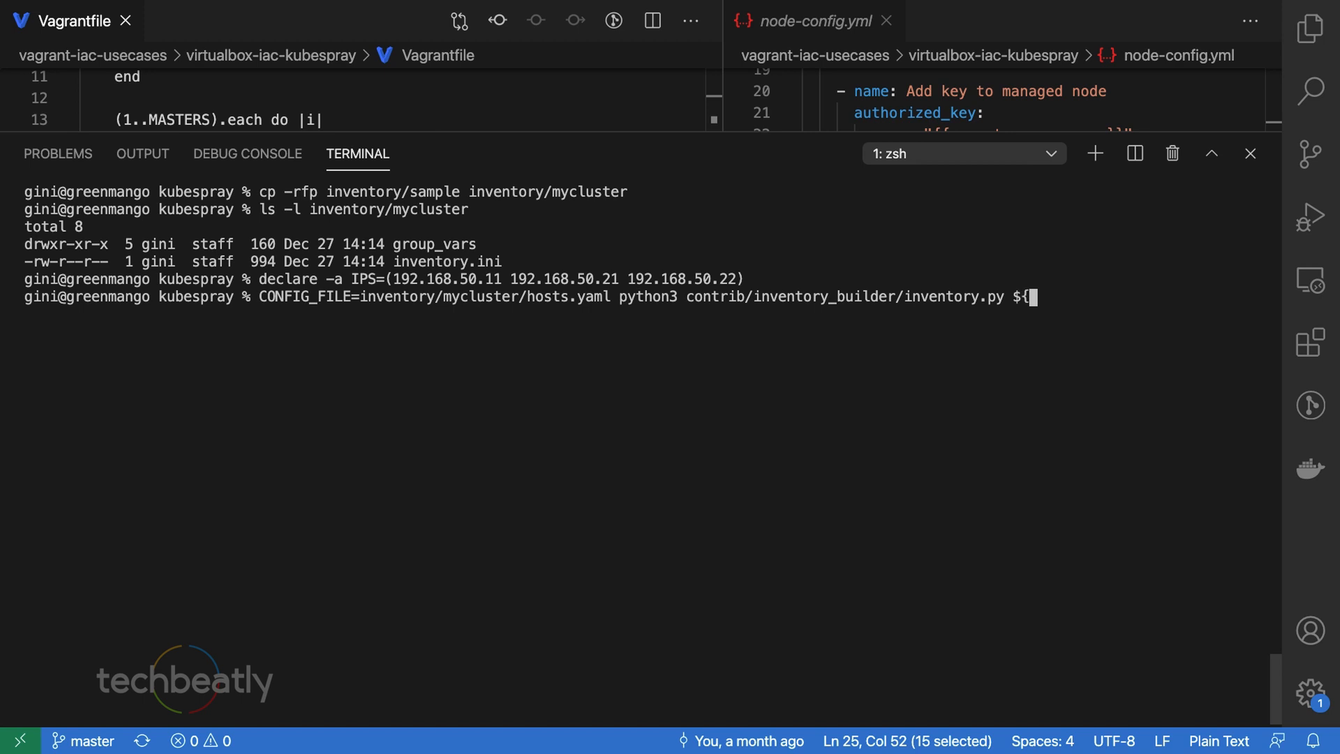
{"action": "type", "text": "IPS"}
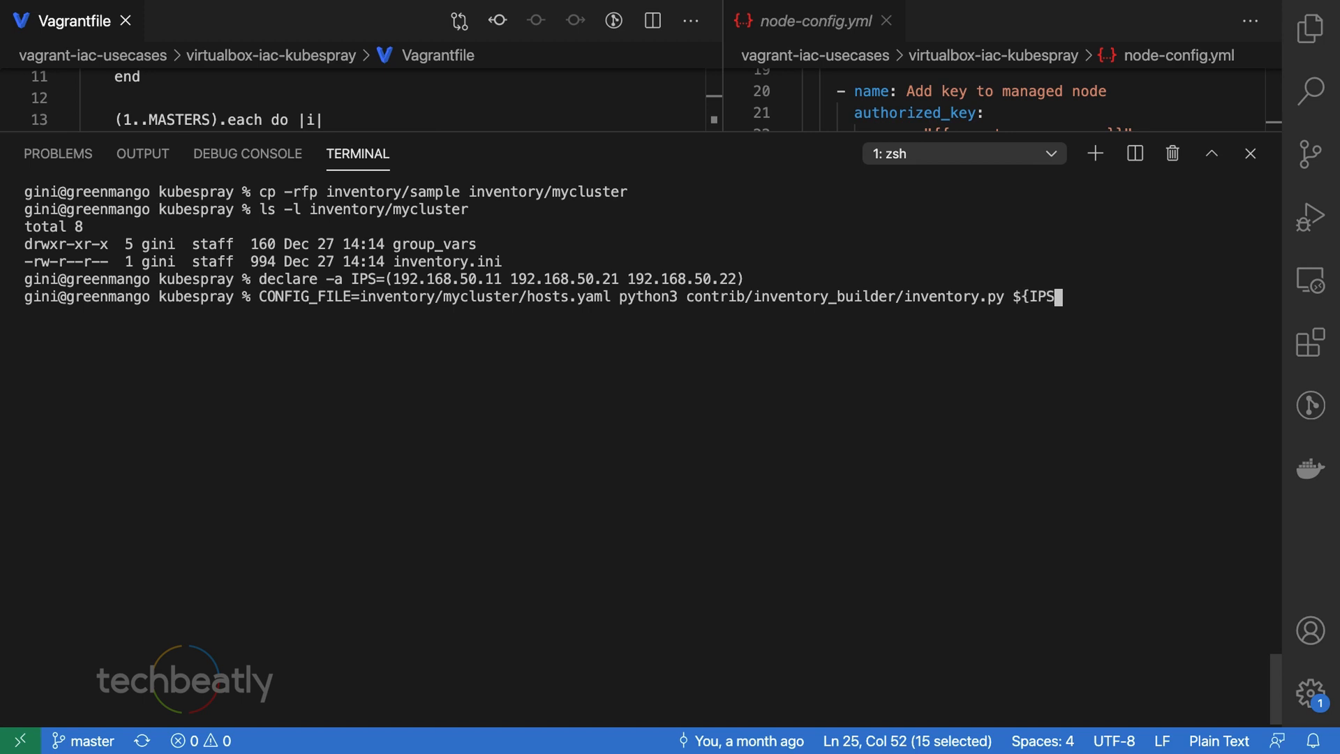
{"action": "type", "text": "[@"}
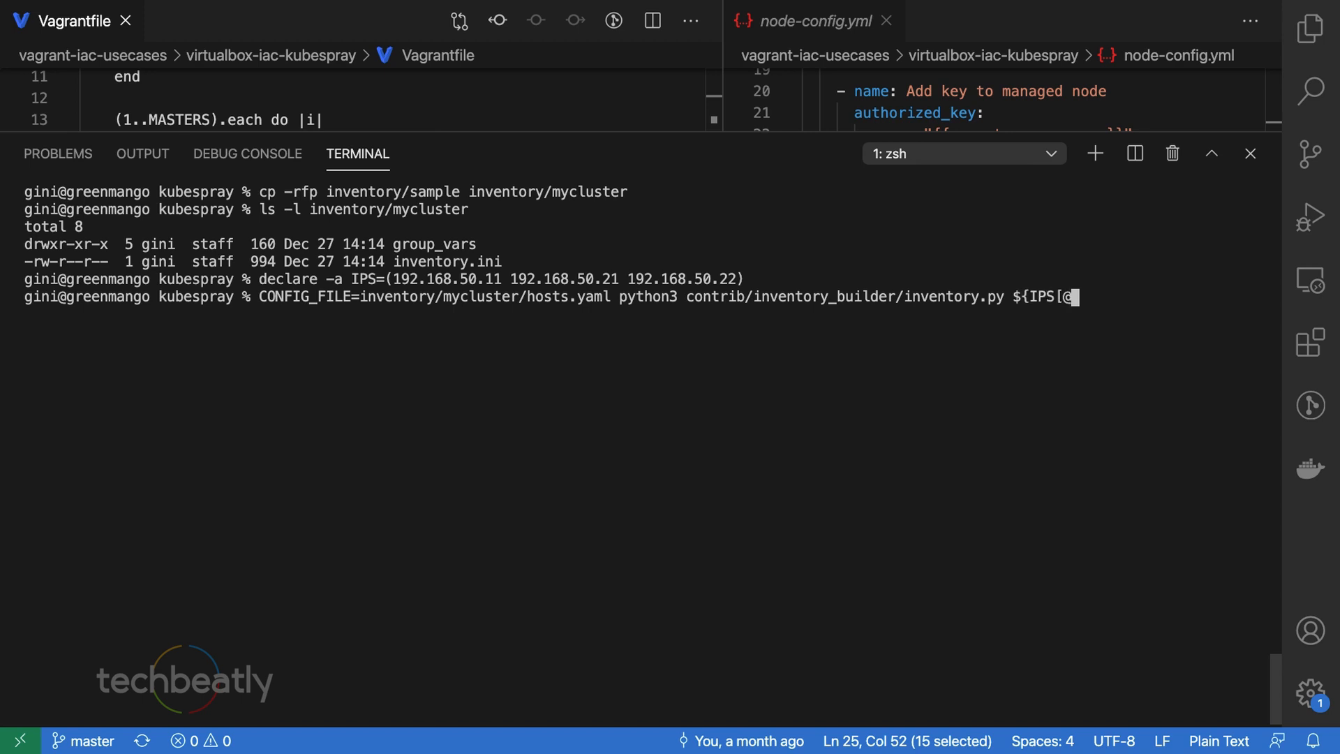
{"action": "type", "text": "]}"}
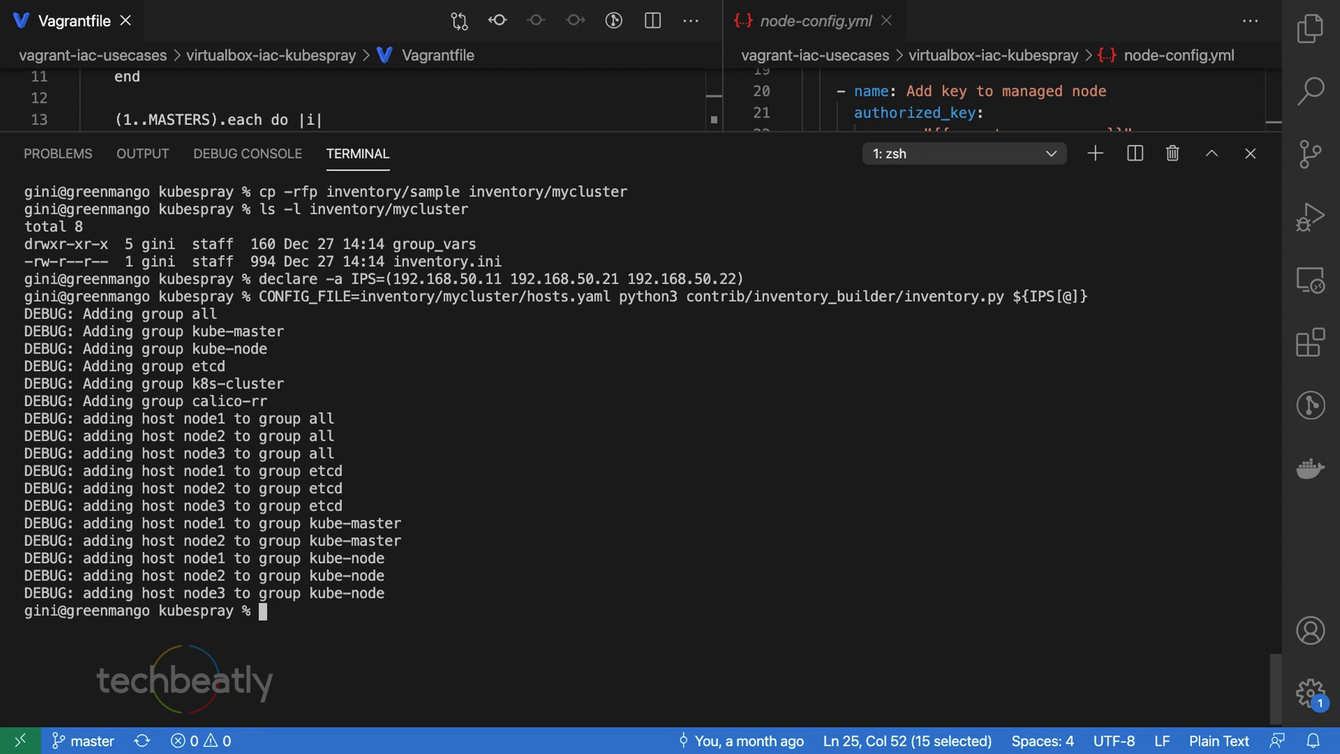
{"action": "type", "text": "cle"}
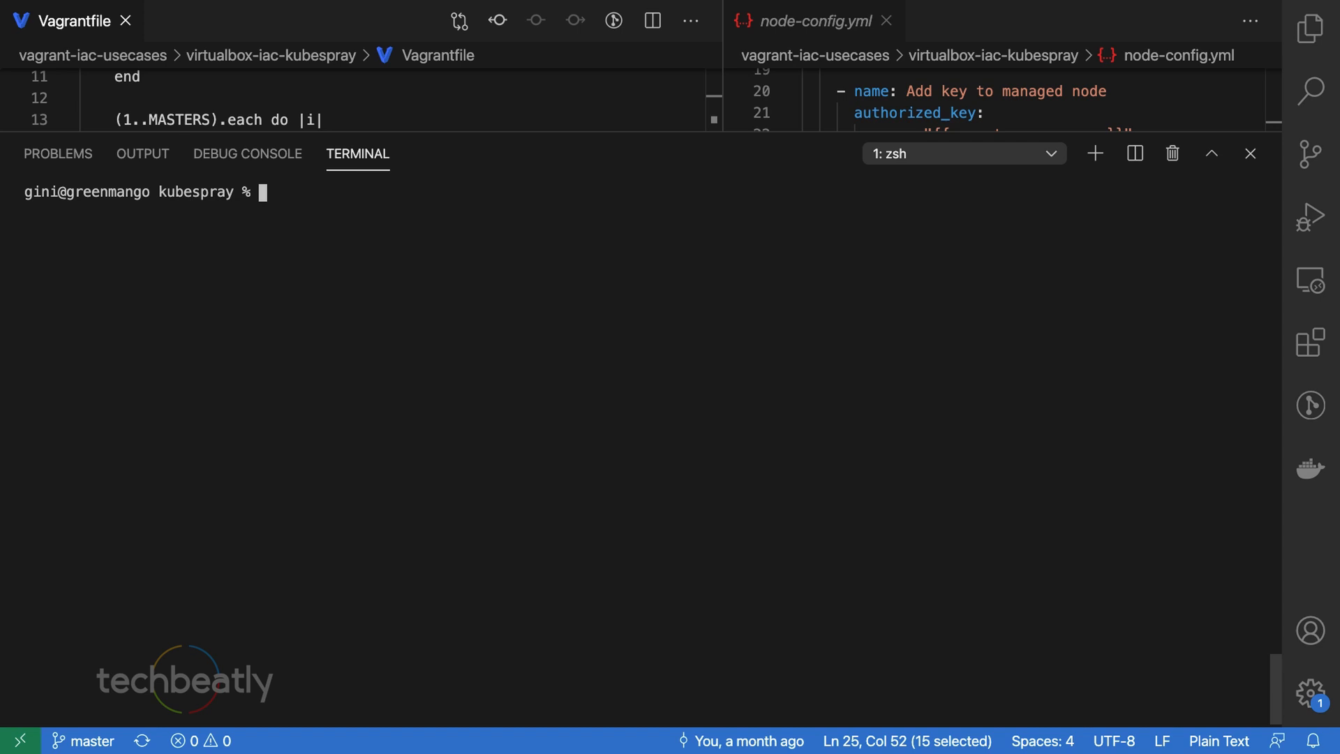
Edit inventory/mycluster/hosts.yaml in vim, putting master-1 under kube-master and etcd and the nodes under kube-node.
{"action": "type", "text": "vim"}
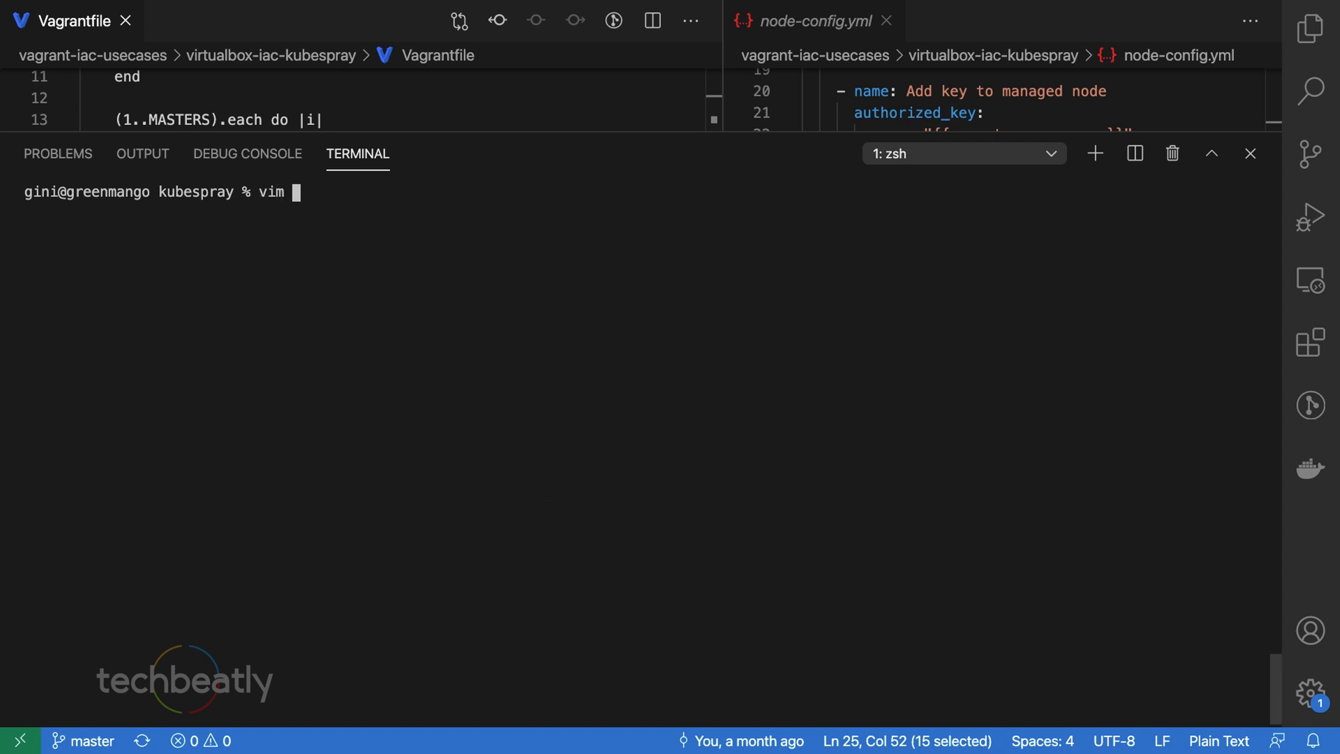
{"action": "type", "text": "inc"}
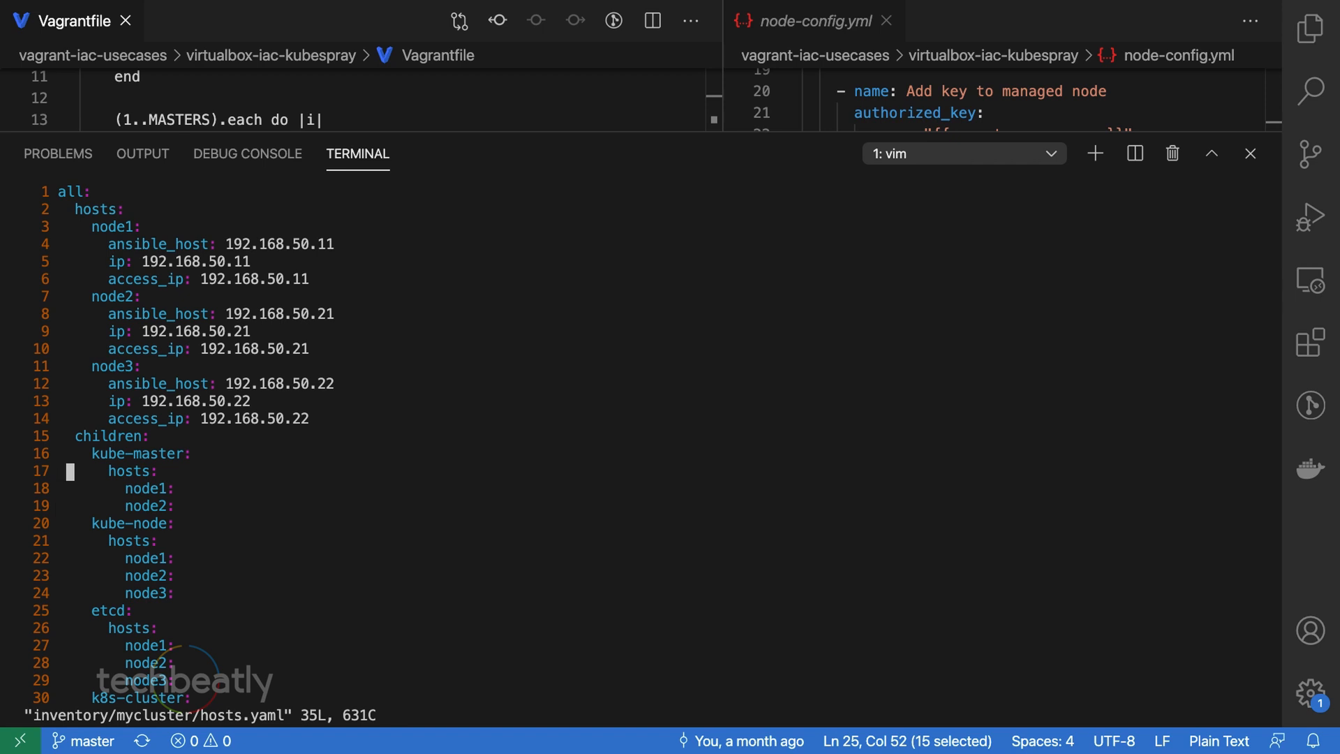
{"action": "type", "text": "master"}
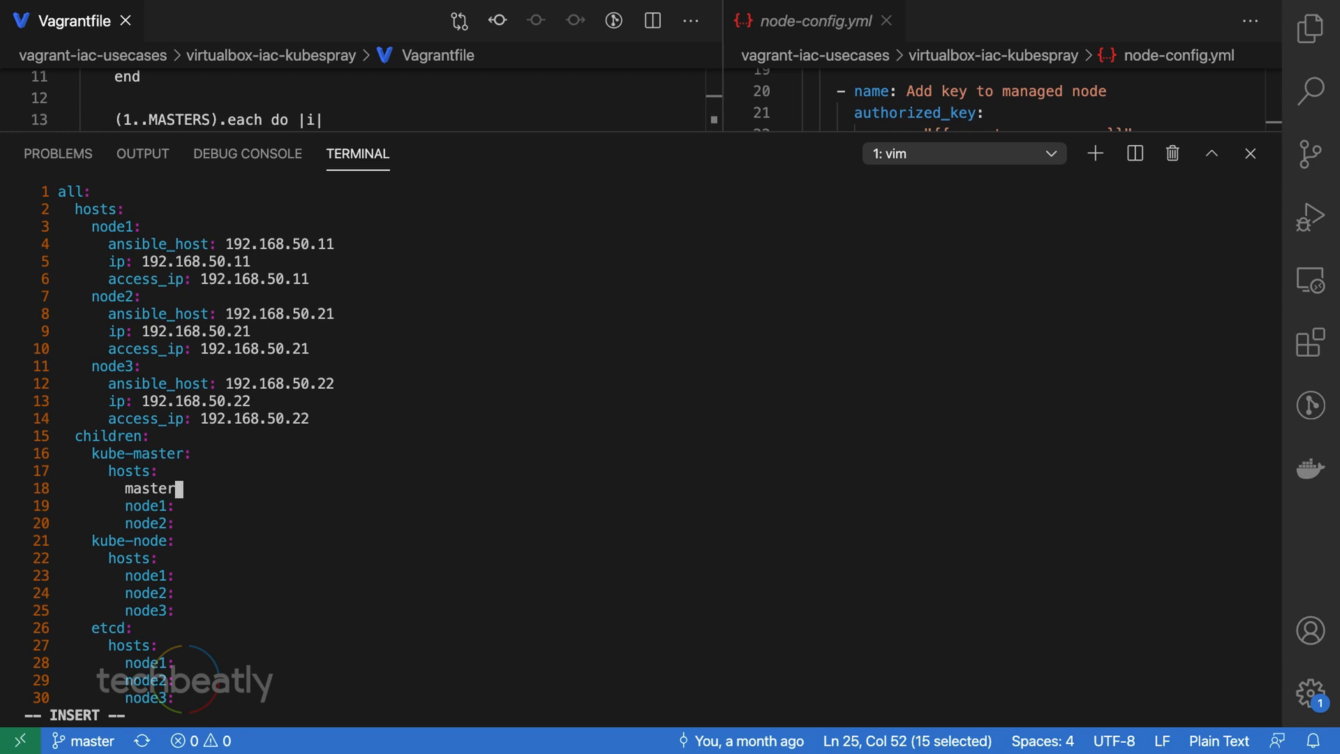
{"action": "type", "text": "-1:"}
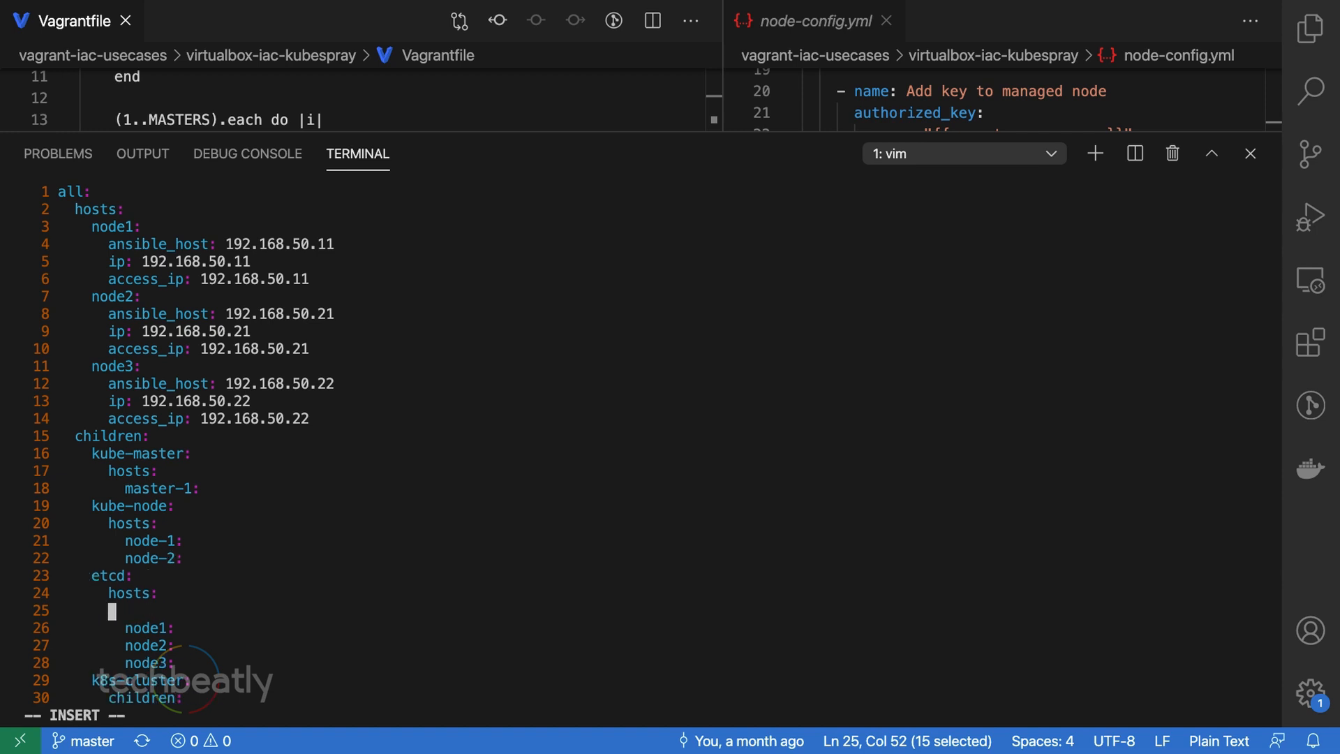
{"action": "type", "text": "master-1:"}
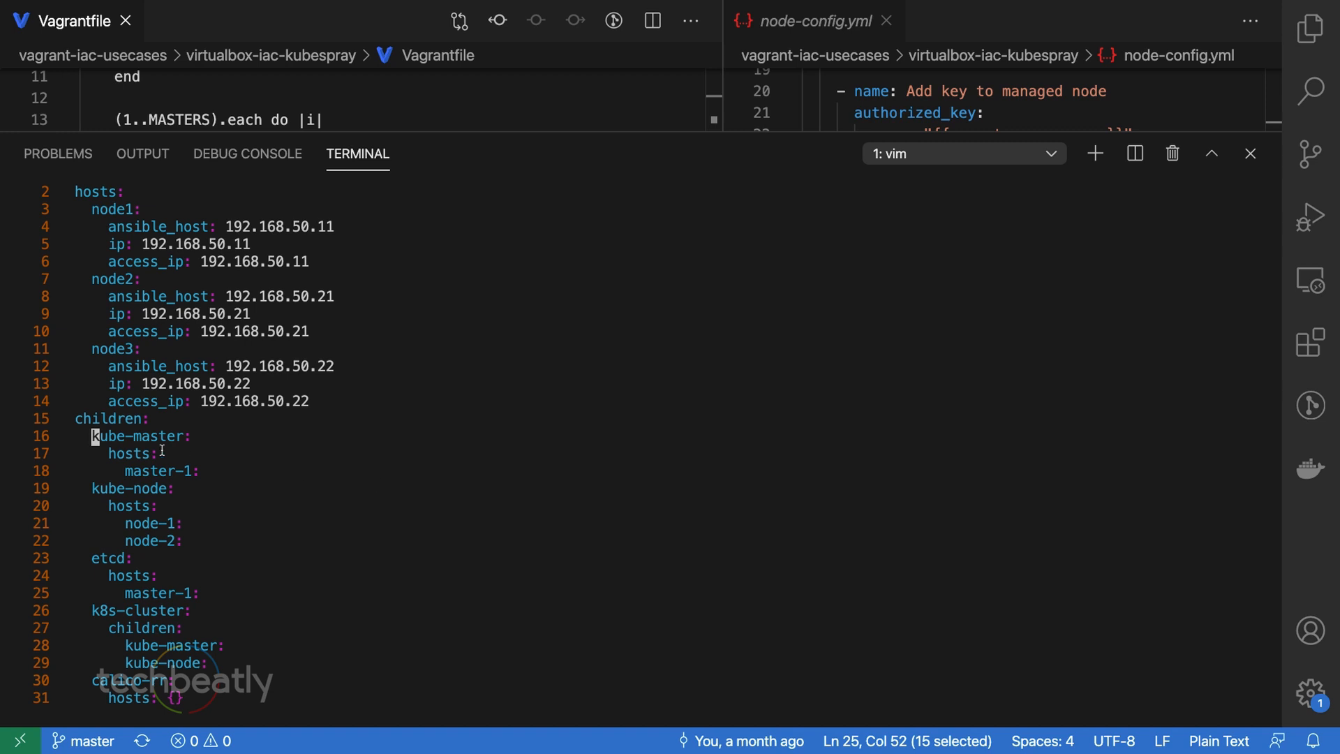
Rename the all.hosts entries to master-1 and node names, then save and quit vim with :wq.
{"action": "double_click", "coordinate": [131, 489]}
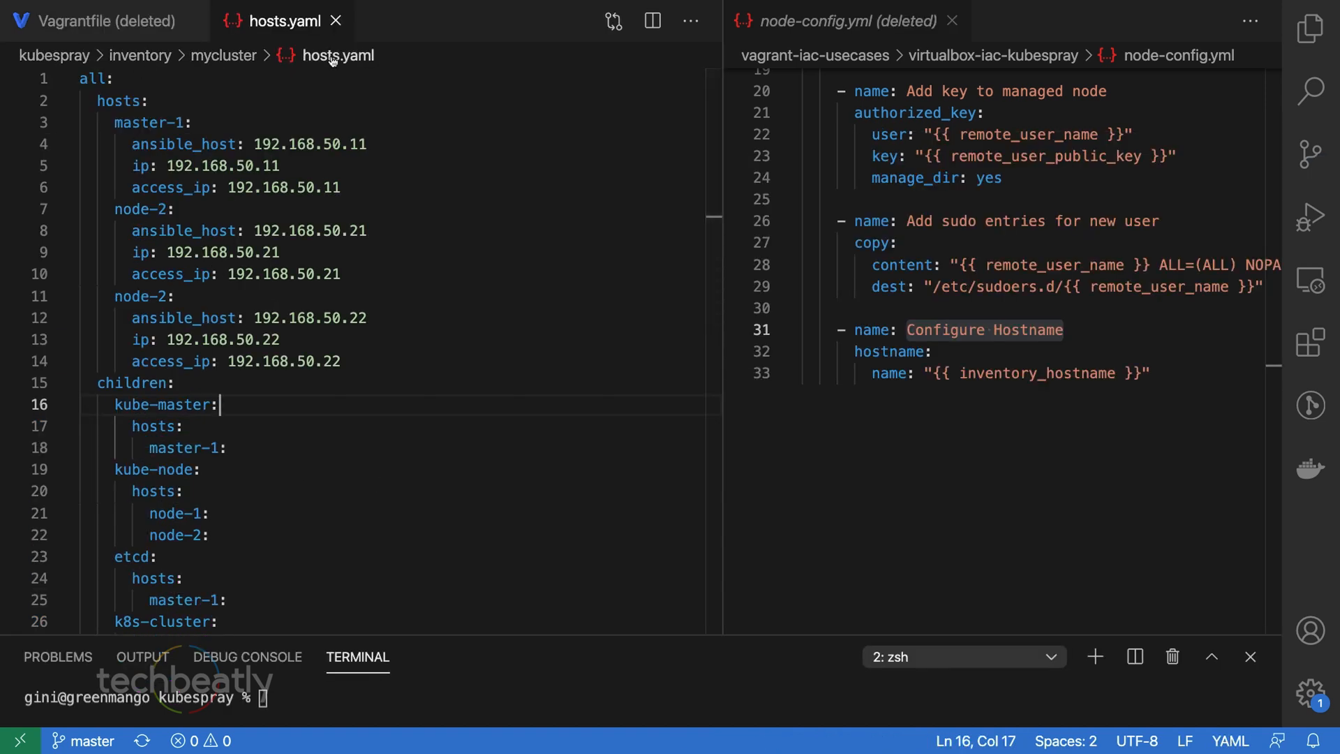
{"action": "double_click", "coordinate": [141, 114]}
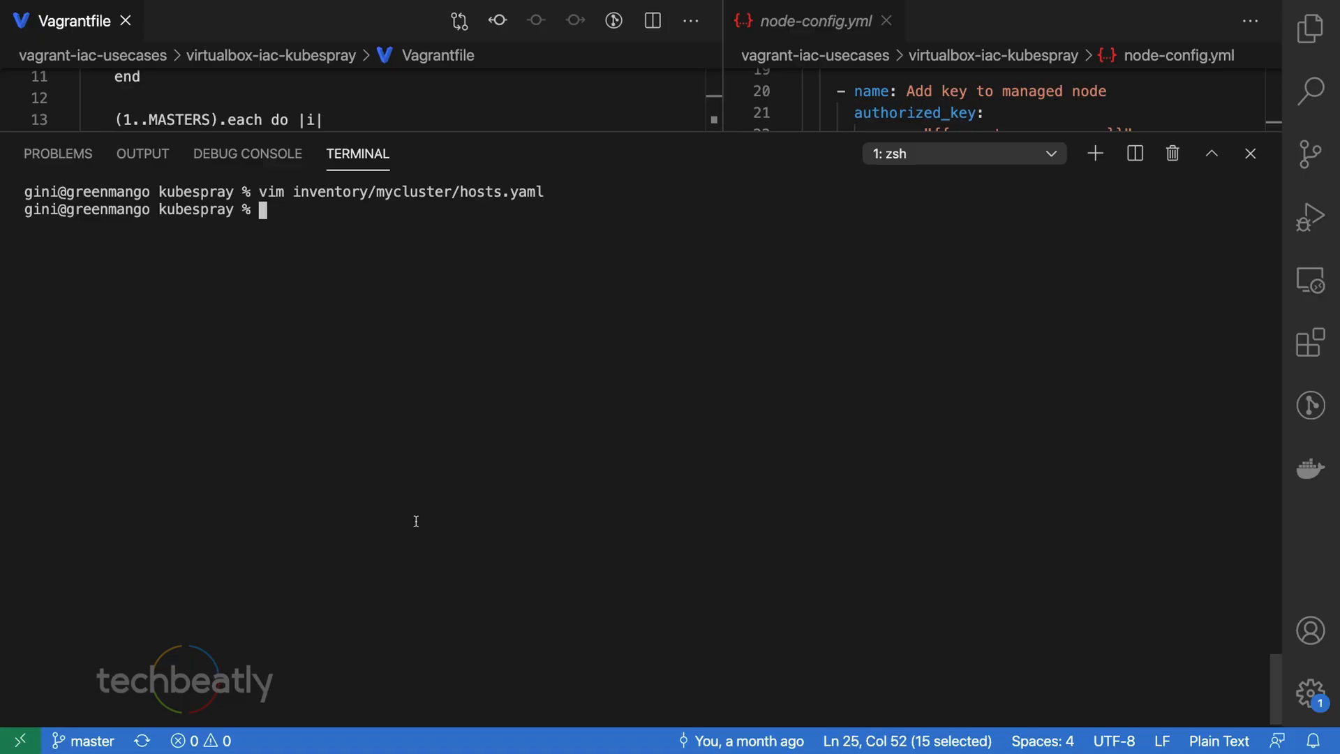
{"action": "type", "text": "vim in"}
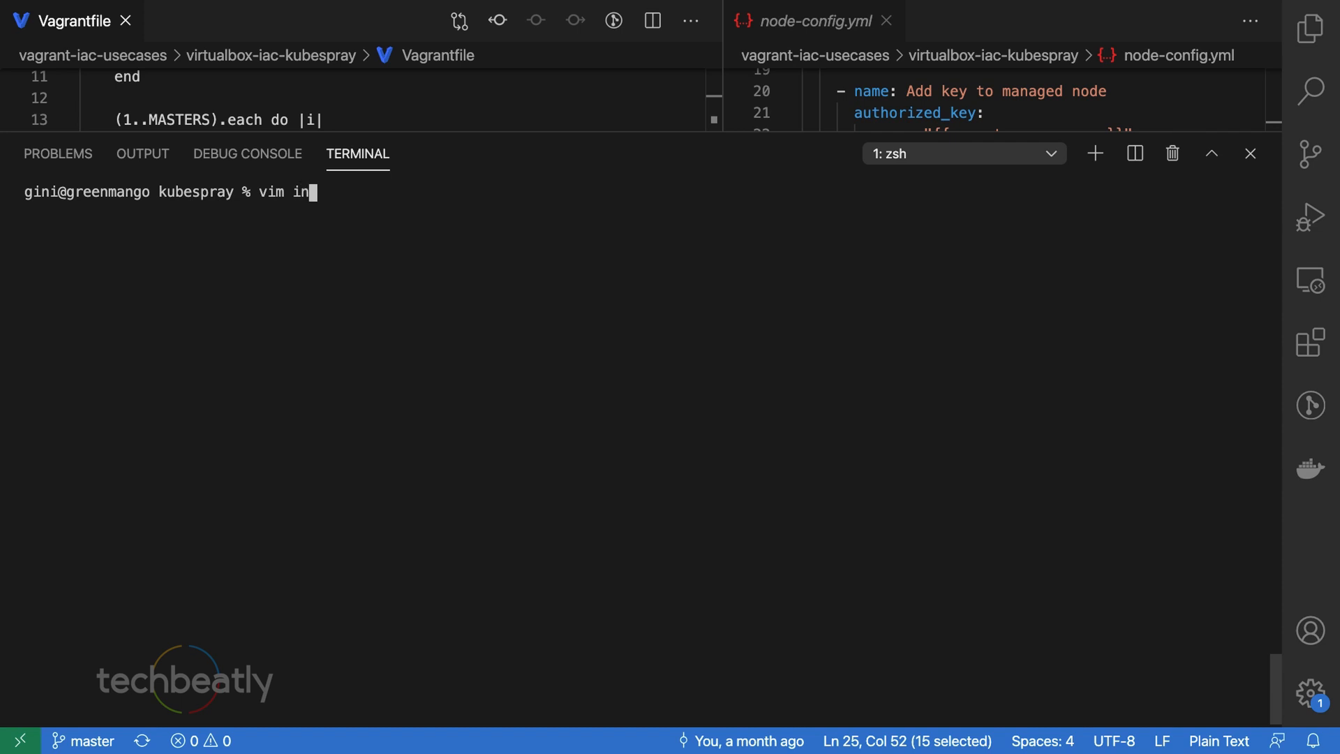
{"action": "type", "text": "ventory/"}
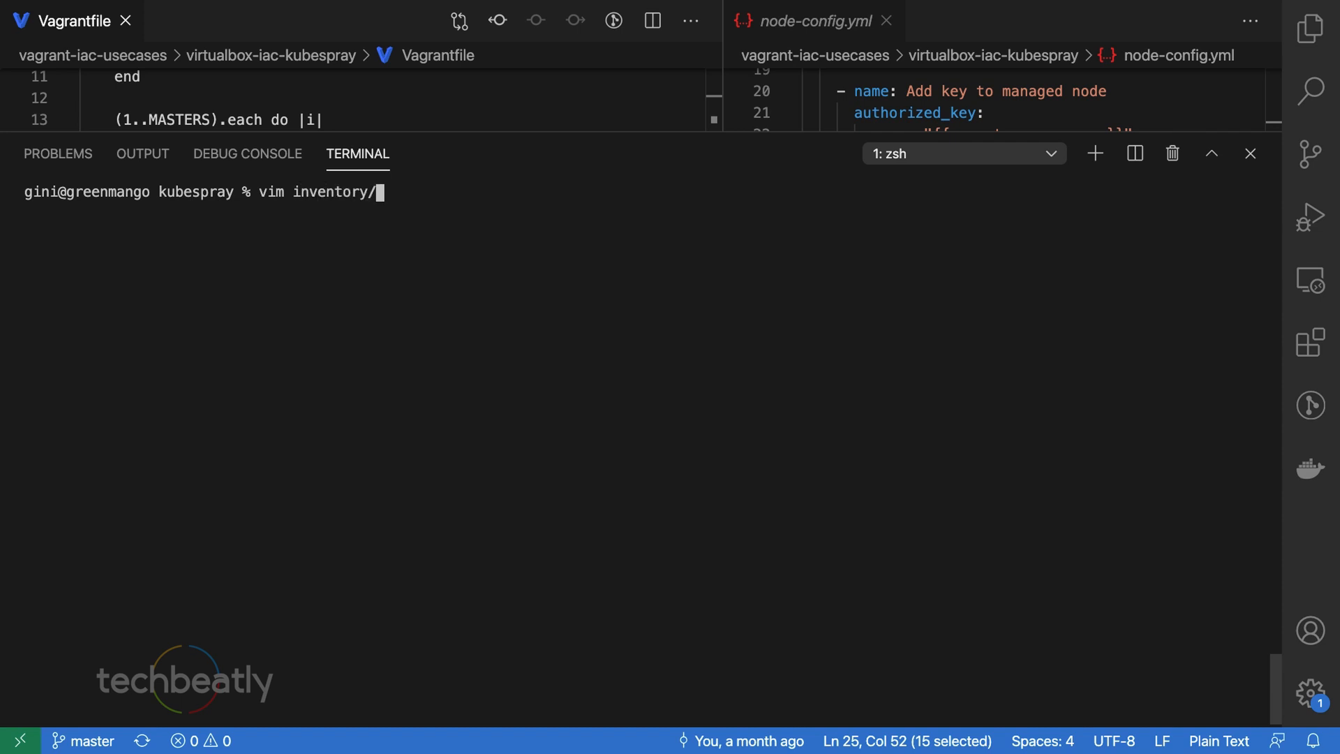
{"action": "type", "text": "mycluster/group_vars/all/"}
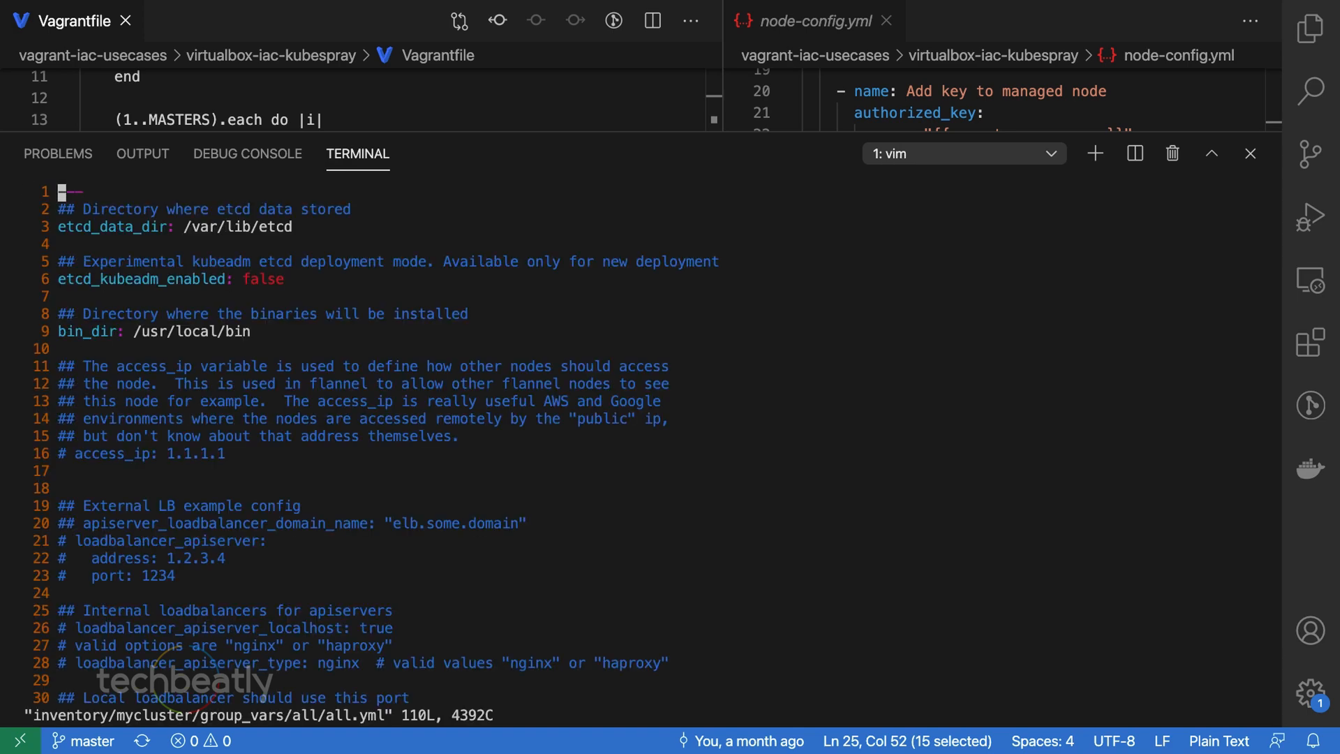
{"action": "type", "text": "/kubespray % vim inv"}
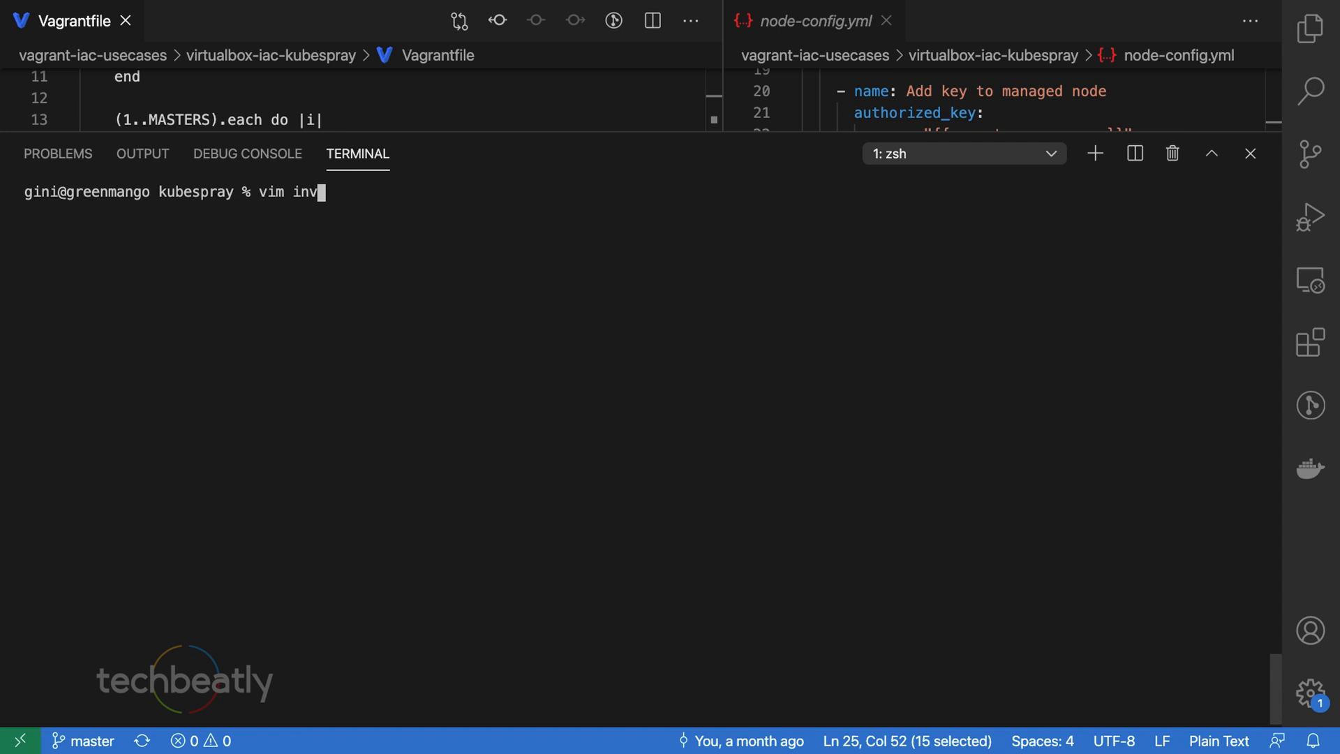
View inventory/mycluster/group_vars/k8s-cluster/k8s-cluster.yml in vim and search for /kube_network.
{"action": "type", "text": "entory/mycluster/"}
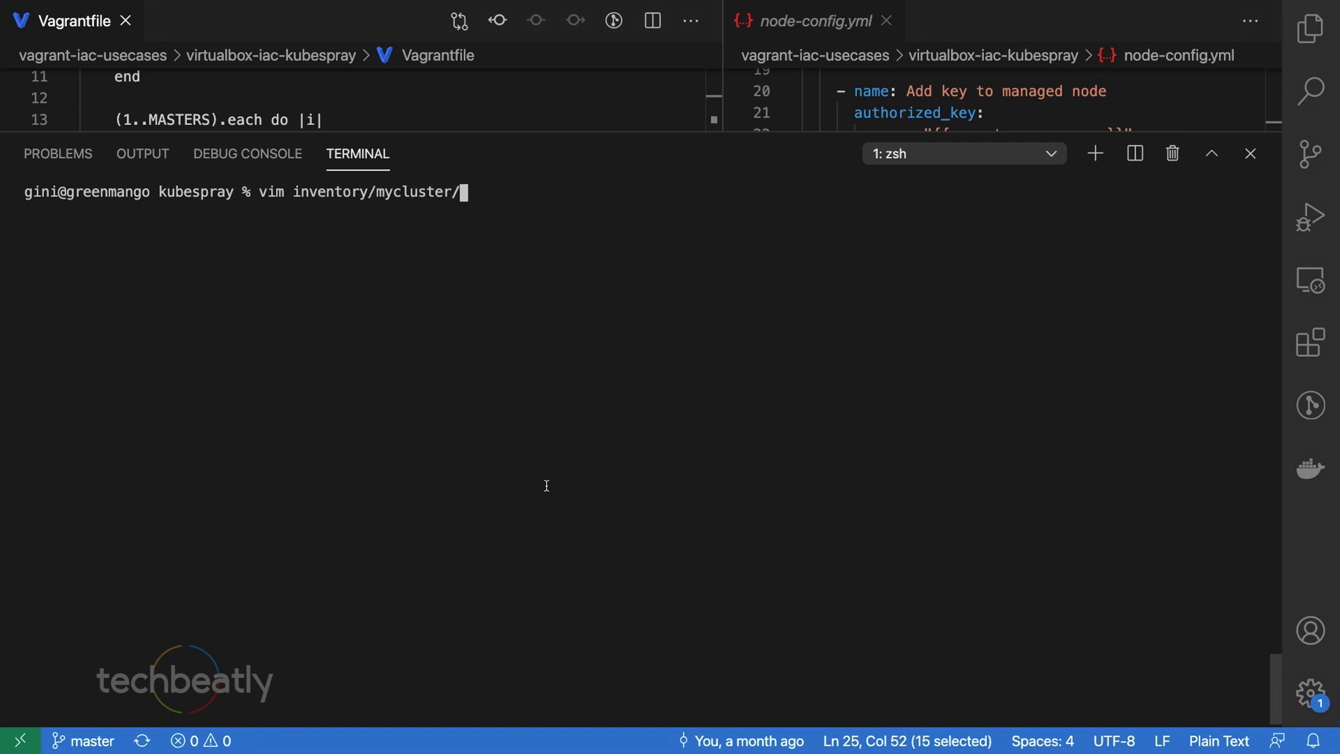
{"action": "type", "text": "group_vars/k8s-cluster/k8s-"}
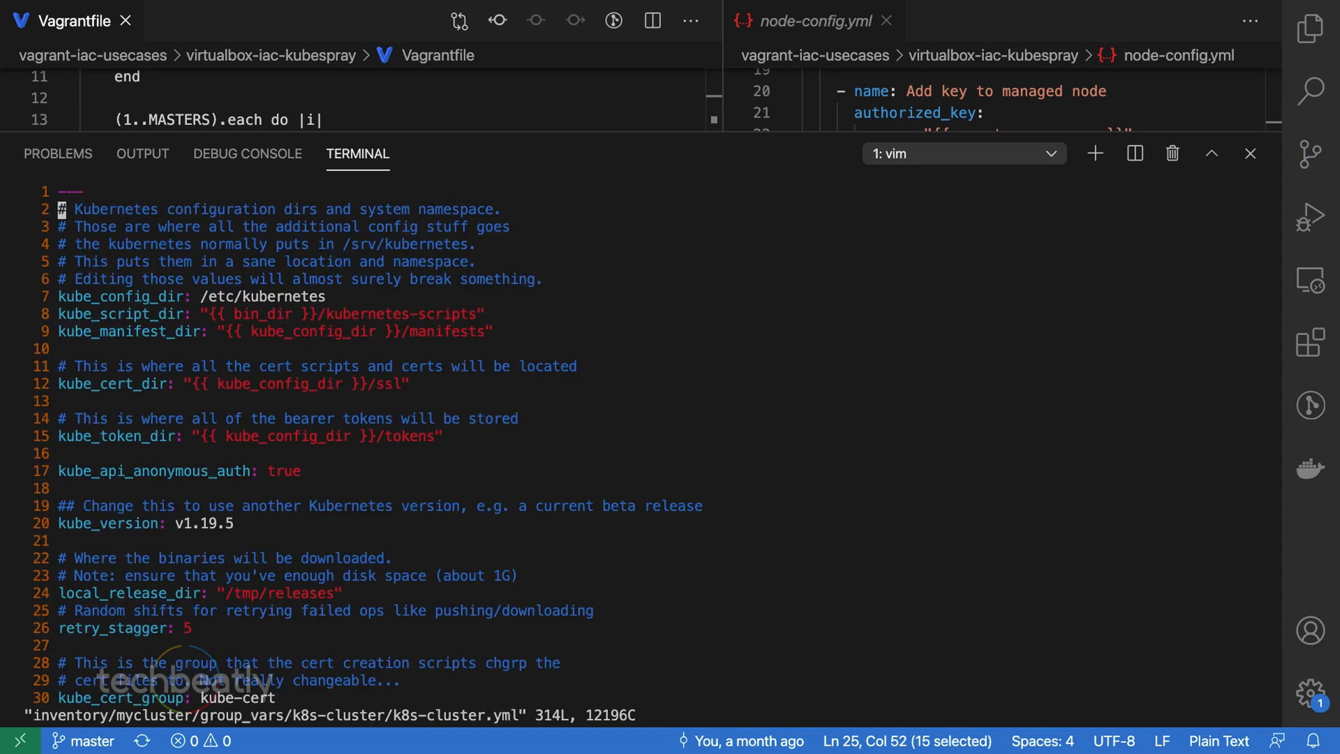
{"action": "type", "text": "/kube_netwo"}
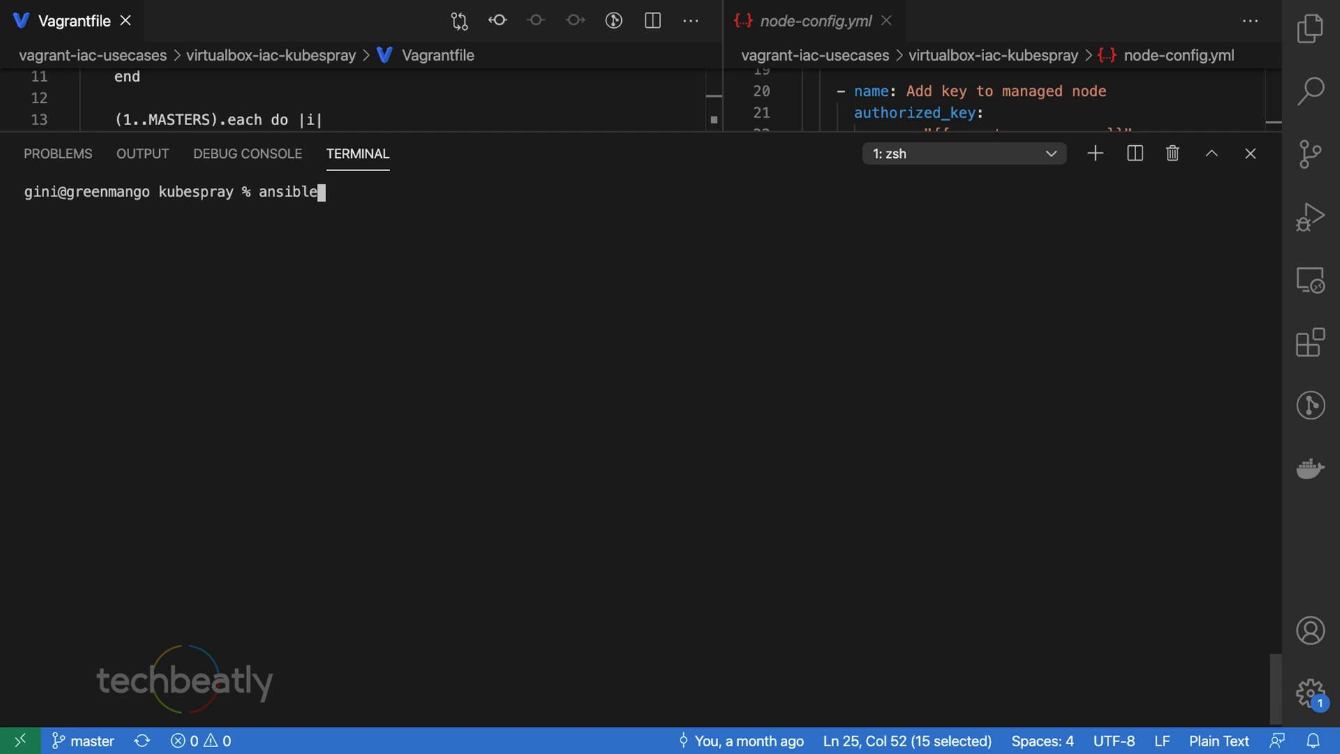
Run ansible-playbook -i inventory/mycluster/hosts.yaml cluster.yml -u devops to deploy the cluster.
{"action": "type", "text": "-playbook"}
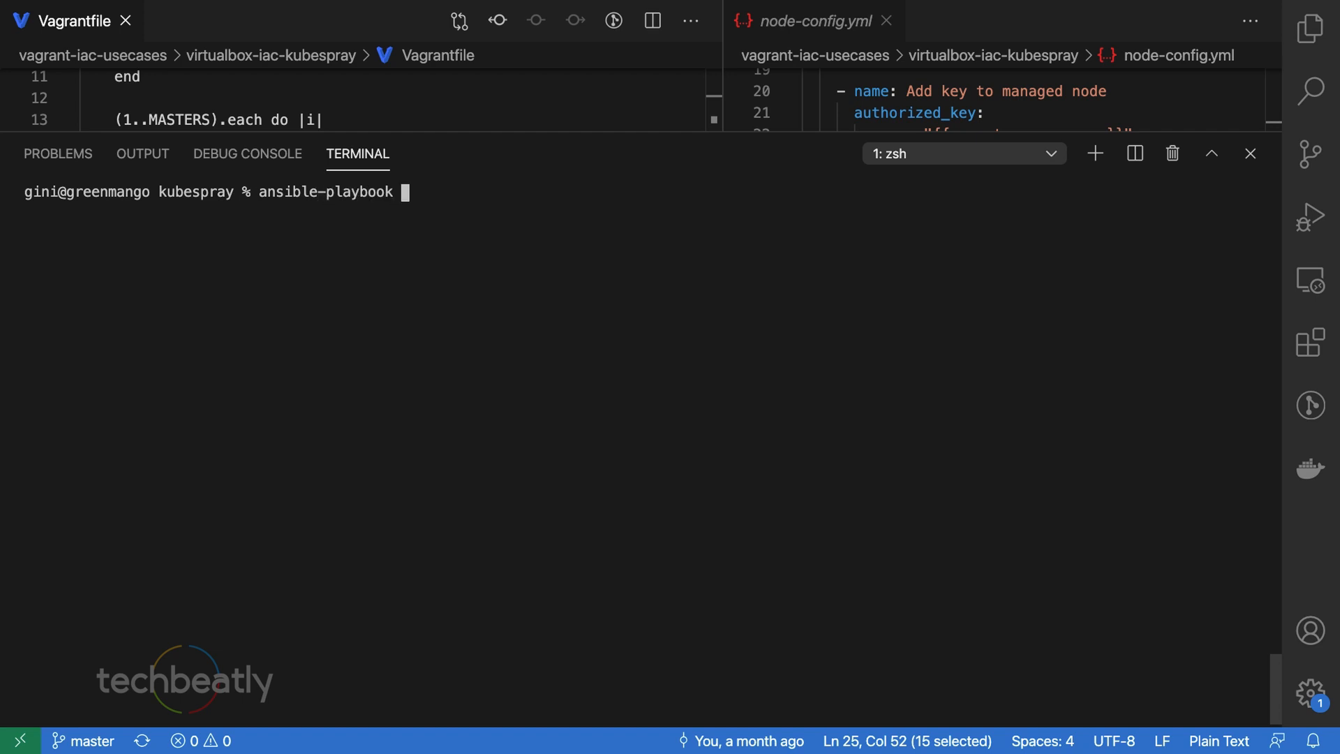
{"action": "type", "text": "-i in"}
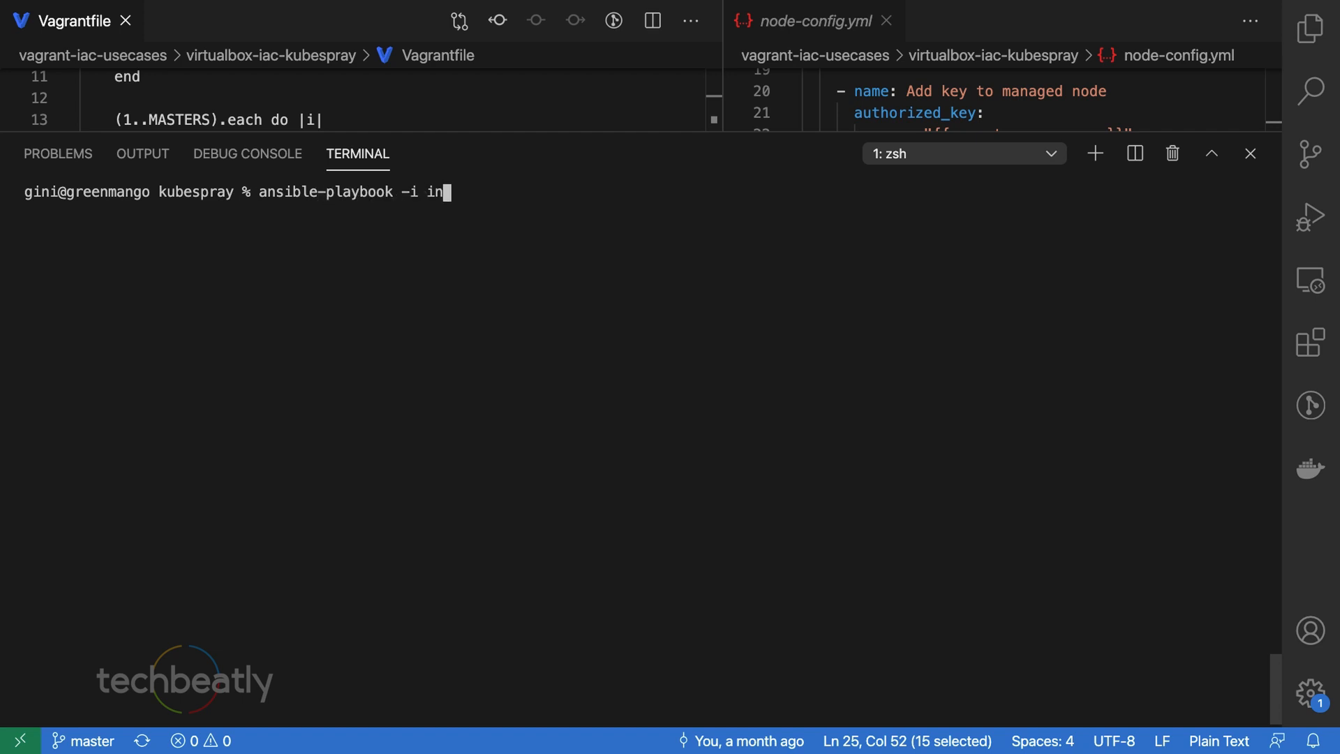
{"action": "type", "text": "ventory/mycluster/"}
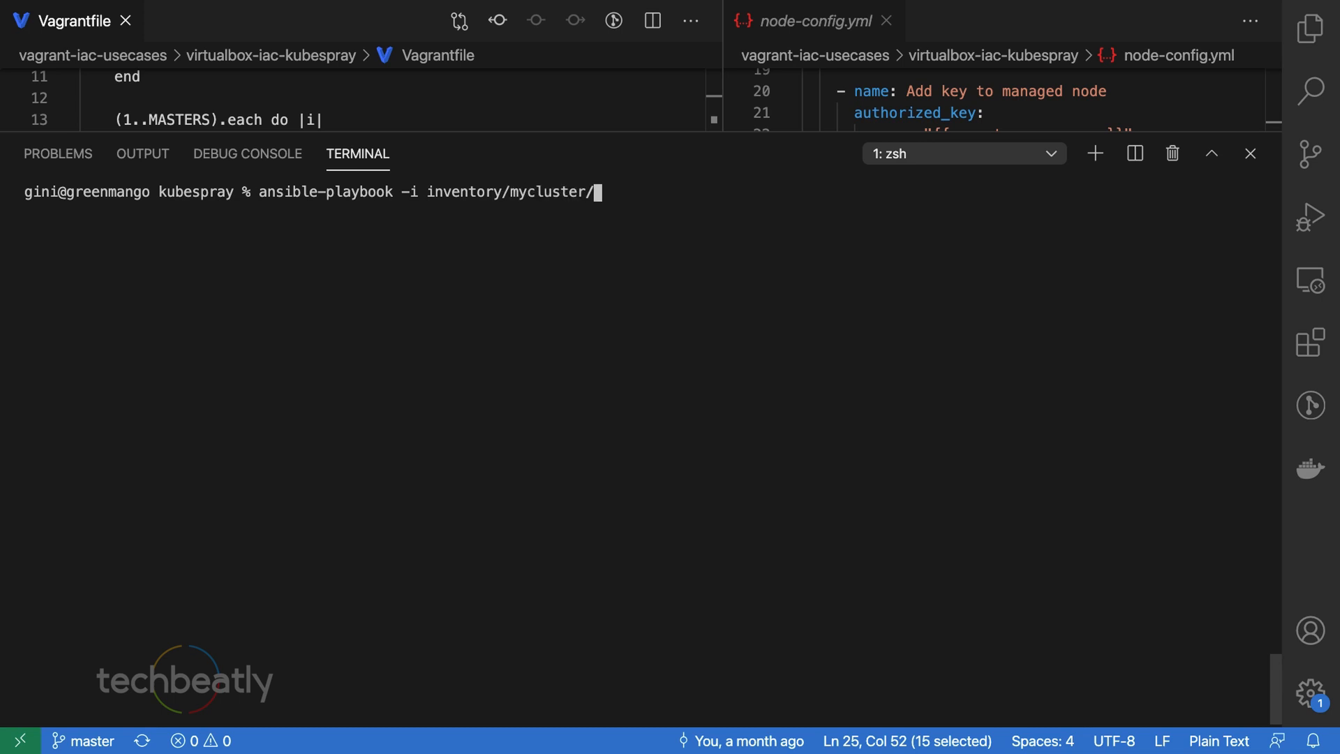
{"action": "type", "text": "hosts.yaml -"}
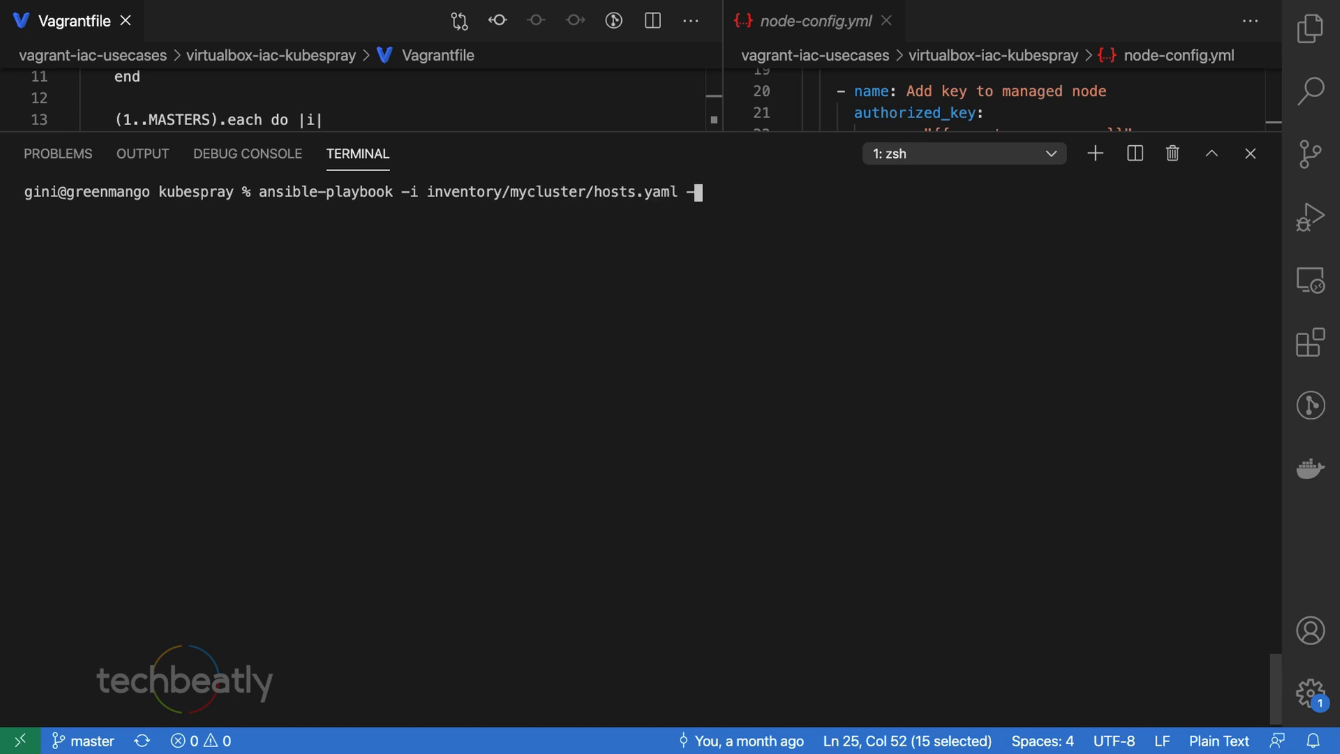
{"action": "type", "text": "cluster.yml"}
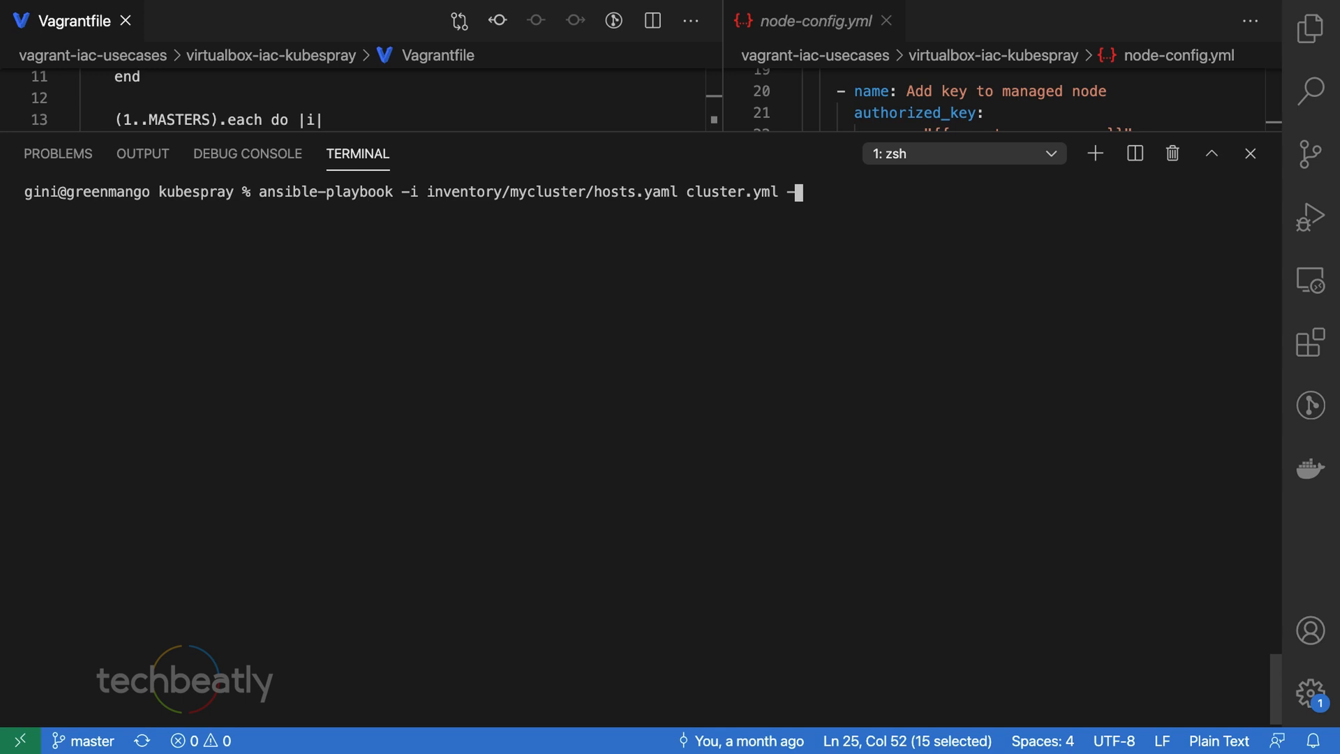
{"action": "type", "text": "u devo"}
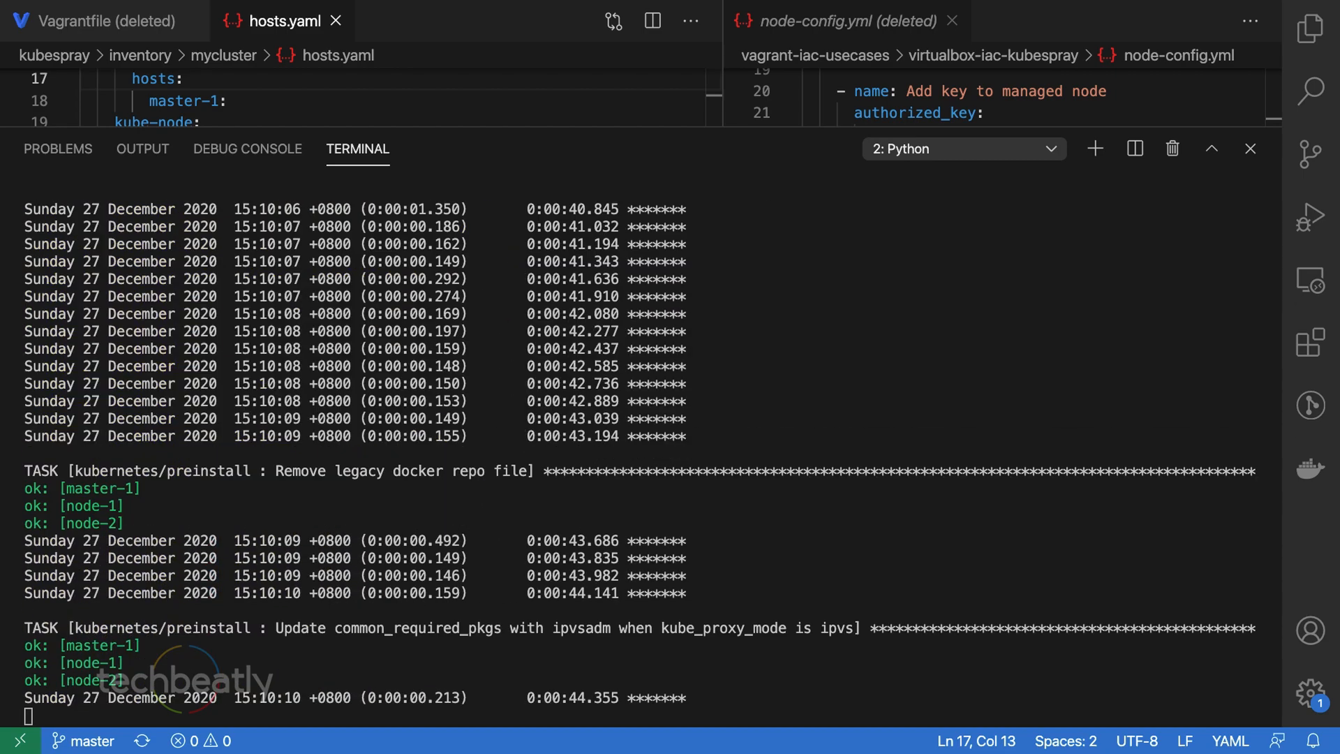
Scroll through the Ansible output while the kubespray playbook finishes and the shell prompt returns.
{"action": "scroll", "scroll_direction": "down", "scroll_amount": 3}
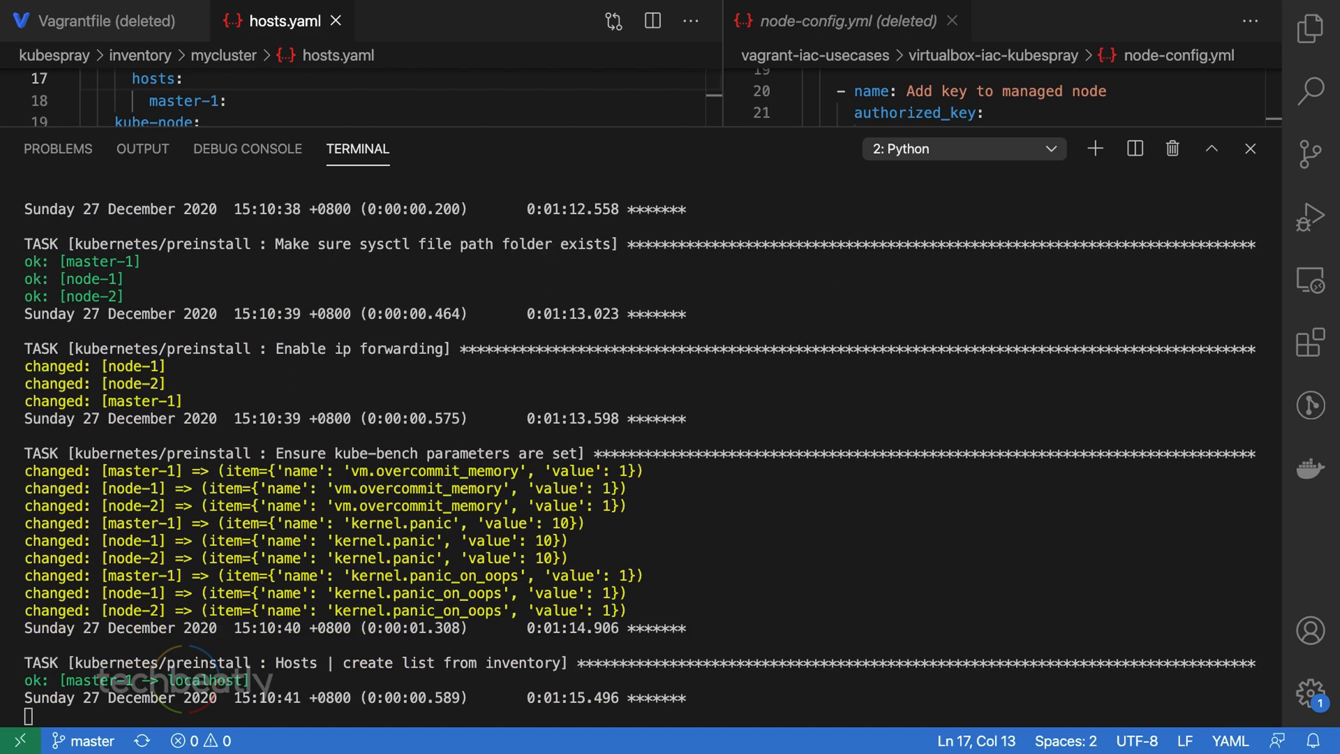
{"action": "scroll", "scroll_direction": "down", "scroll_amount": 3}
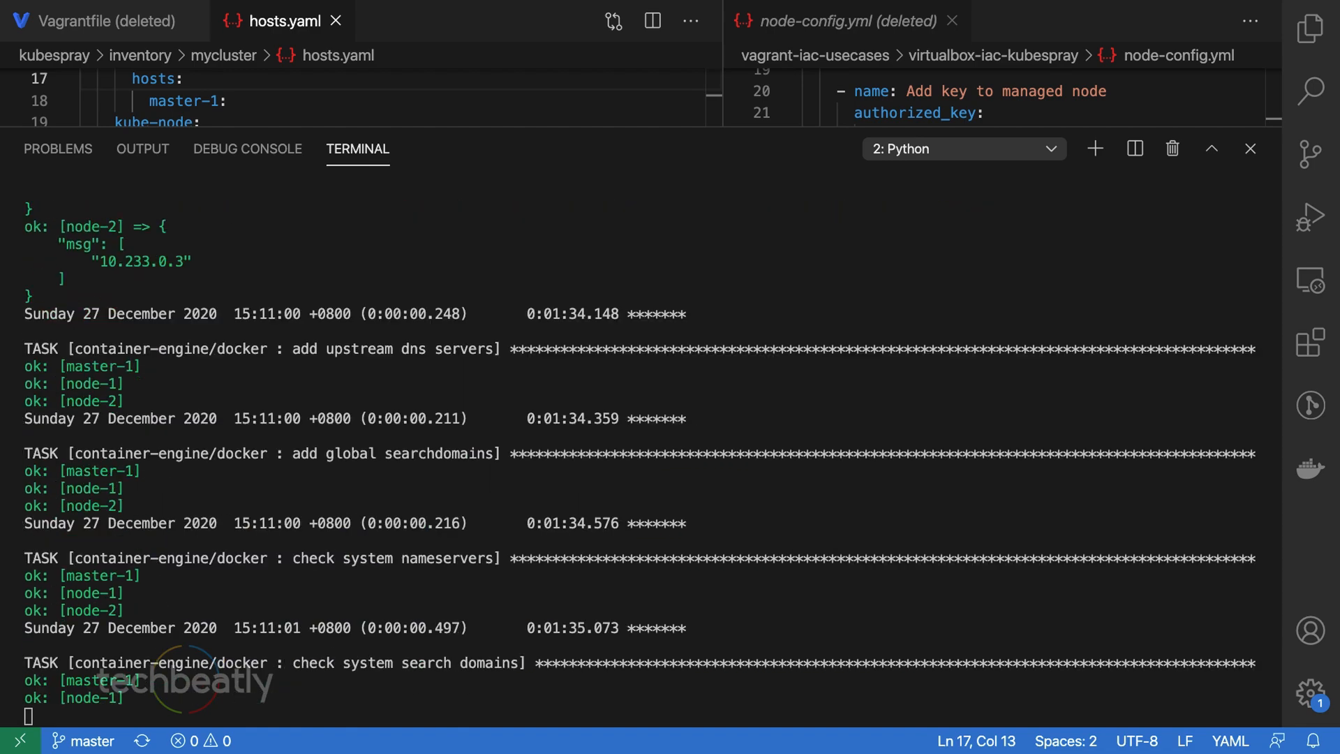
{"action": "scroll", "scroll_direction": "down", "scroll_amount": 3}
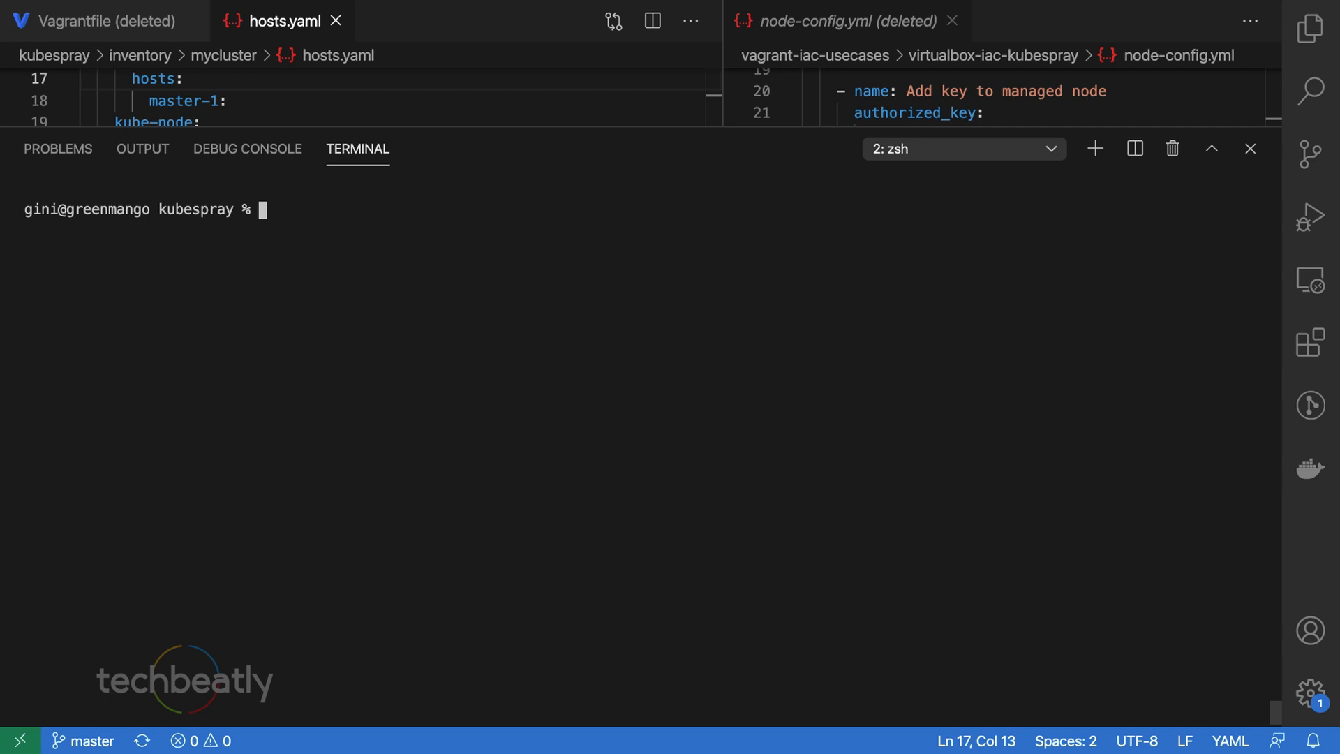
{"action": "type", "text": "ssh devops!"}
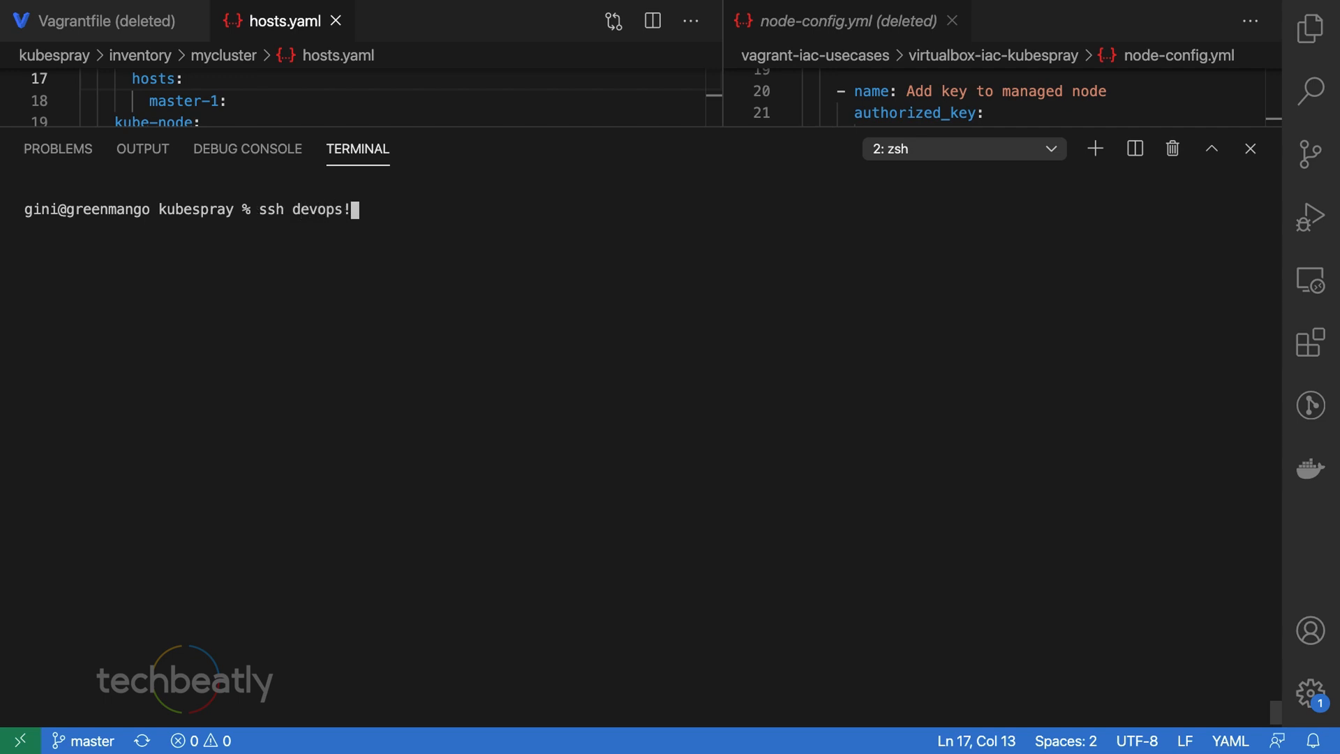
{"action": "type", "text": "@192.1"}
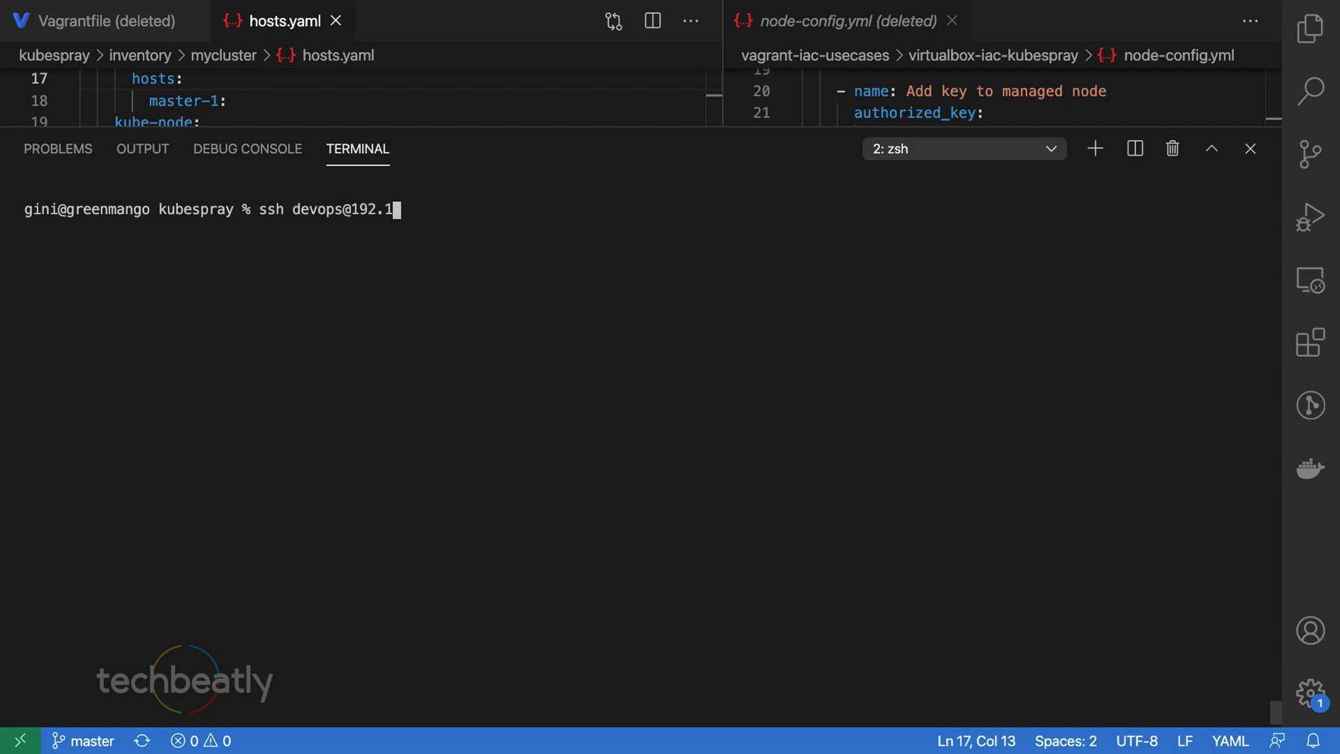
{"action": "type", "text": "68.50."}
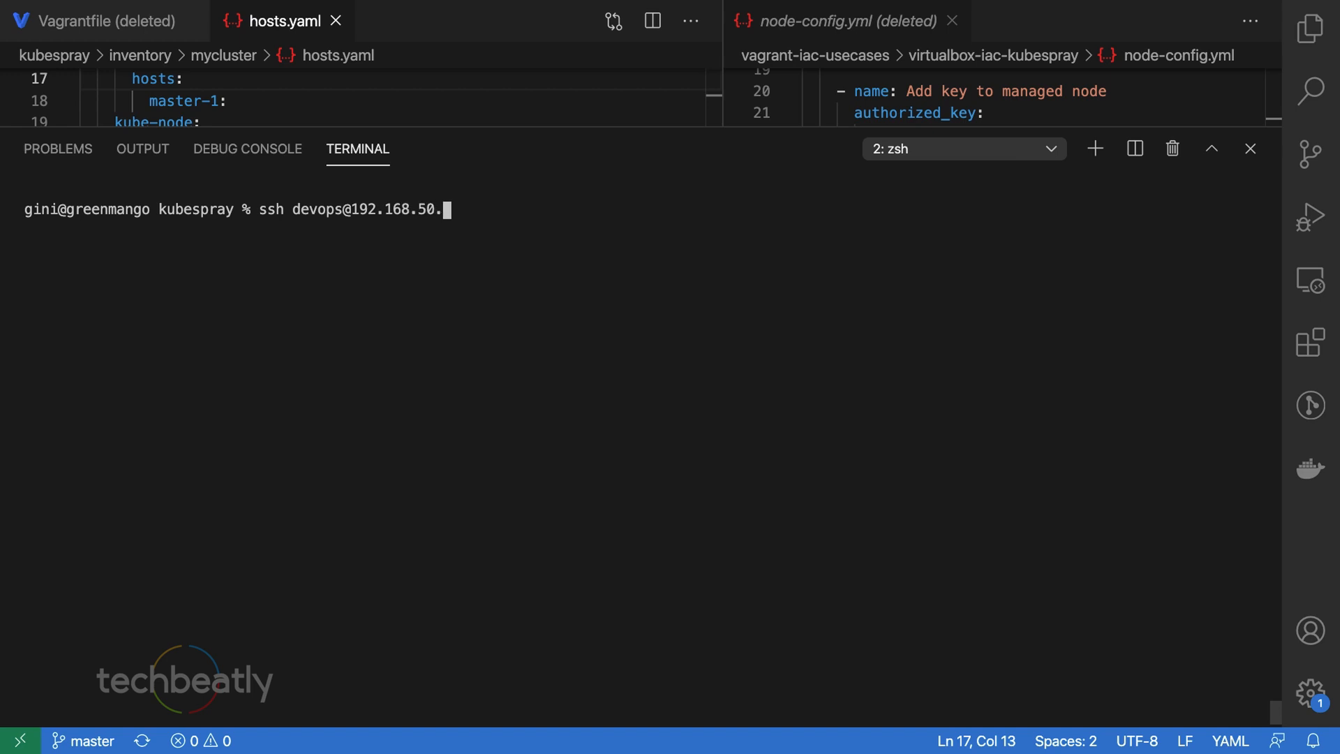
{"action": "type", "text": "11"}
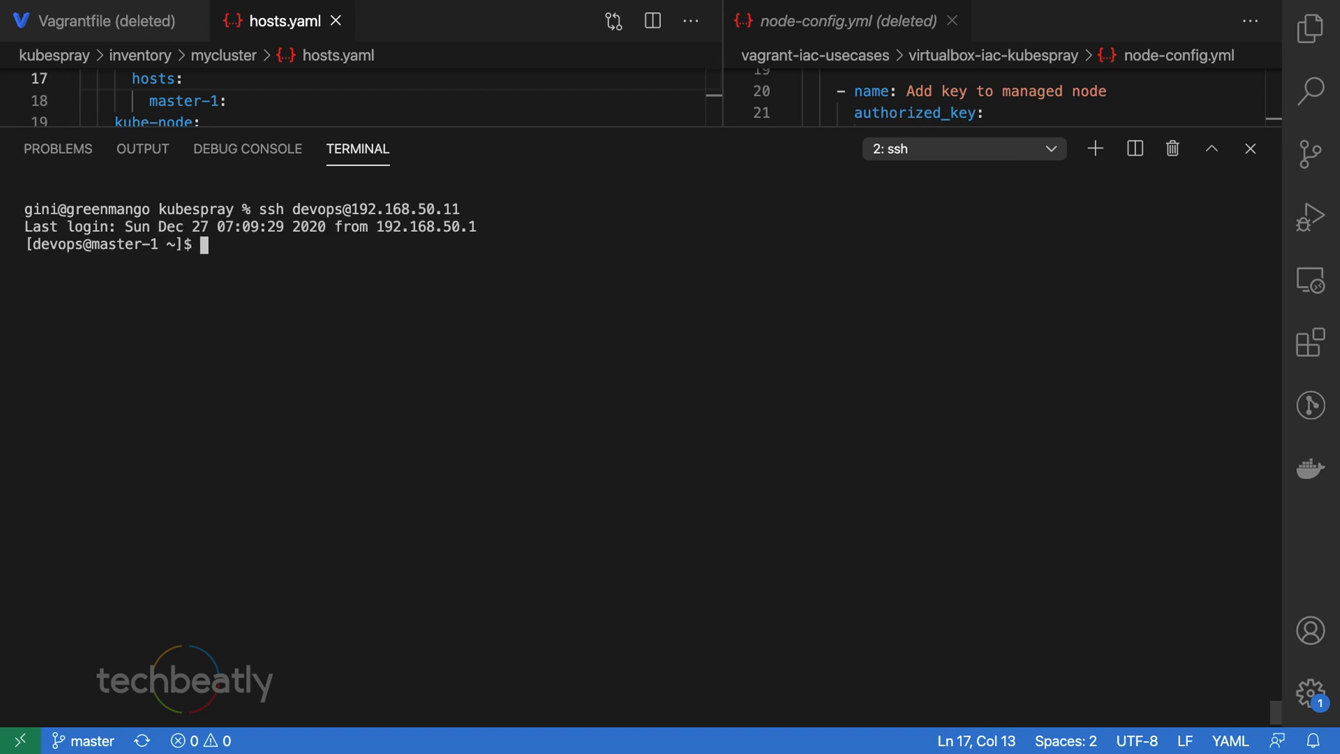
Copy /etc/kubernetes/admin.conf into the home folder and chown it to devops:devops.
{"action": "type", "text": "sudo cp /etc/kubernetes/admin.conf ."}
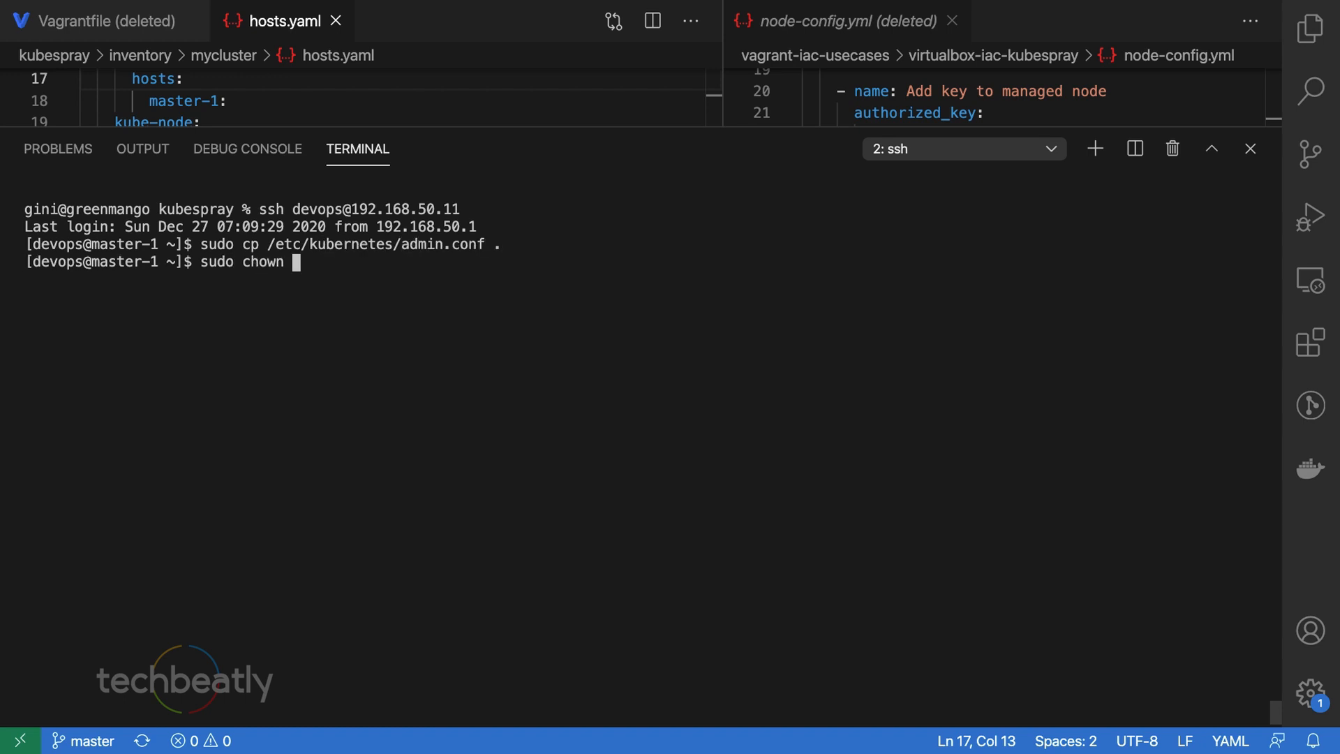
{"action": "type", "text": "devops:devops admin.conf"}
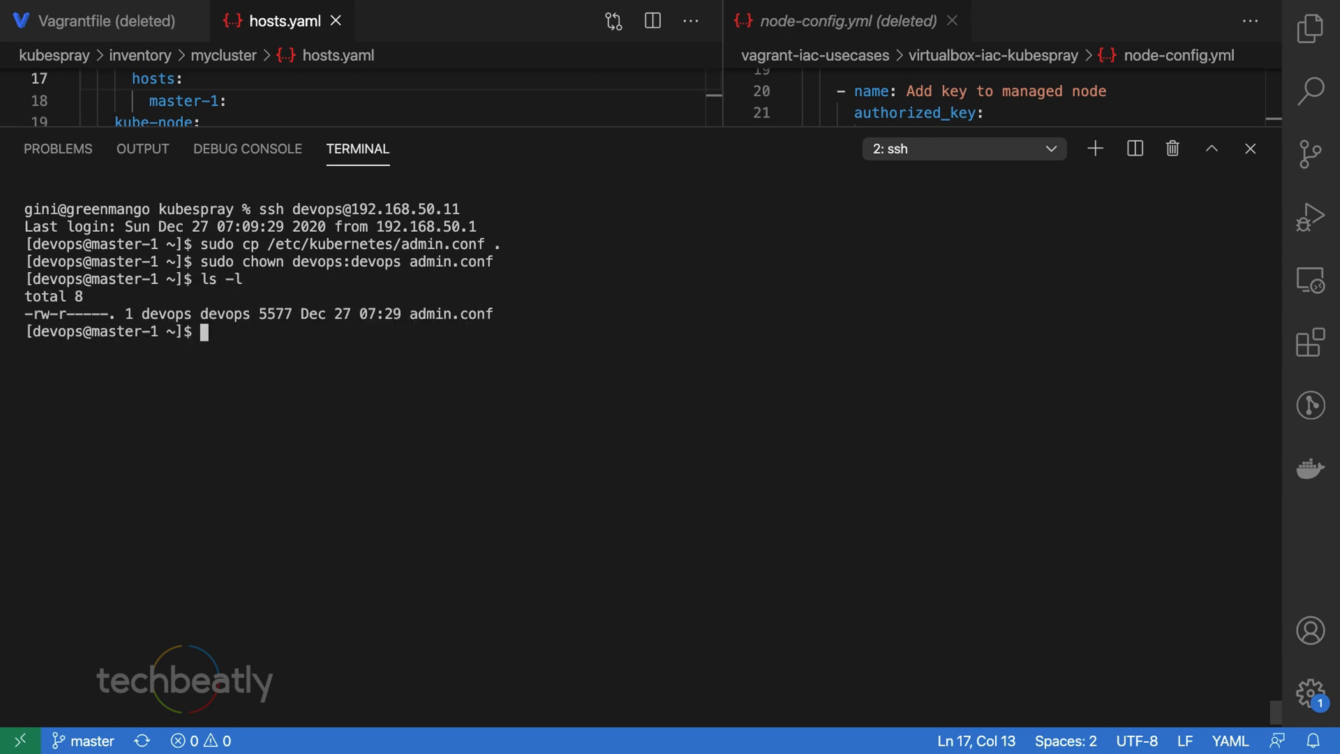
{"action": "type", "text": "kubectl"}
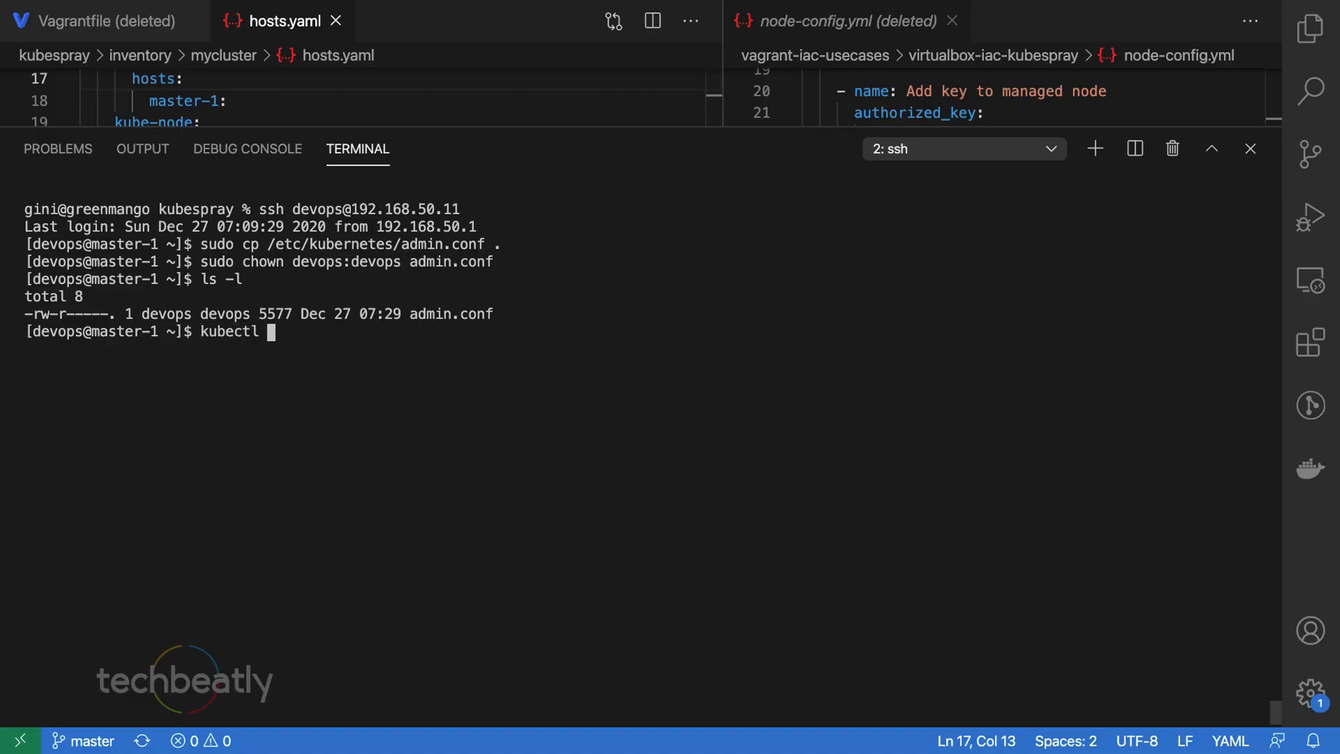
Run kubectl get nodes --kubeconfig=admin.conf to confirm master-1, node-1 and node-2 are Ready, then exit.
{"action": "type", "text": "get nod"}
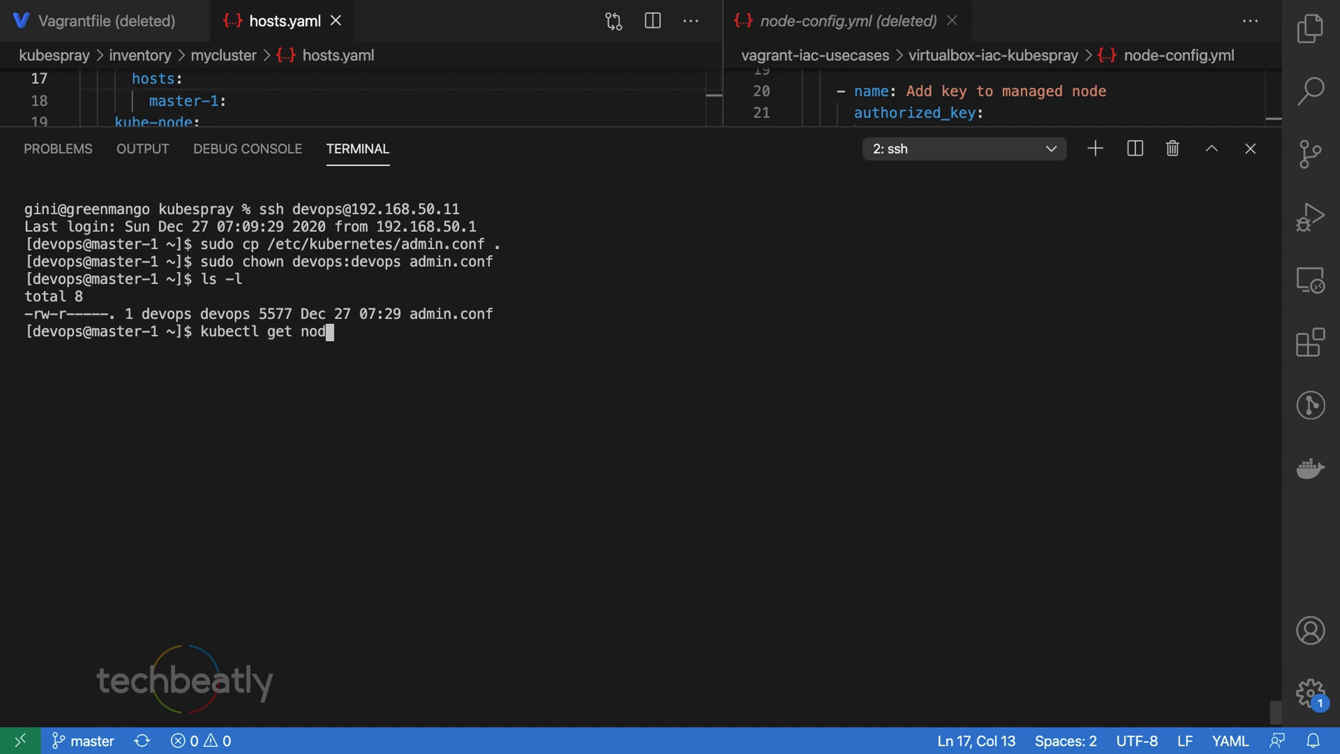
{"action": "type", "text": "es"}
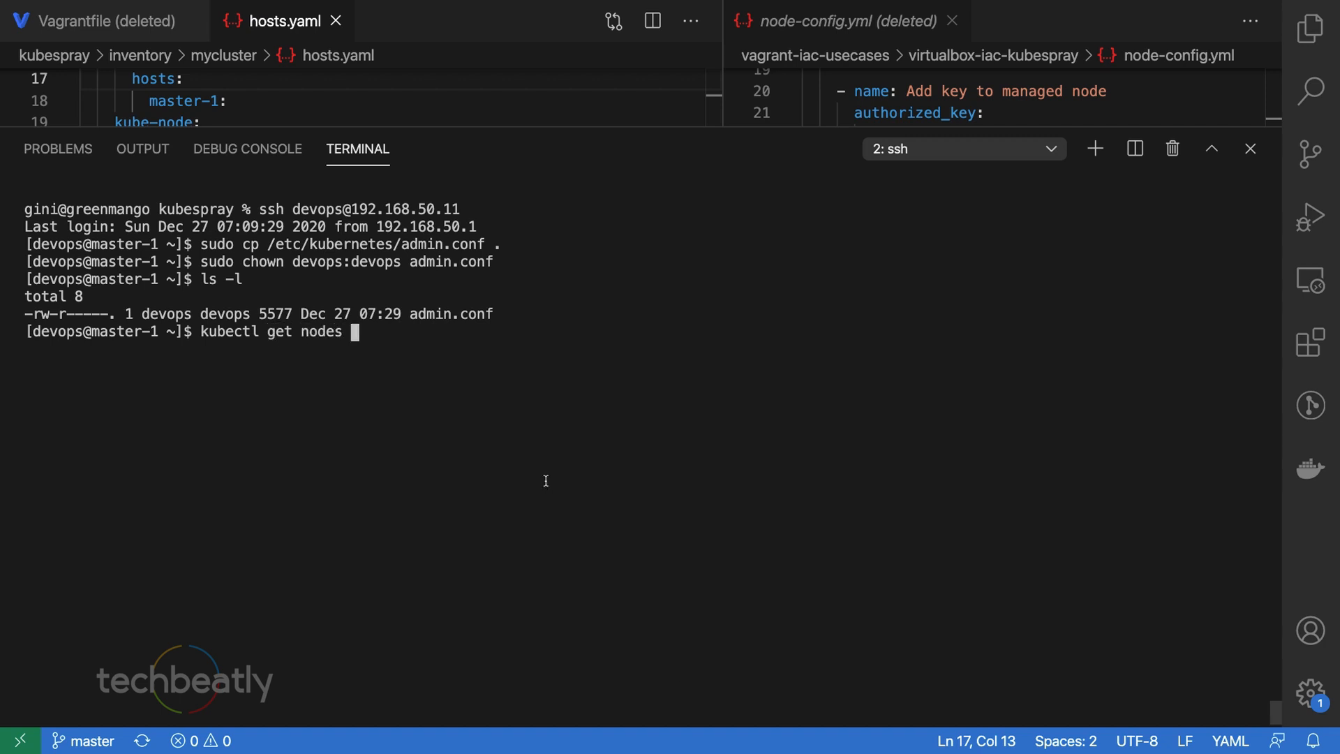
{"action": "type", "text": "--kubeconfig=admin.conf"}
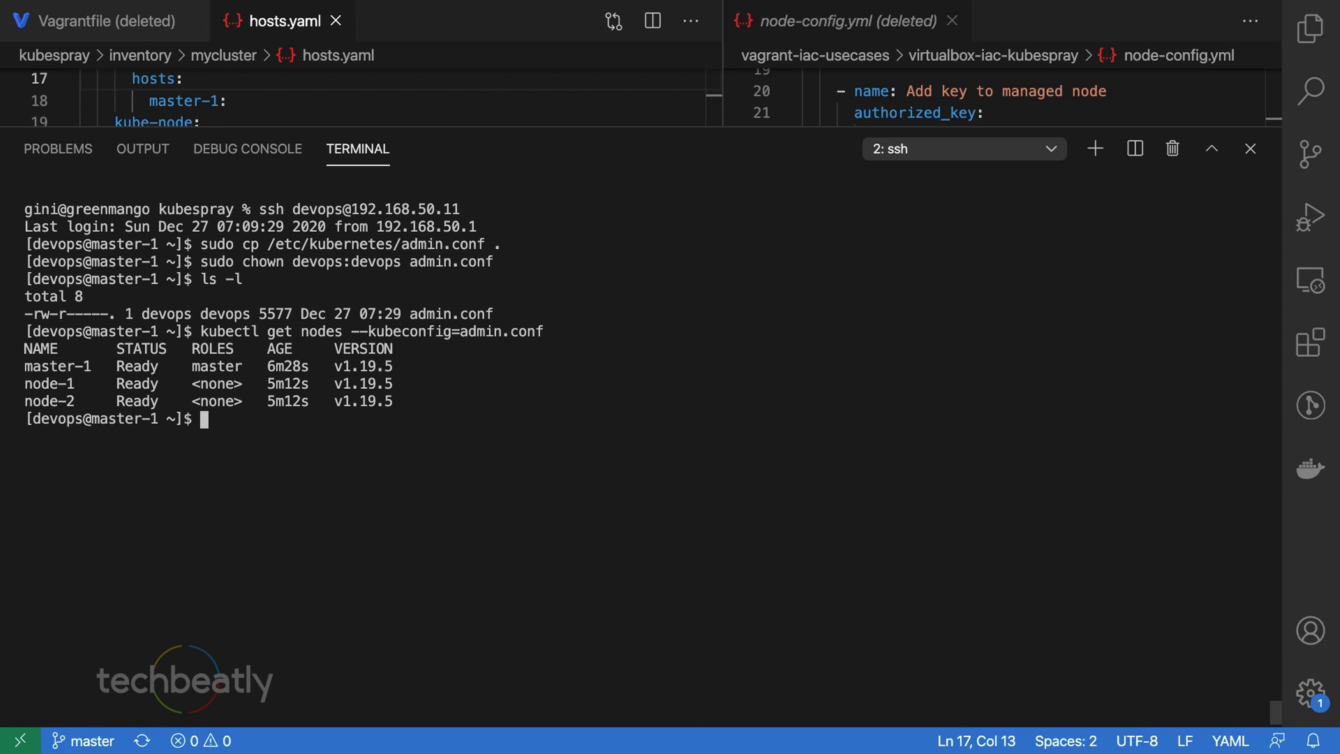
{"action": "type", "text": "exit"}
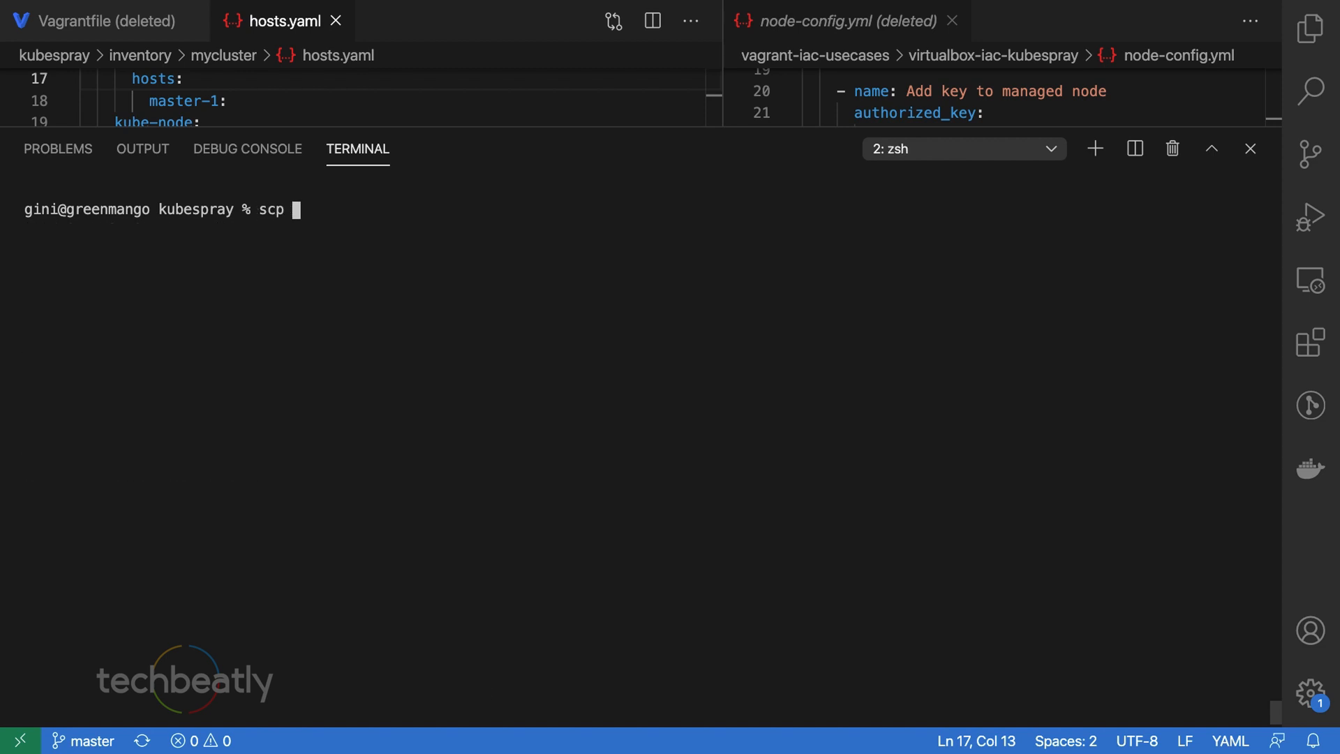
{"action": "type", "text": "devops@192.168.1."}
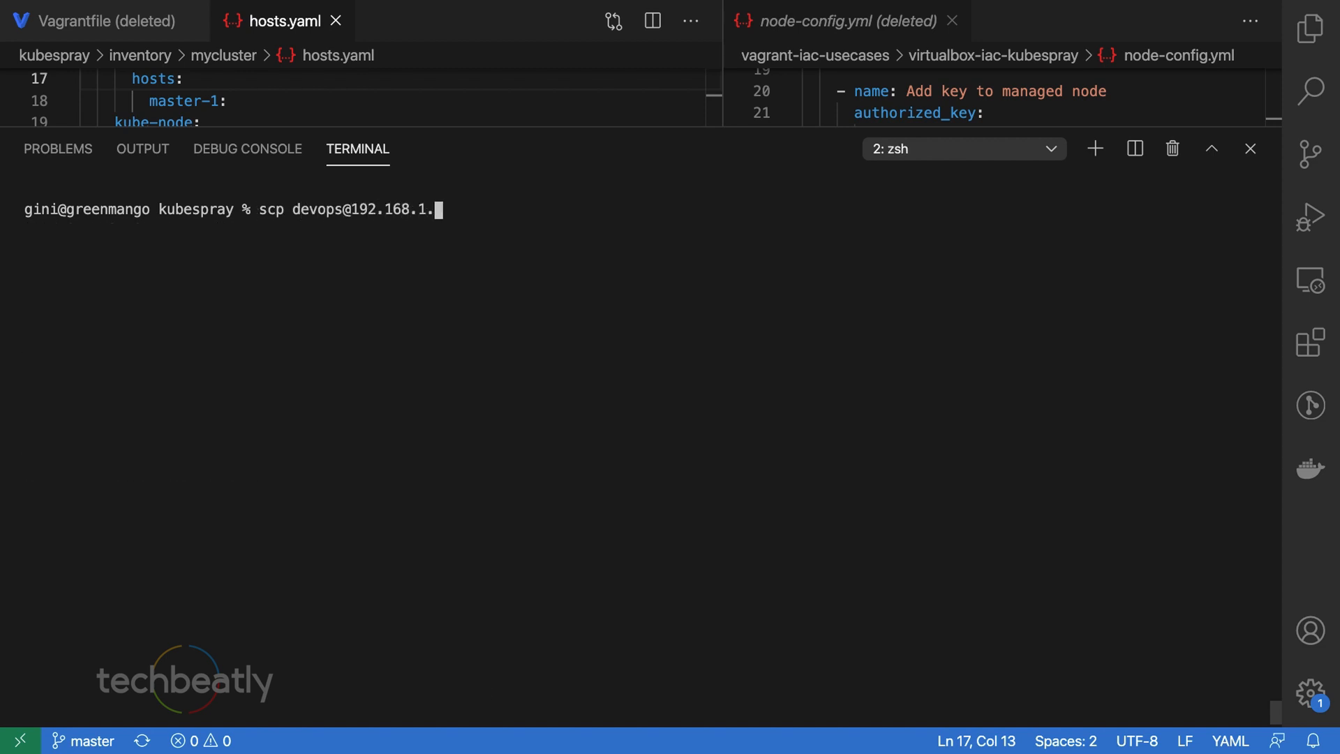
{"action": "type", "text": "50.11:~/admin.conf ~/.kube/mycluster.conf"}
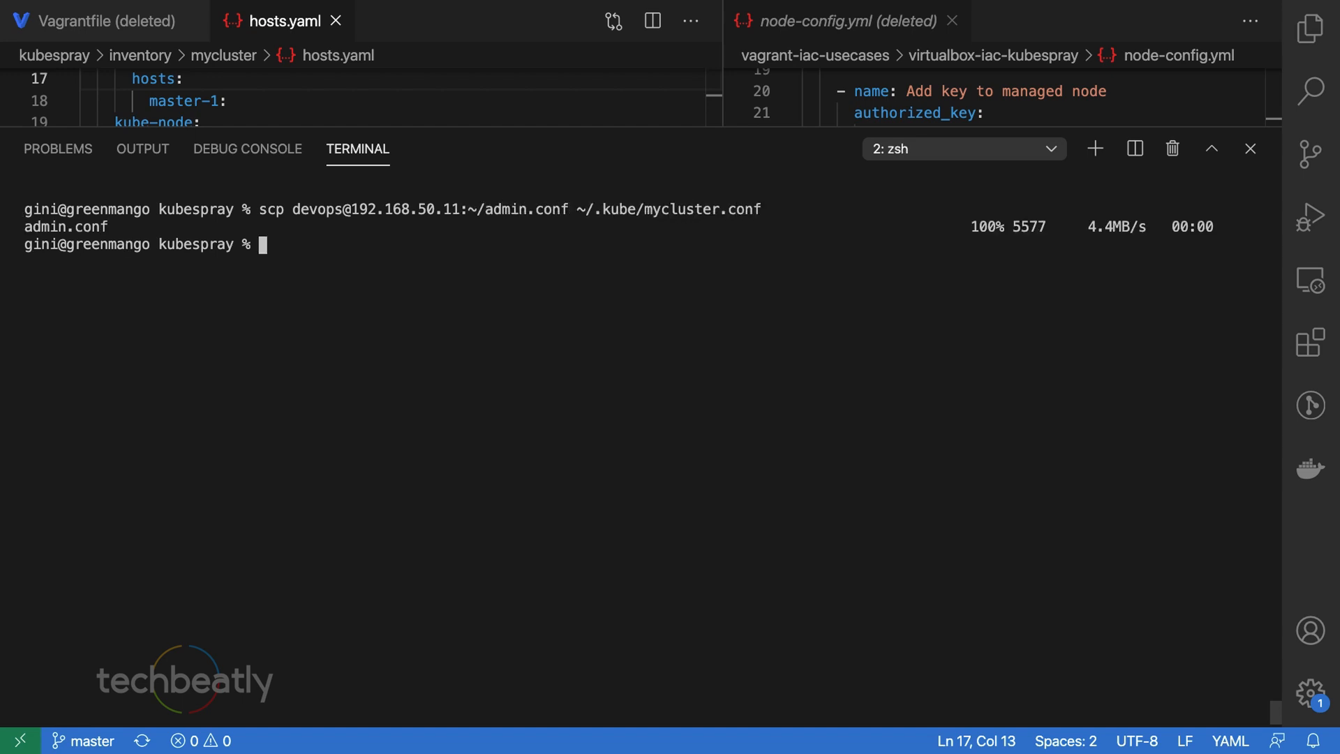
Export KUBECONFIG=~/.kube/mycluster.conf and begin a kubectl command.
{"action": "type", "text": "export KUBECONFIG"}
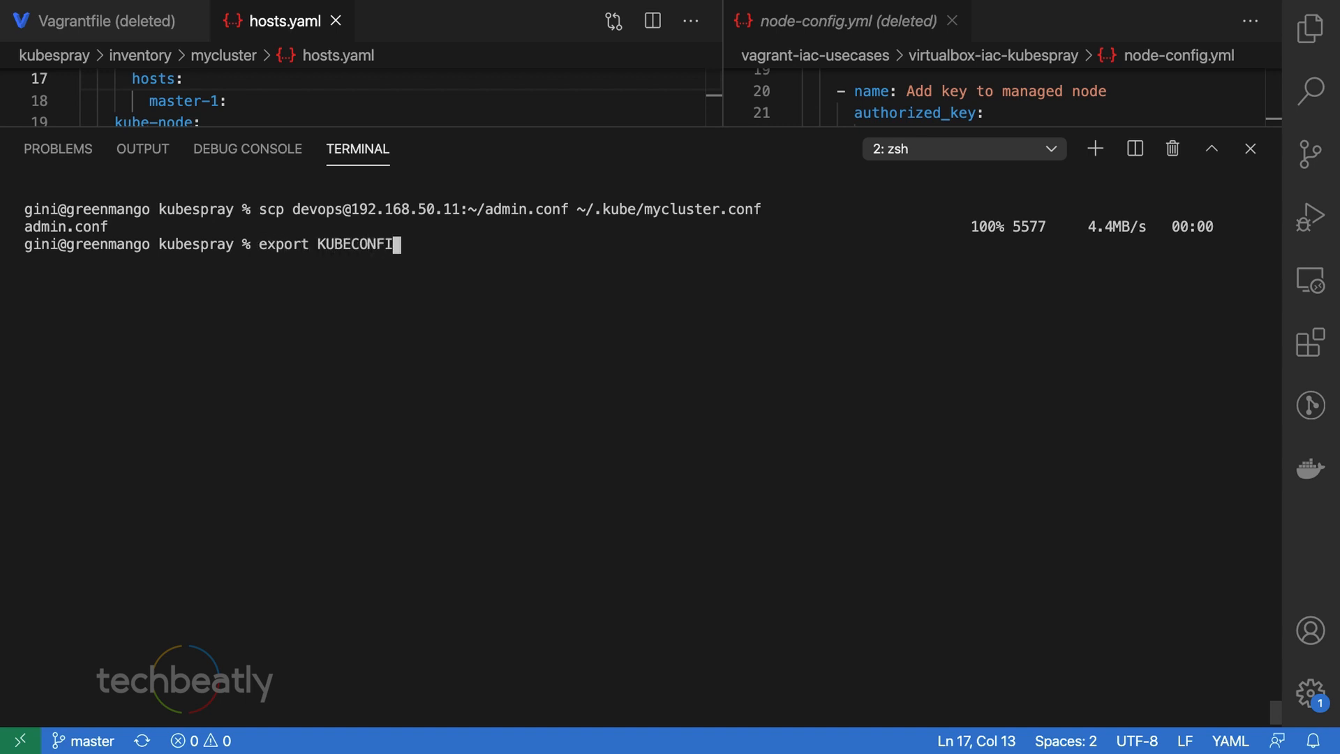
{"action": "type", "text": "G=~/.kube/"}
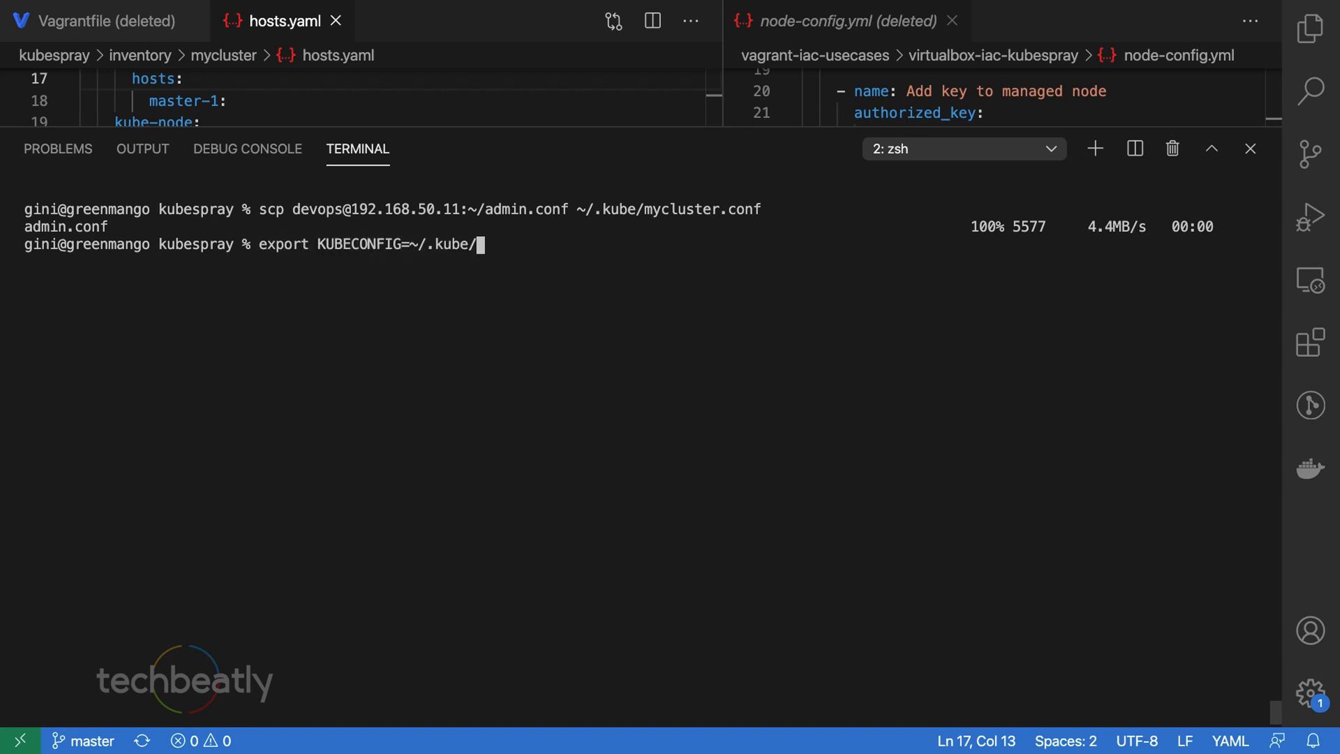
{"action": "type", "text": "kubectl"}
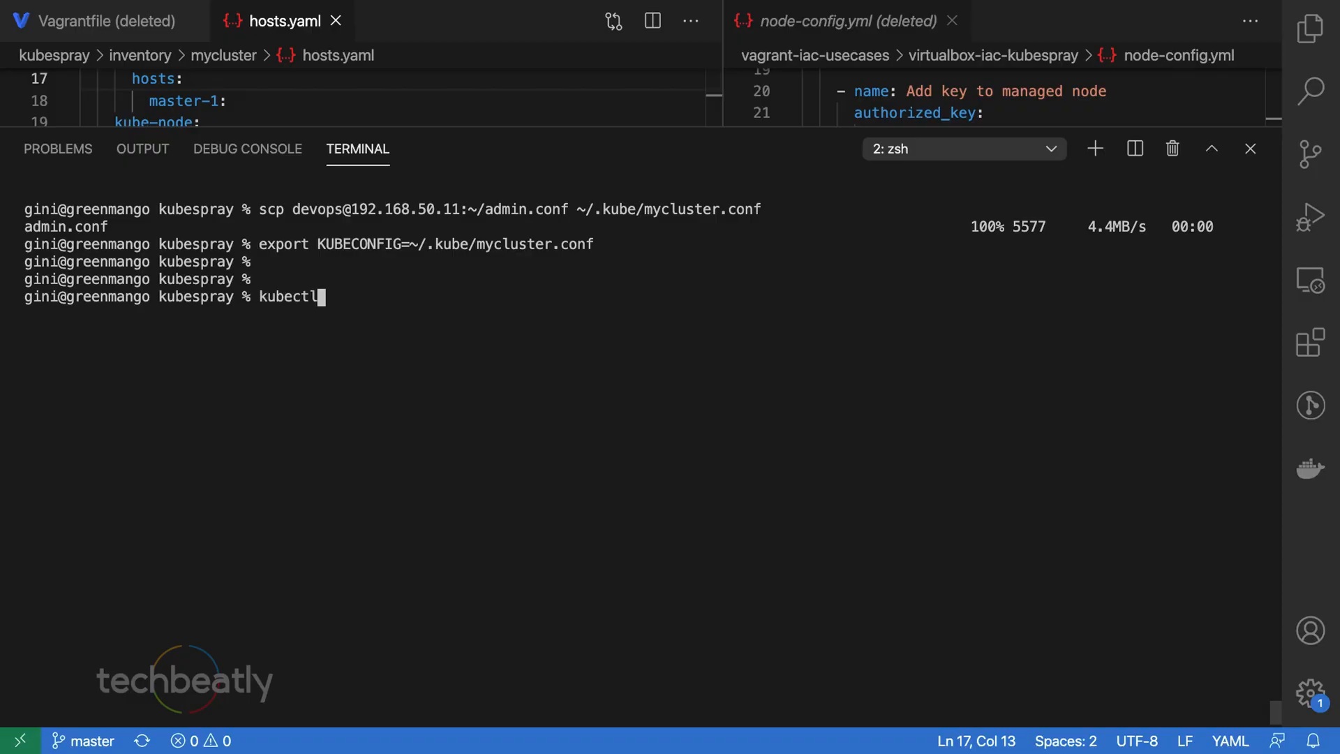